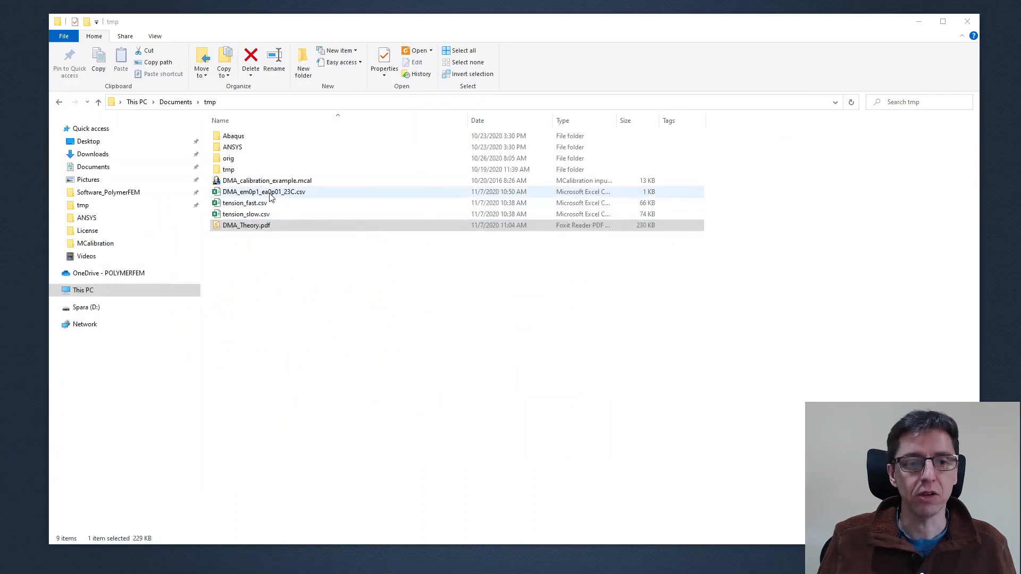
Open DMA_em0p1_ea0p01_23C.csv in Notepad++ via Edit with Notepad++
{"action": "right_click", "coordinate": [264, 192]}
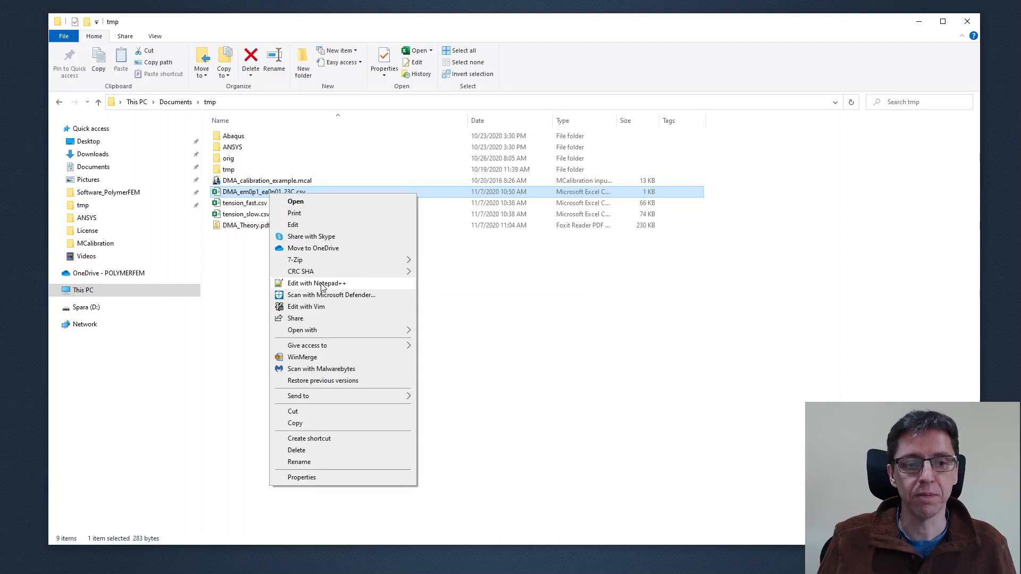
{"action": "left_click", "coordinate": [316, 282]}
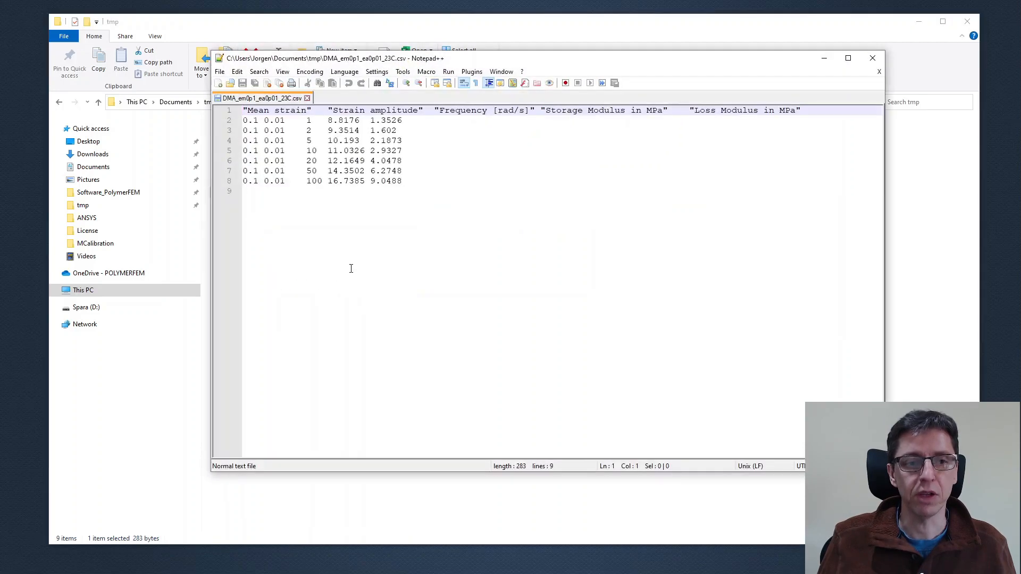
{"action": "mouse_move", "coordinate": [365, 130]}
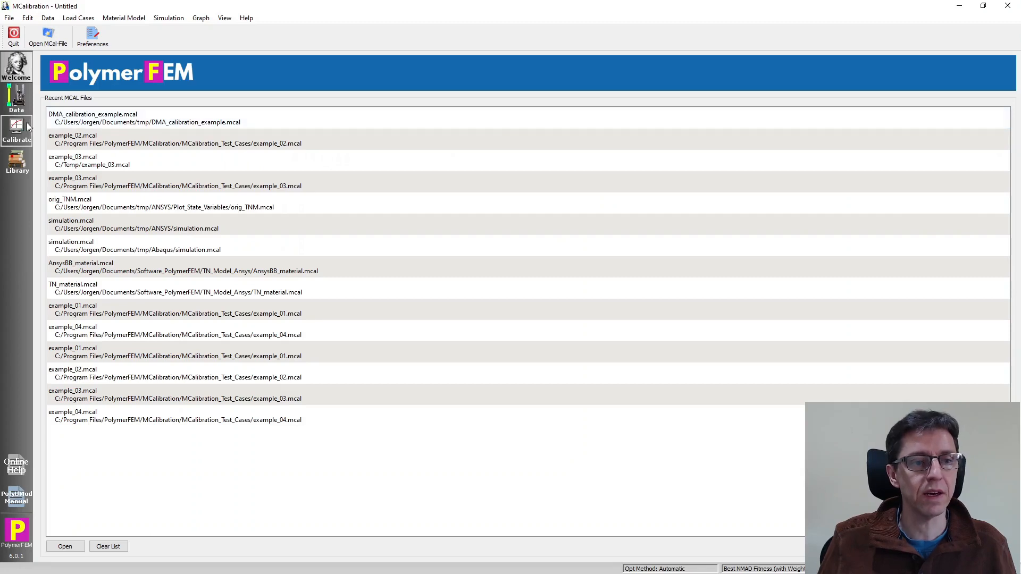
Add a Dynamic Data (E', E'') load case in Calibrate and start loading its experimental file
{"action": "left_click", "coordinate": [17, 130]}
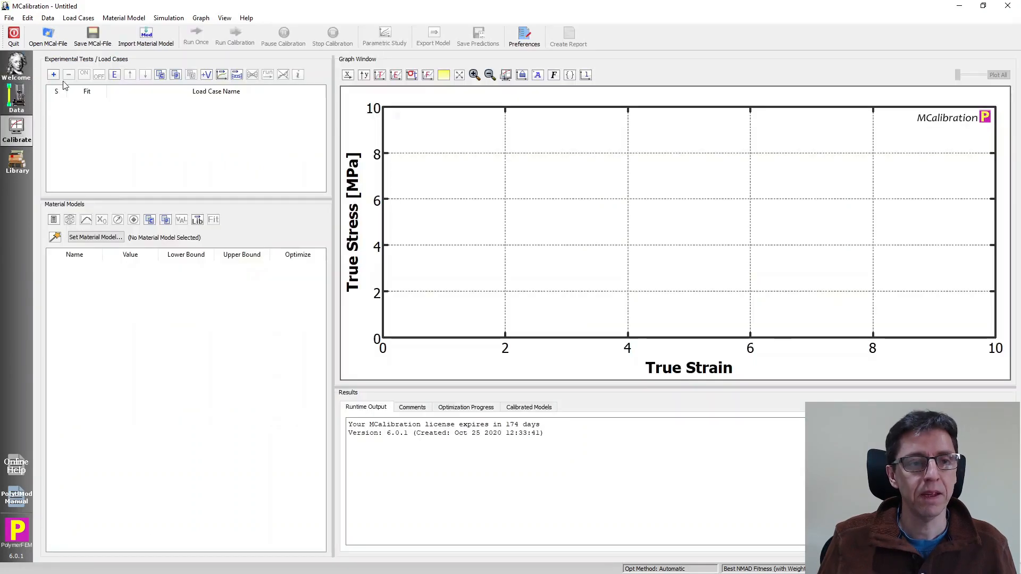
{"action": "mouse_move", "coordinate": [53, 74]}
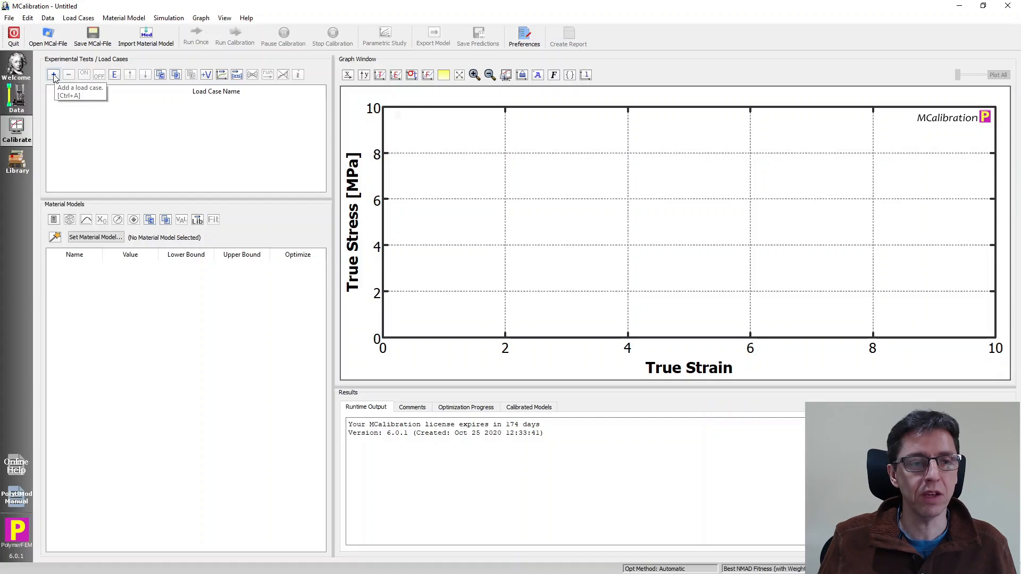
{"action": "left_click", "coordinate": [53, 74]}
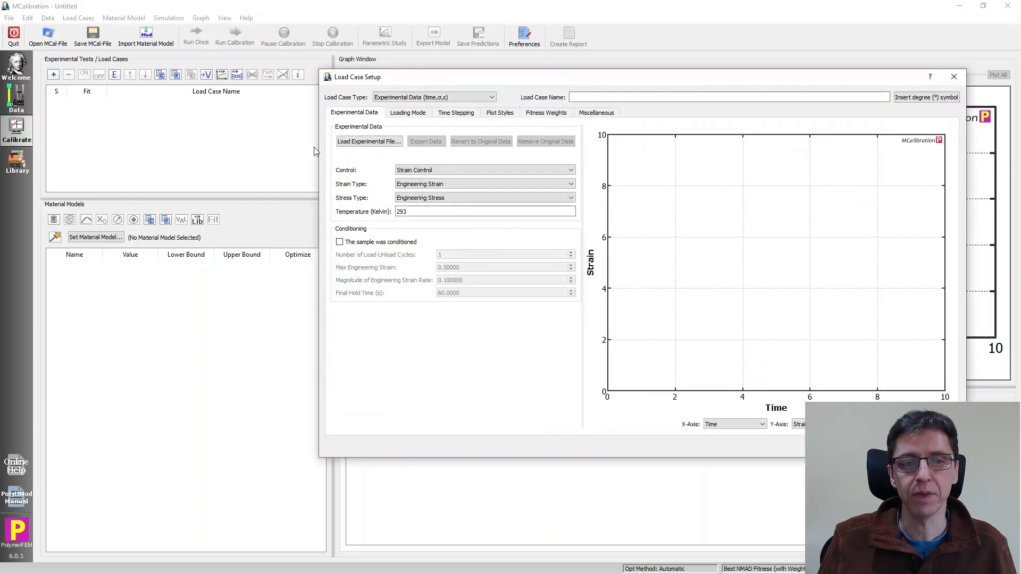
{"action": "left_click", "coordinate": [433, 97]}
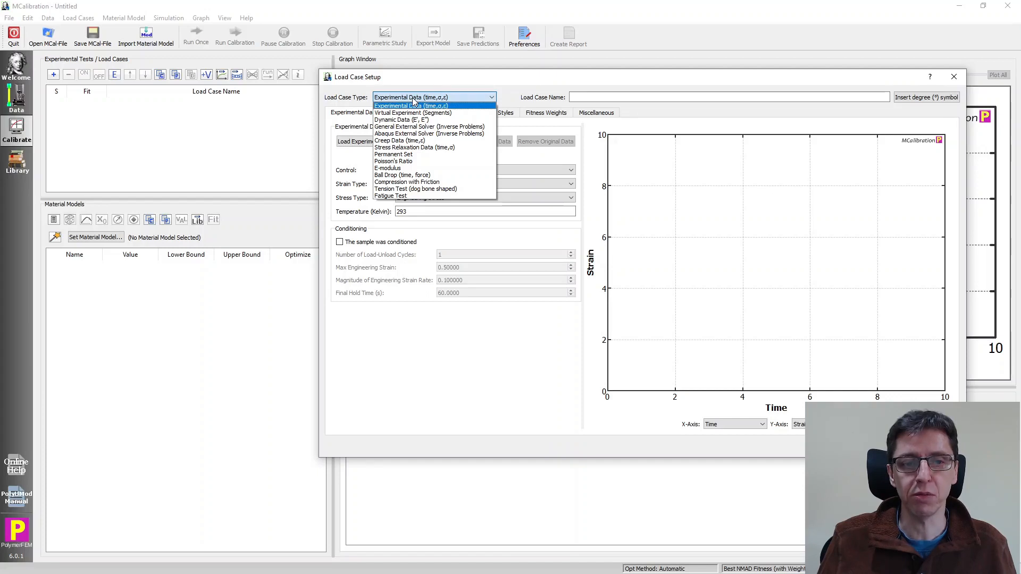
{"action": "mouse_move", "coordinate": [400, 119]}
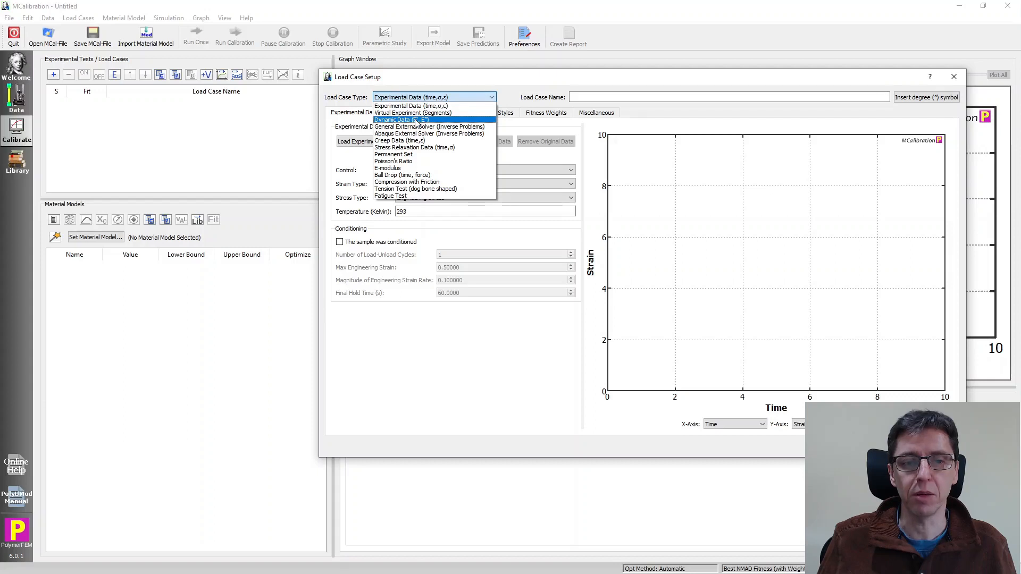
{"action": "left_click", "coordinate": [400, 119]}
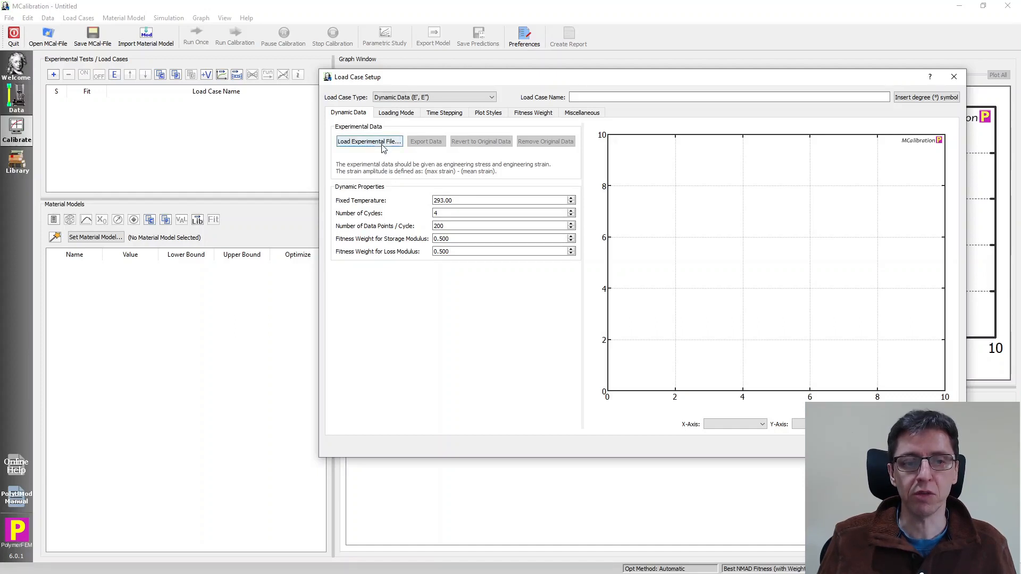
{"action": "left_click", "coordinate": [368, 142]}
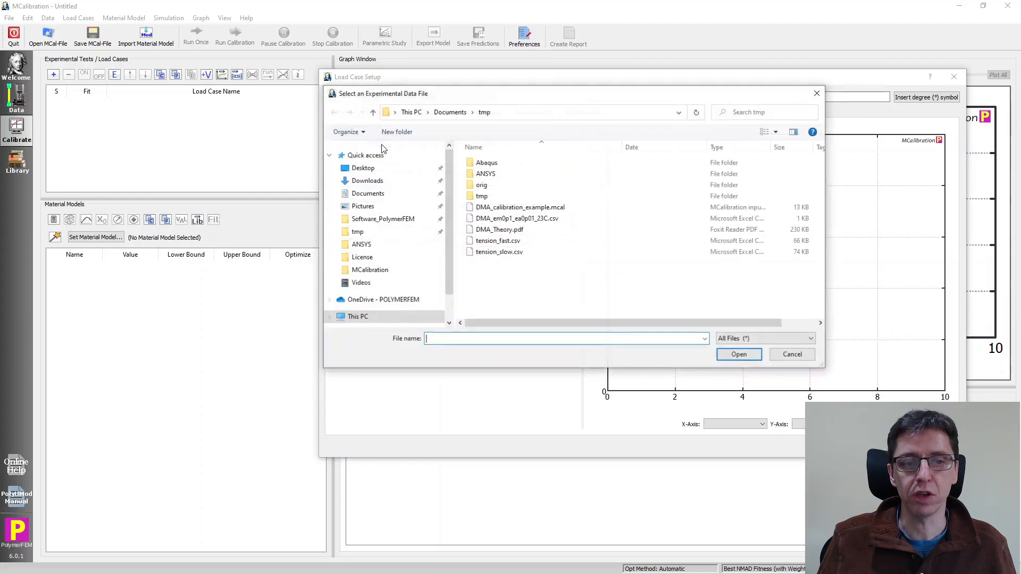
Select and open DMA_em0p1_ea0p01_23C.csv as the experimental file
{"action": "left_click", "coordinate": [517, 218]}
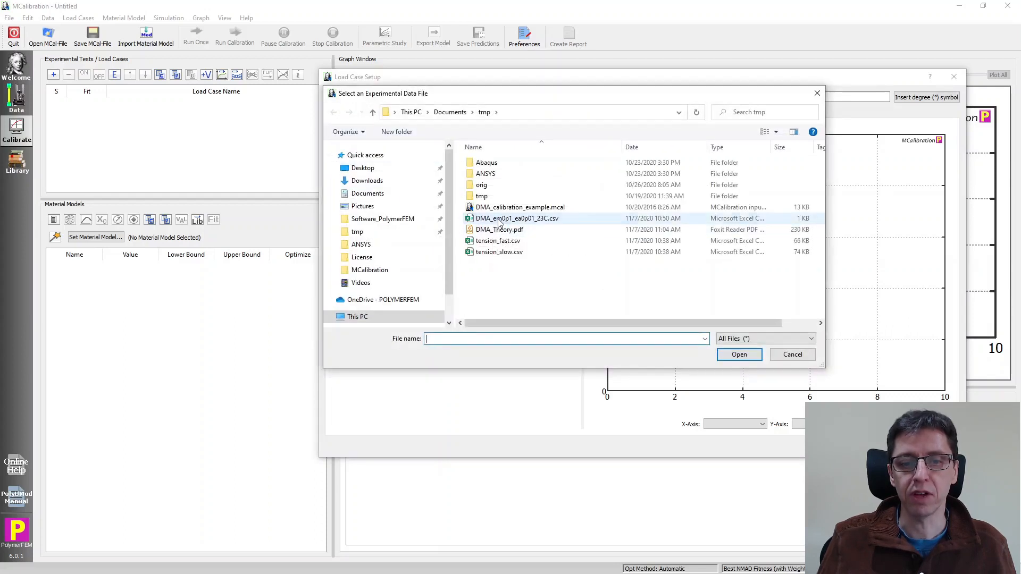
{"action": "left_click", "coordinate": [517, 218]}
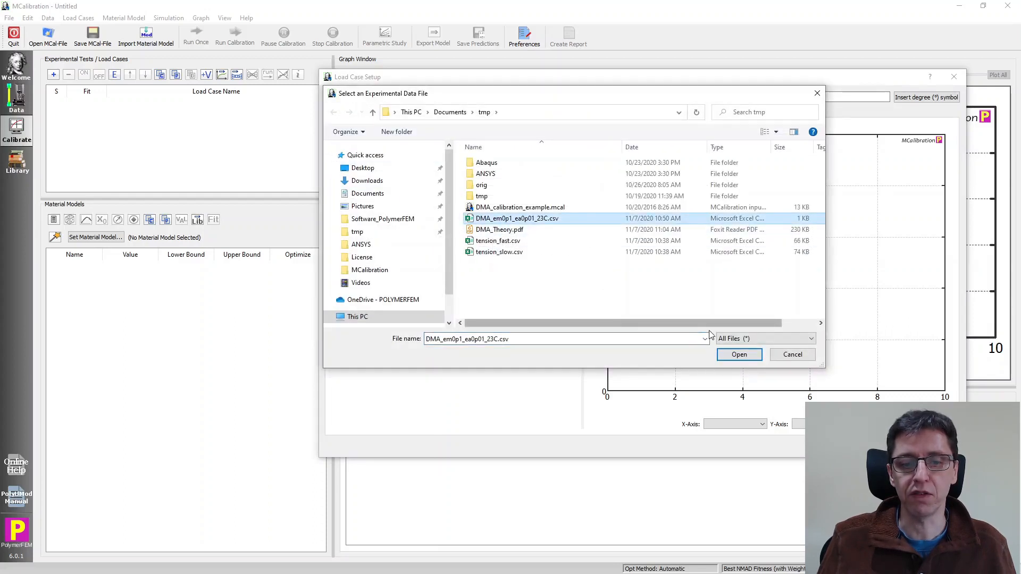
{"action": "left_click", "coordinate": [739, 354]}
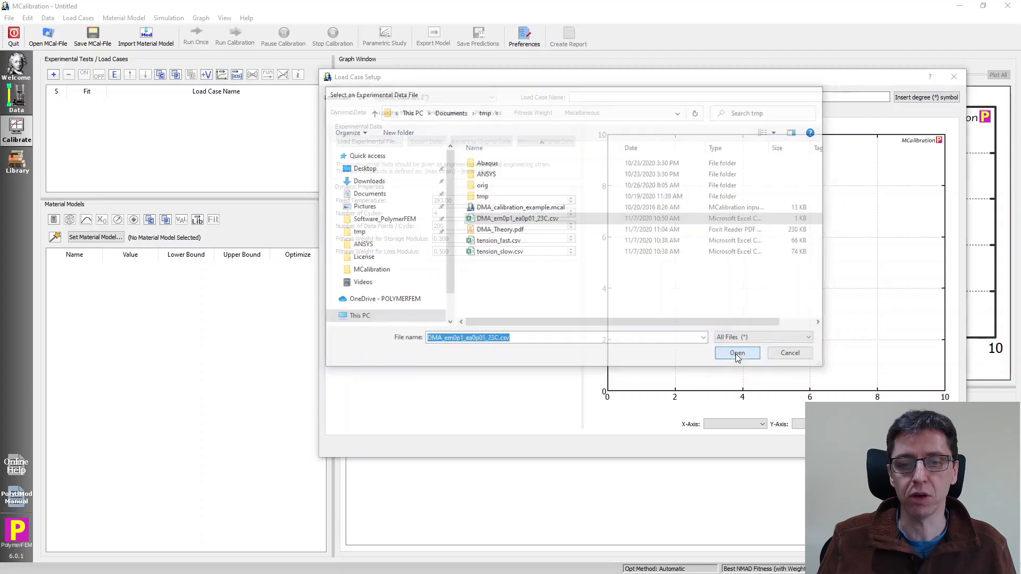
{"action": "left_click", "coordinate": [736, 352]}
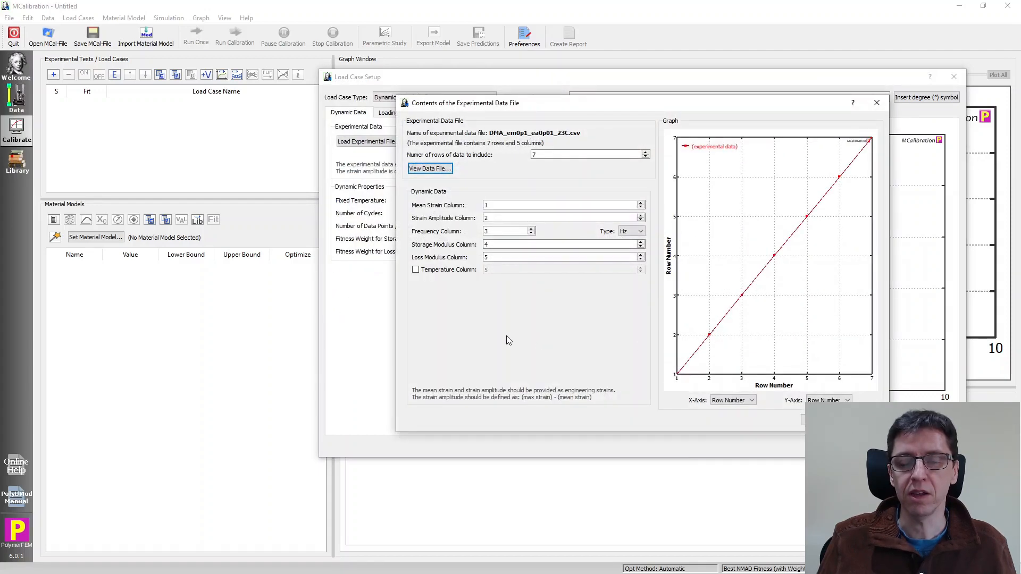
{"action": "mouse_move", "coordinate": [502, 157]}
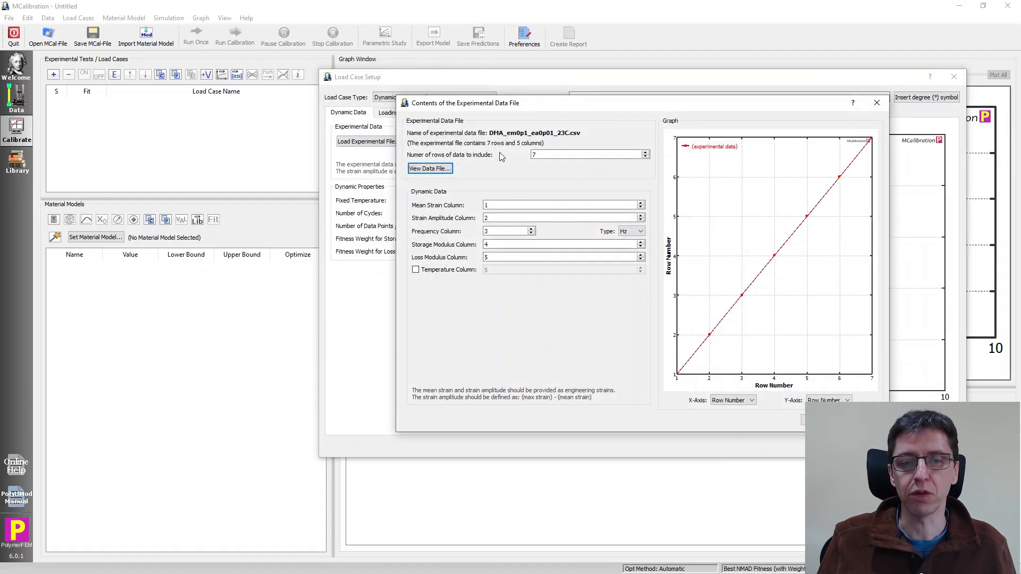
Check the mean strain, strain amplitude and frequency columns, and set the frequency units
{"action": "left_click", "coordinate": [560, 206]}
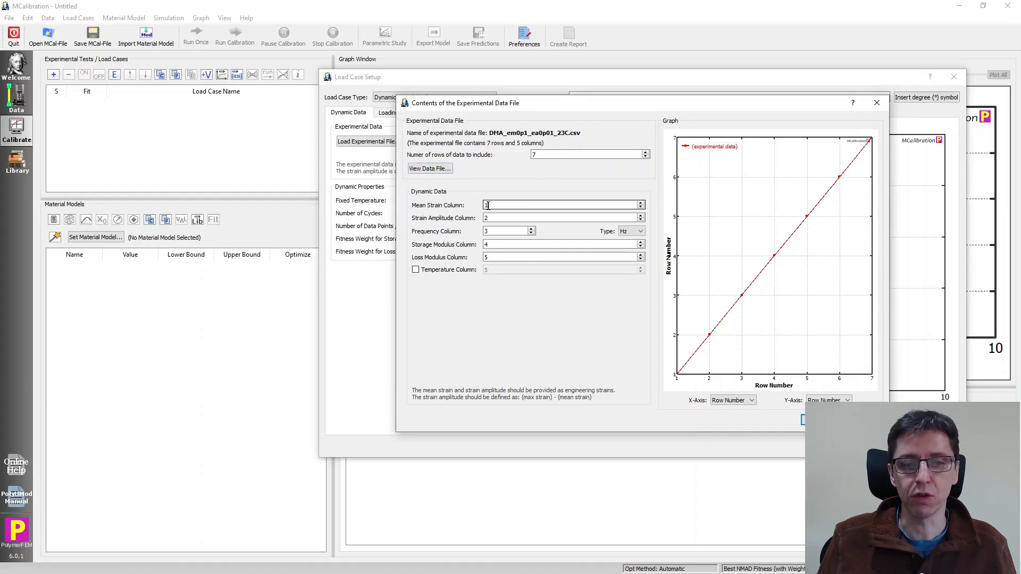
{"action": "left_click", "coordinate": [560, 217]}
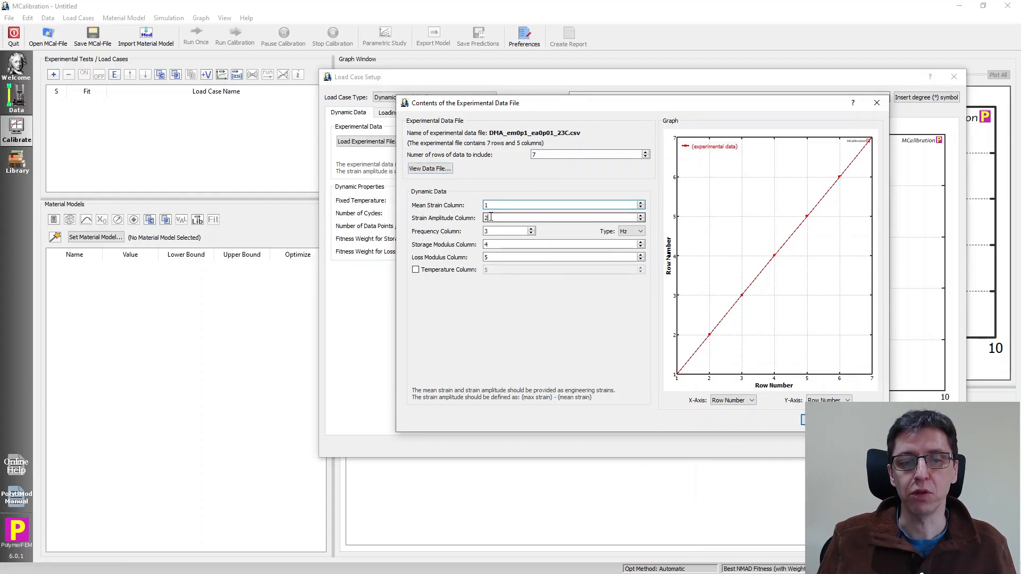
{"action": "left_click", "coordinate": [508, 231]}
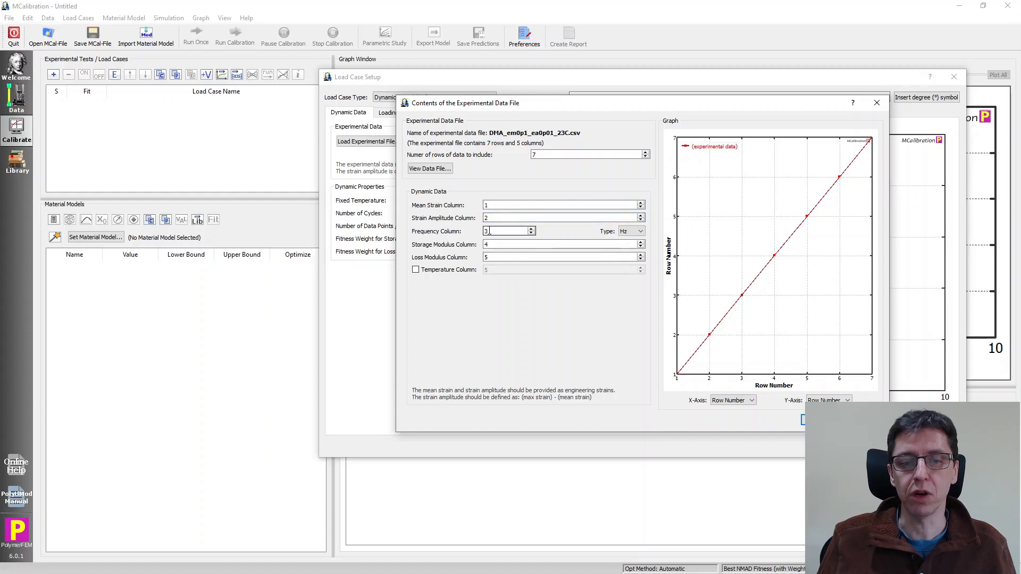
{"action": "left_click", "coordinate": [639, 232]}
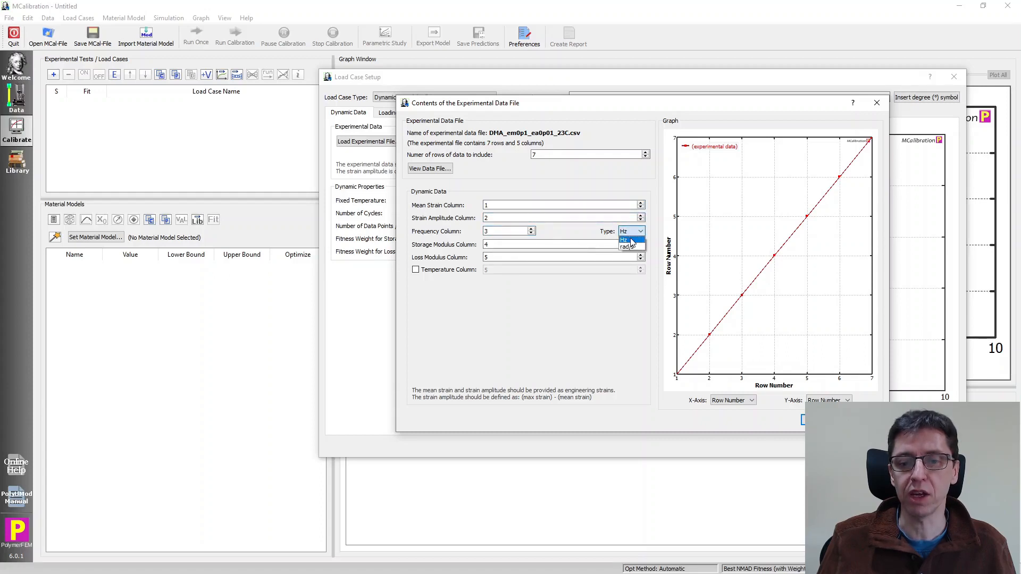
{"action": "left_click", "coordinate": [627, 246]}
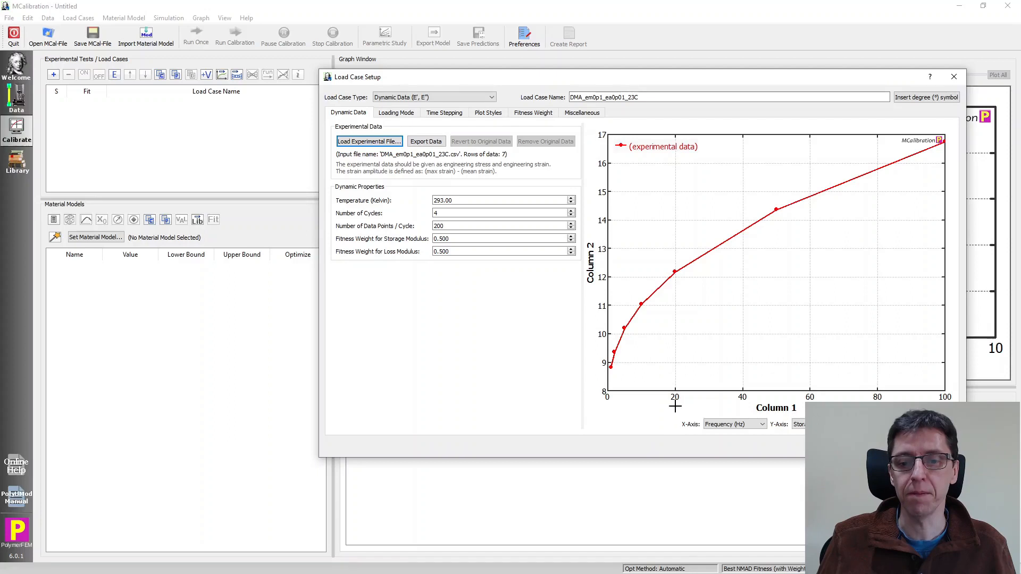
{"action": "mouse_move", "coordinate": [655, 292]}
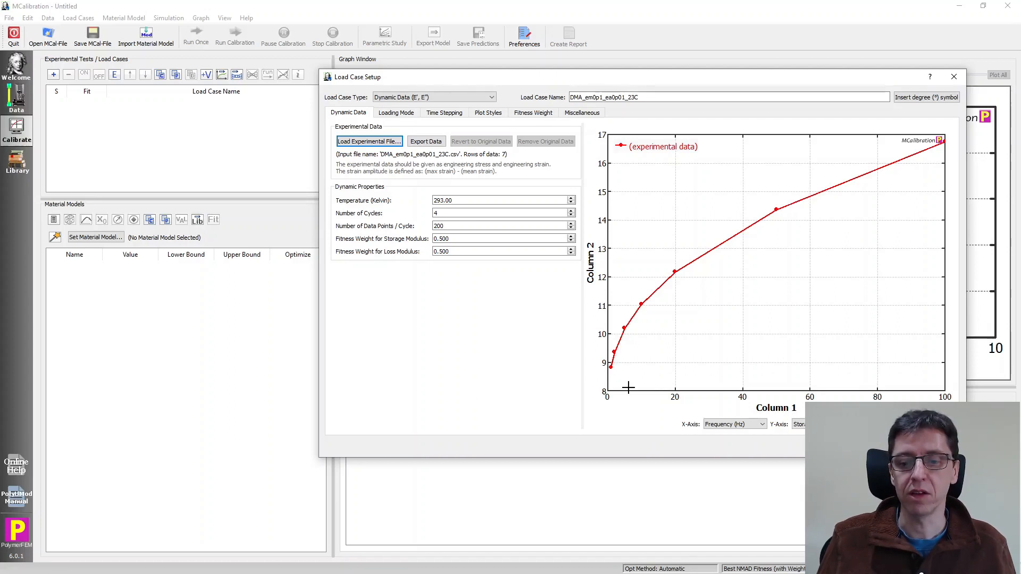
{"action": "mouse_move", "coordinate": [465, 333]}
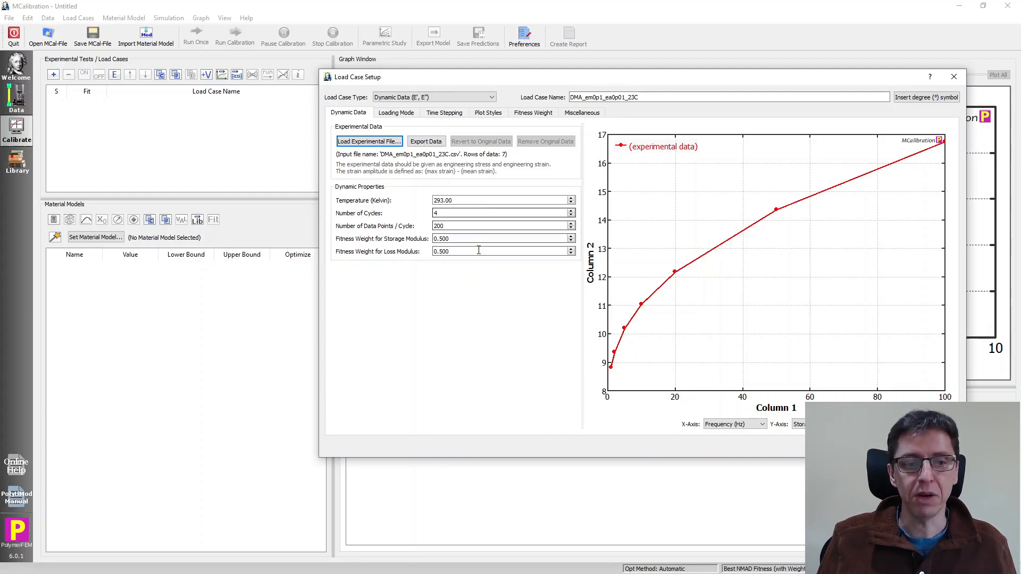
{"action": "mouse_move", "coordinate": [478, 276]}
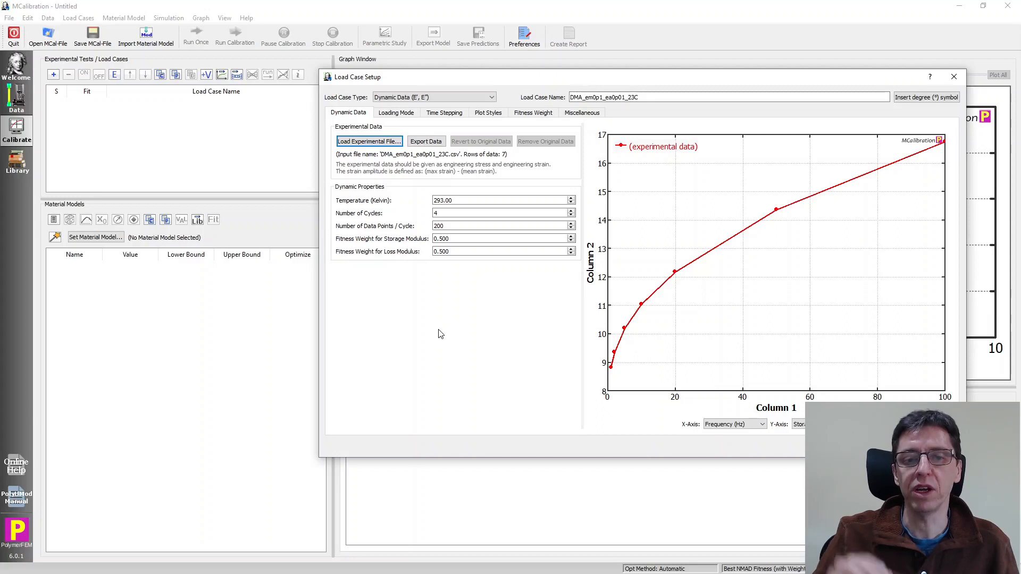
{"action": "mouse_move", "coordinate": [454, 319]}
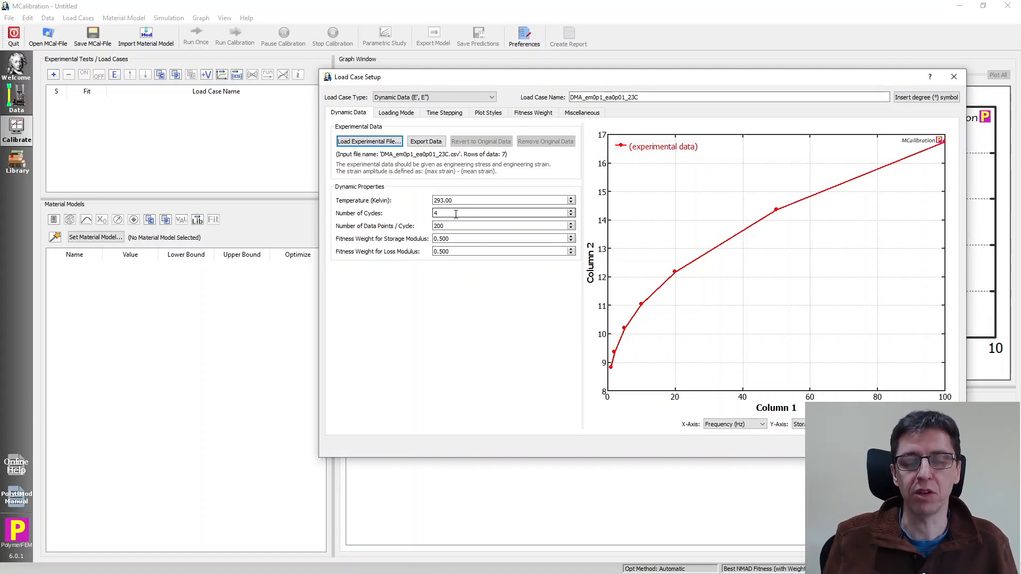
{"action": "mouse_move", "coordinate": [456, 226]}
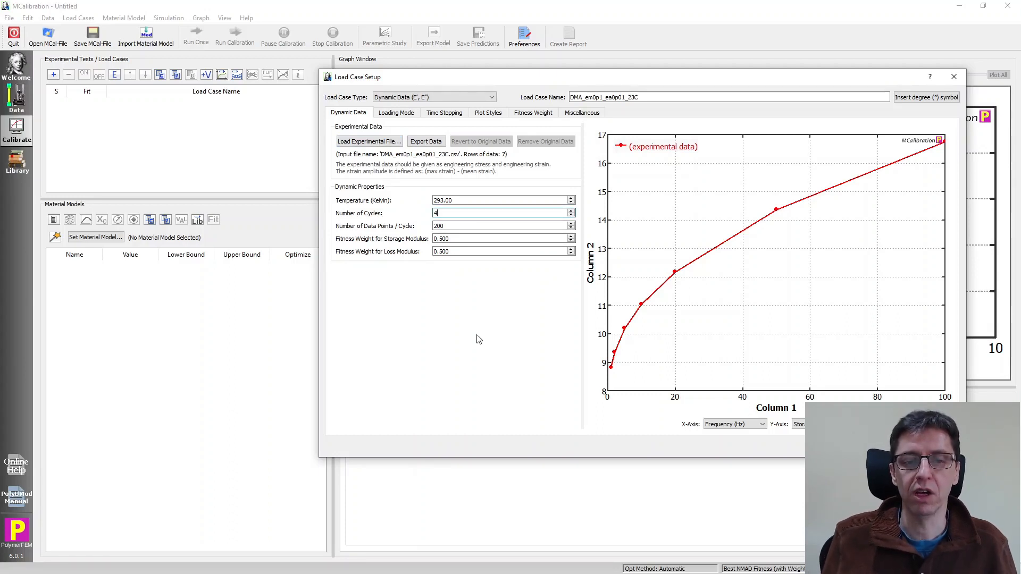
Review the data points per cycle field, then move to Loading Mode settings
{"action": "left_click", "coordinate": [502, 226]}
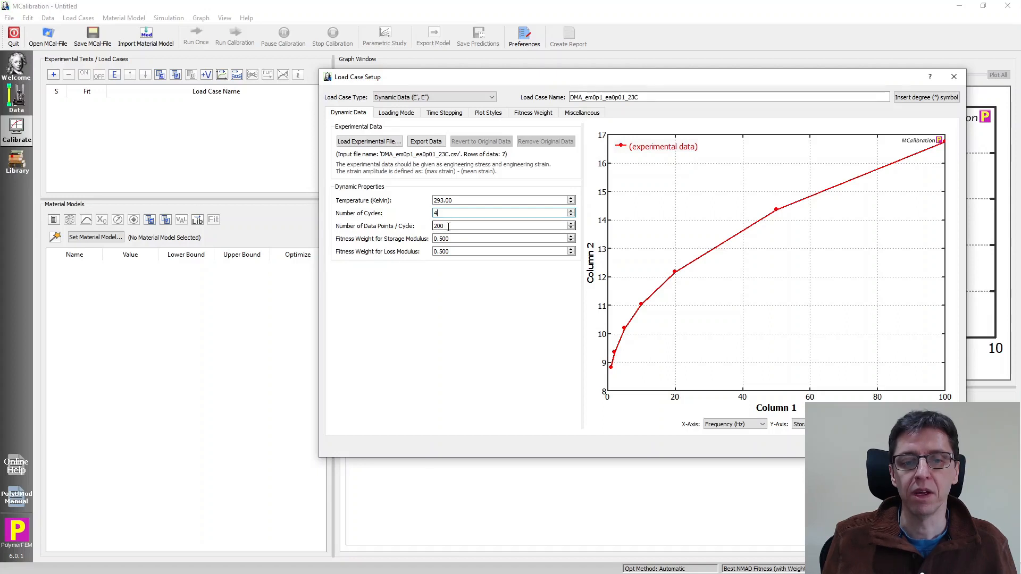
{"action": "mouse_move", "coordinate": [469, 226]}
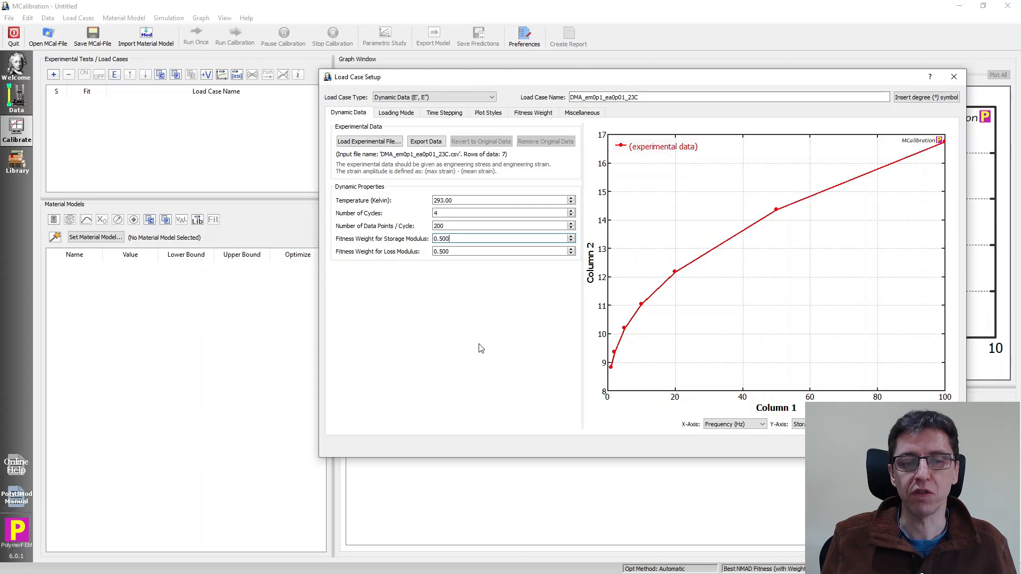
{"action": "mouse_move", "coordinate": [525, 331]}
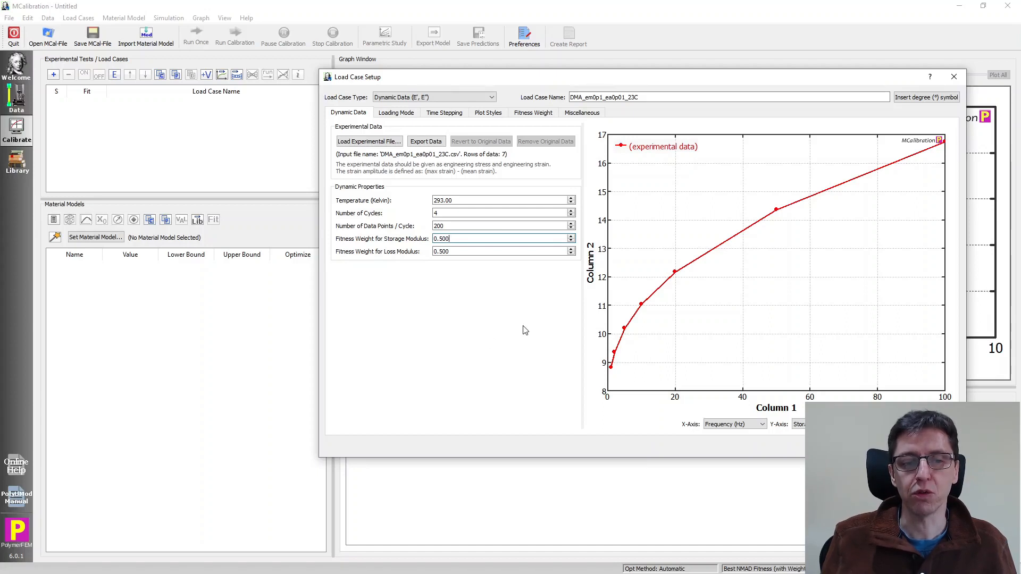
{"action": "mouse_move", "coordinate": [531, 326]}
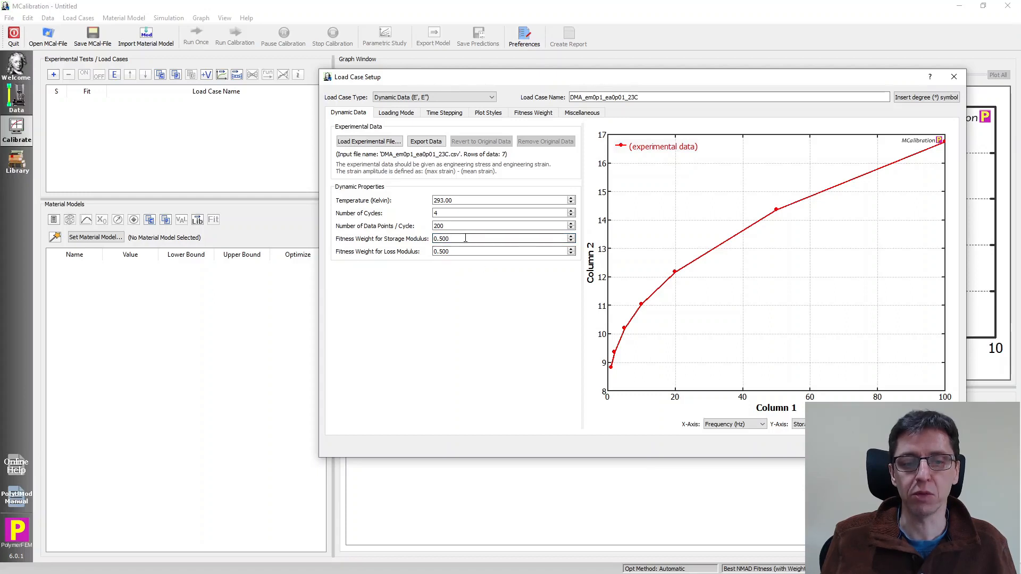
{"action": "mouse_move", "coordinate": [458, 251]}
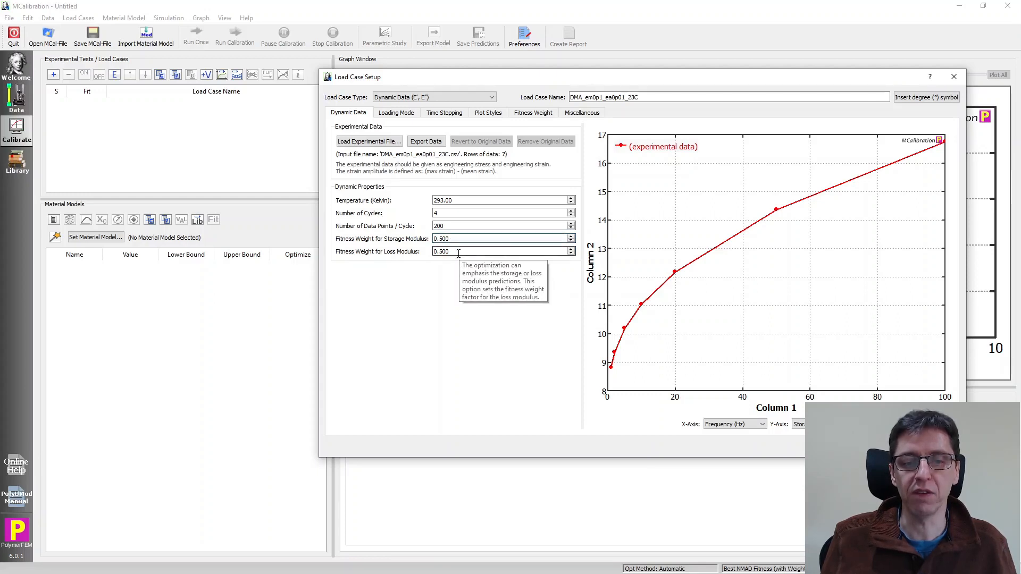
{"action": "mouse_move", "coordinate": [448, 293]}
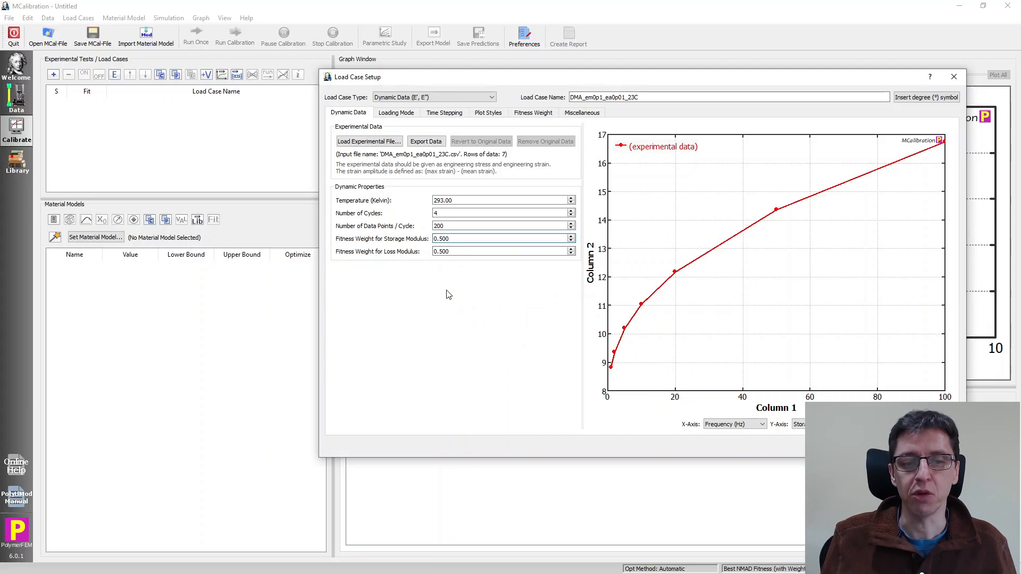
{"action": "left_click", "coordinate": [501, 239]}
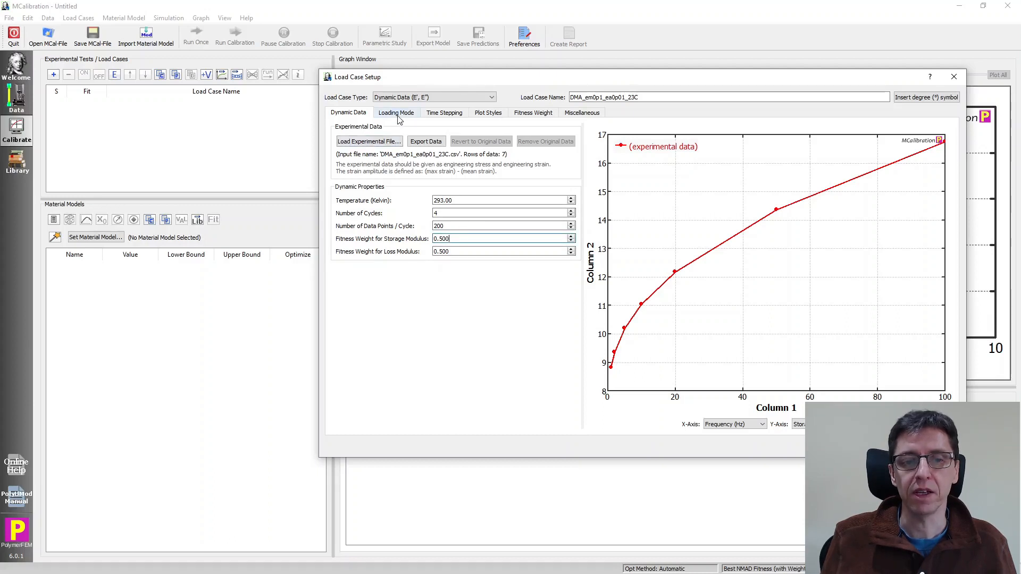
{"action": "left_click", "coordinate": [395, 112]}
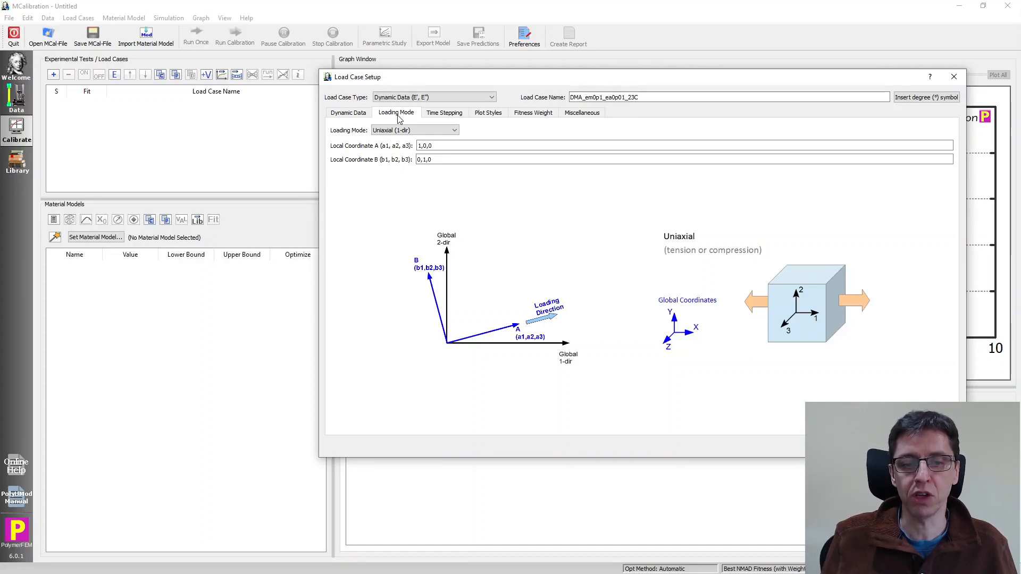
{"action": "mouse_move", "coordinate": [400, 127]}
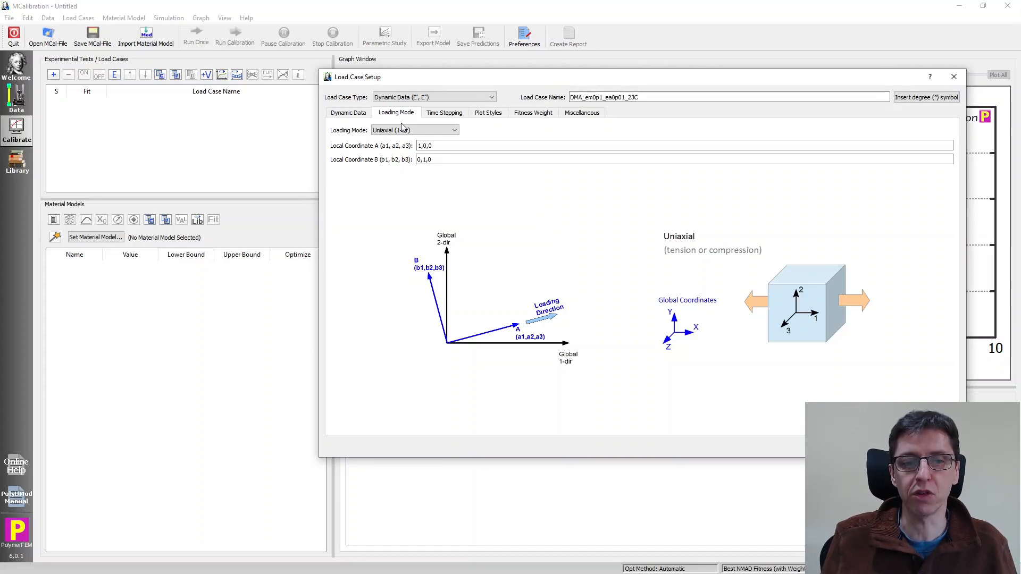
{"action": "mouse_move", "coordinate": [415, 129]}
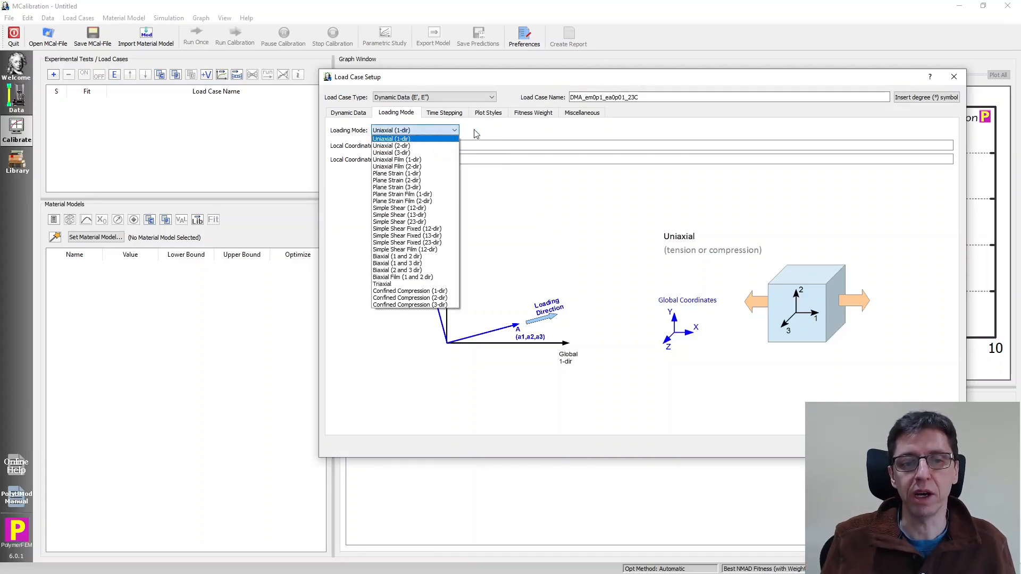
Keep Uniaxial (1-dir) loading for the DMA_em0p1_ea0p01_23C load case
{"action": "left_click", "coordinate": [391, 139]}
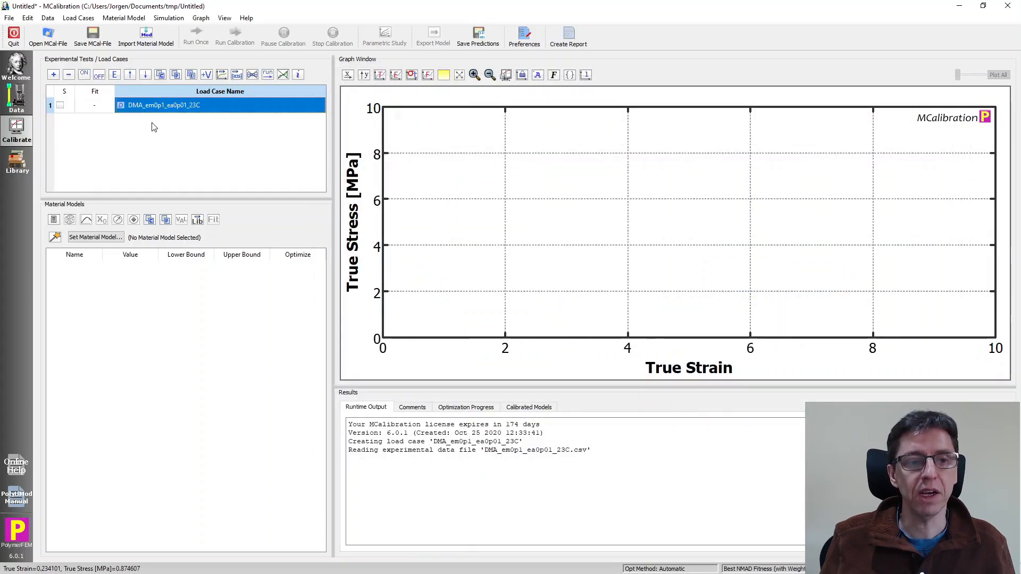
{"action": "mouse_move", "coordinate": [636, 260]}
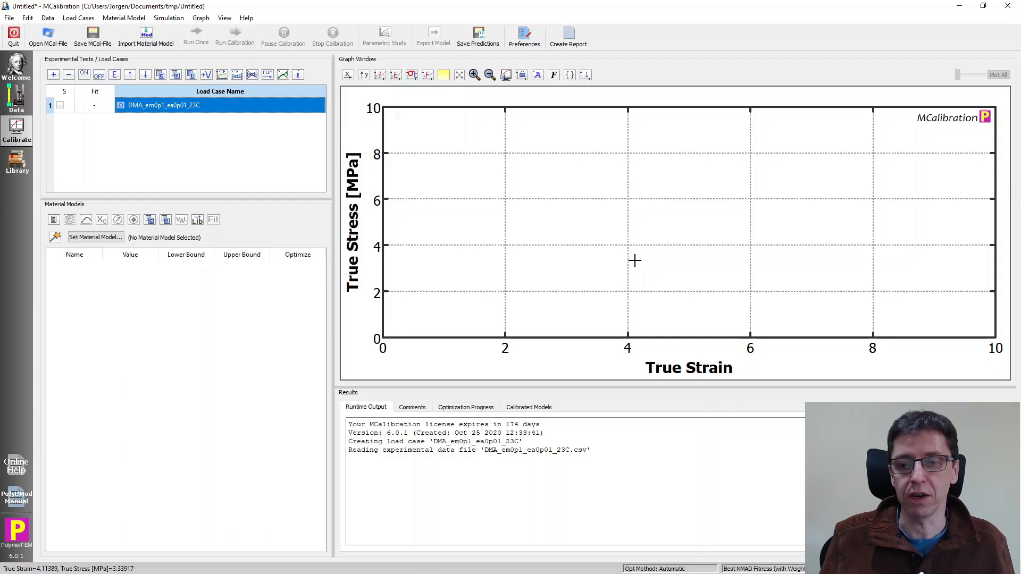
{"action": "mouse_move", "coordinate": [749, 355]}
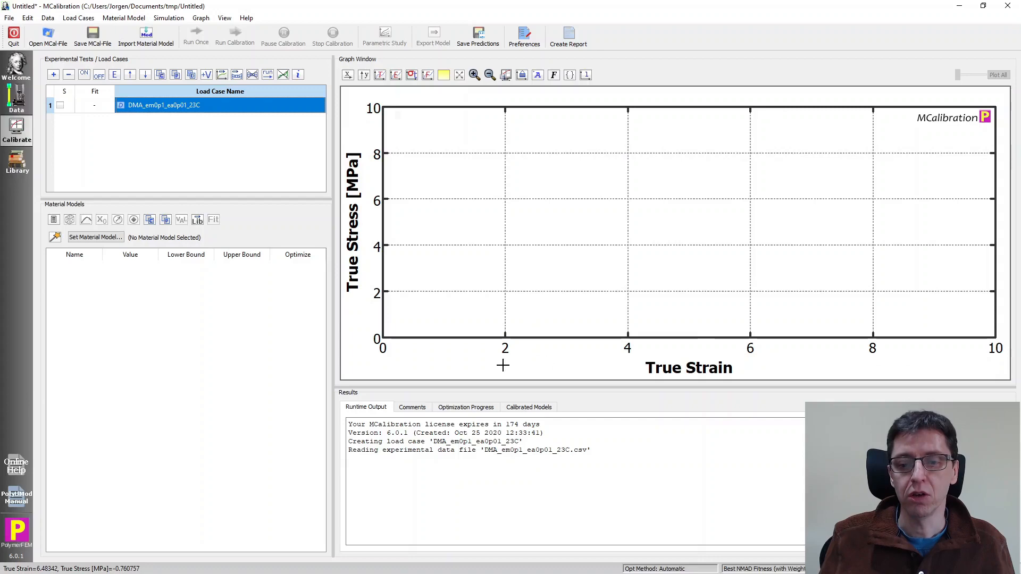
{"action": "mouse_move", "coordinate": [433, 270]}
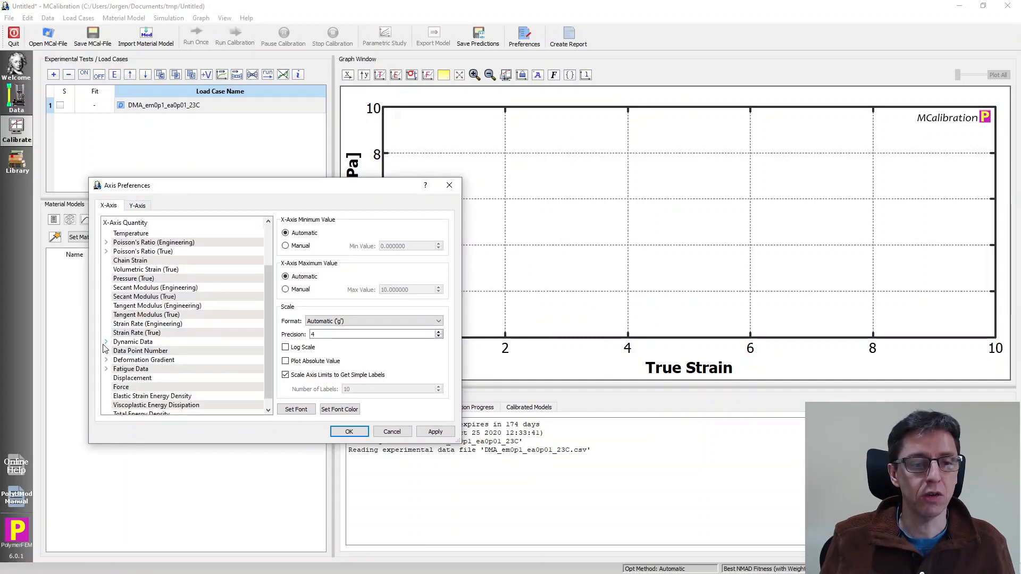
Expand the Dynamic Data quantities for the graph's x-axis
{"action": "left_click", "coordinate": [106, 342]}
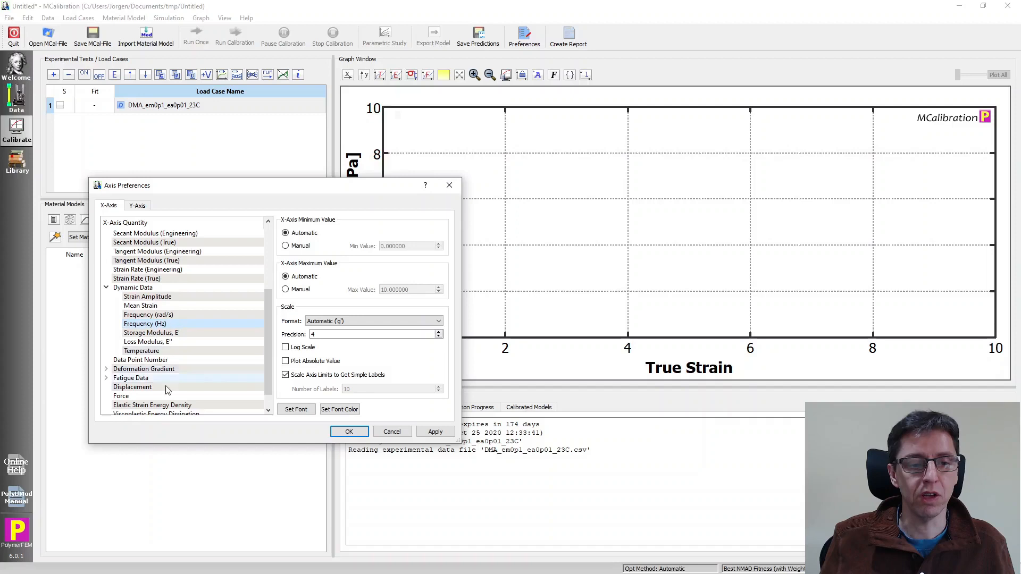
Plot Storage Modulus E' on the y-axis against frequency in Hz and apply
{"action": "left_click", "coordinate": [137, 205]}
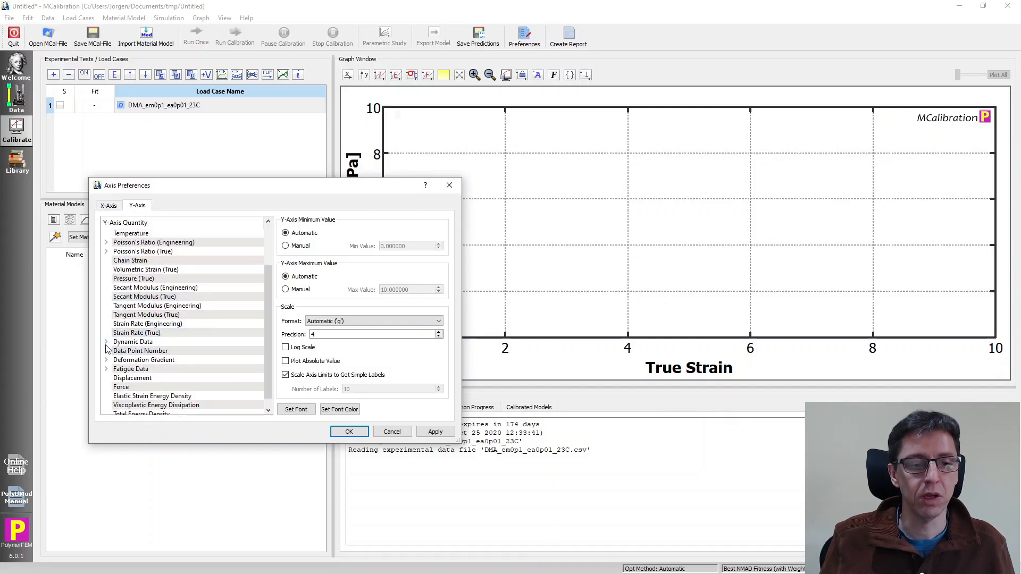
{"action": "left_click", "coordinate": [106, 342]}
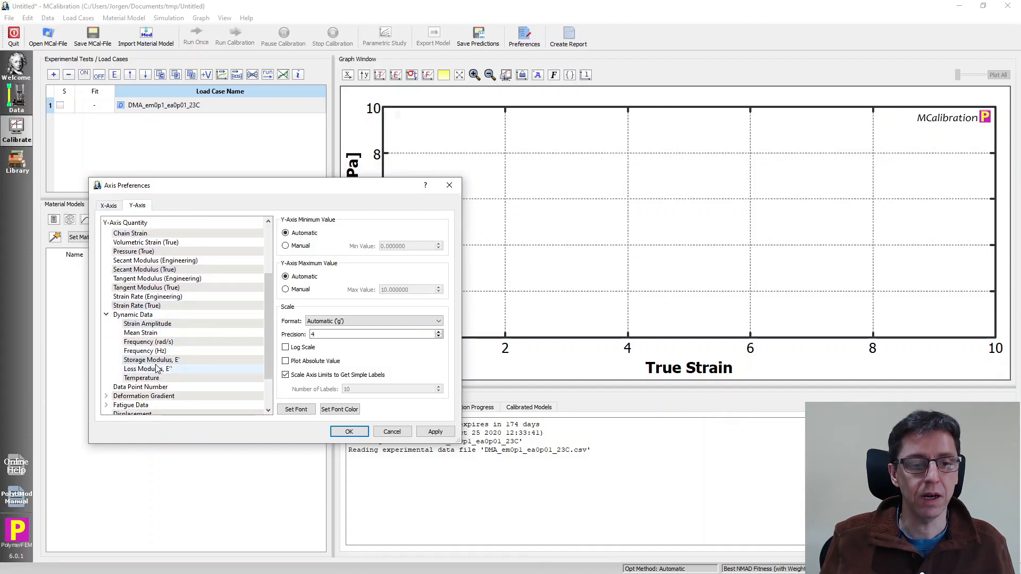
{"action": "left_click", "coordinate": [151, 359]}
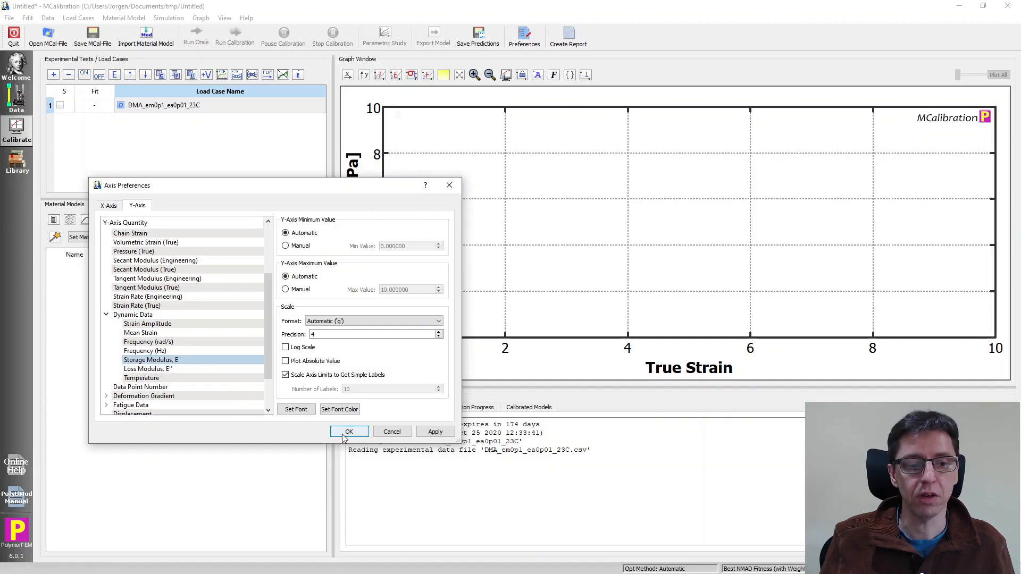
{"action": "left_click", "coordinate": [349, 431]}
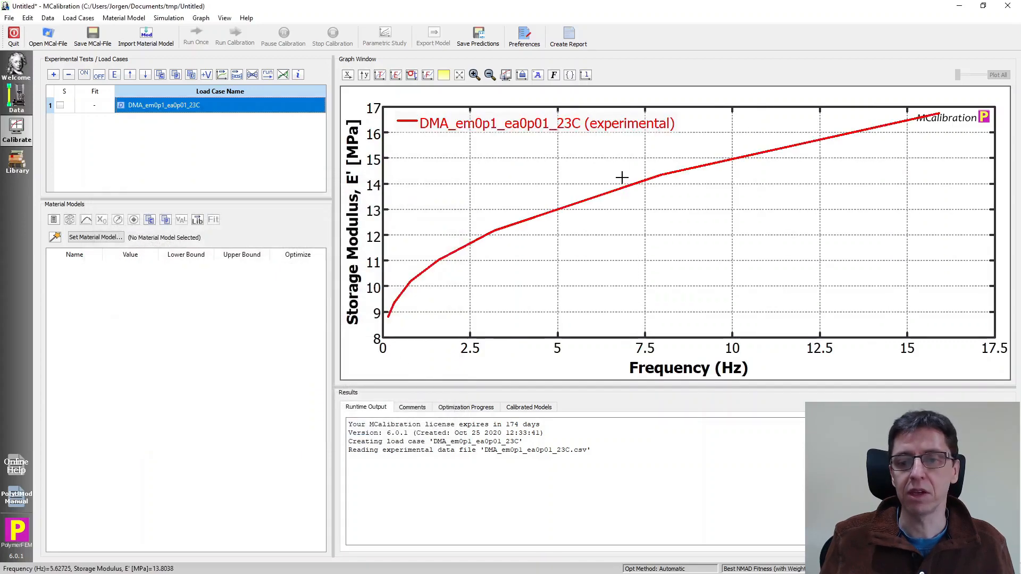
{"action": "mouse_move", "coordinate": [790, 166]}
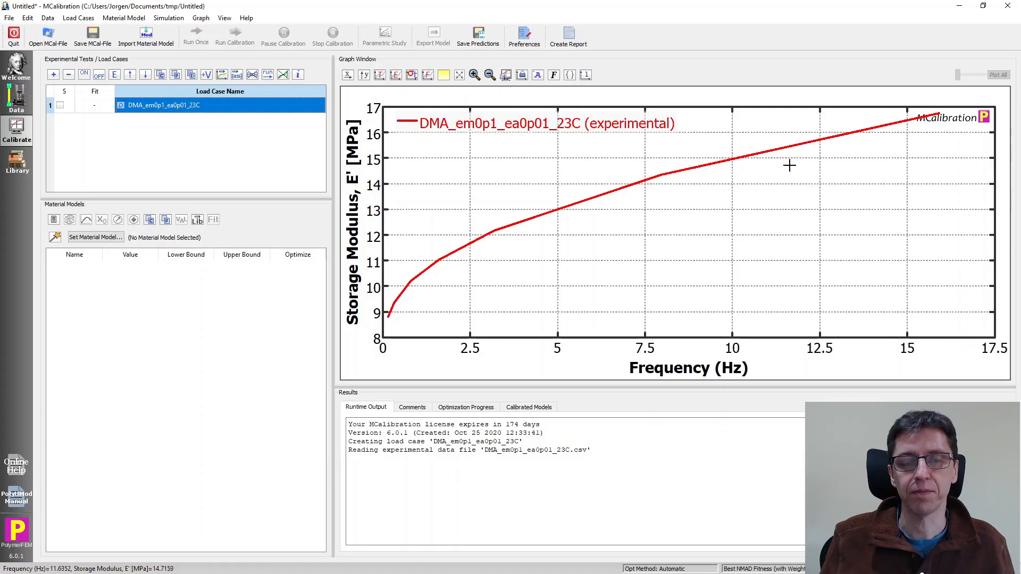
{"action": "mouse_move", "coordinate": [165, 128]}
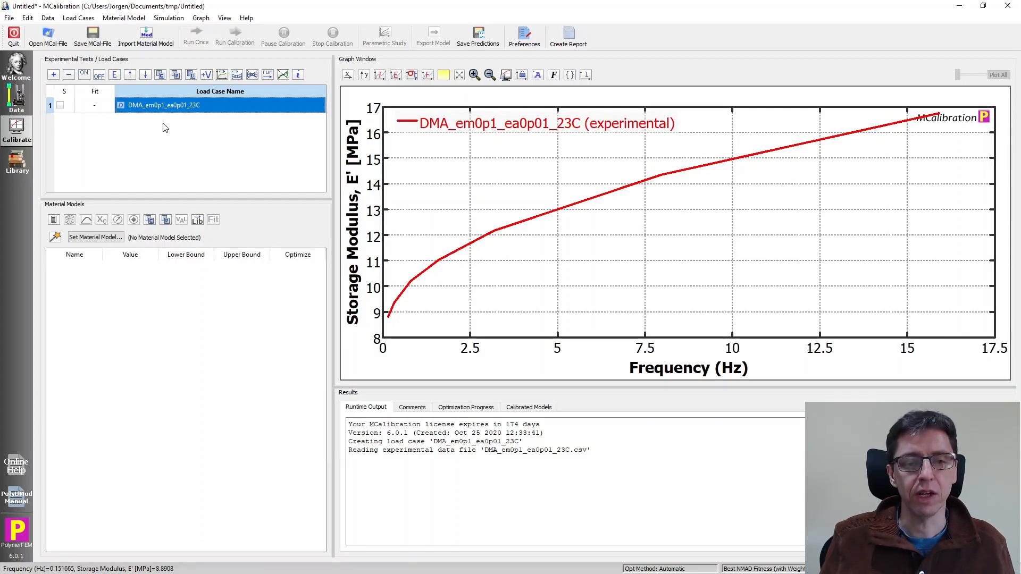
{"action": "mouse_move", "coordinate": [163, 105]}
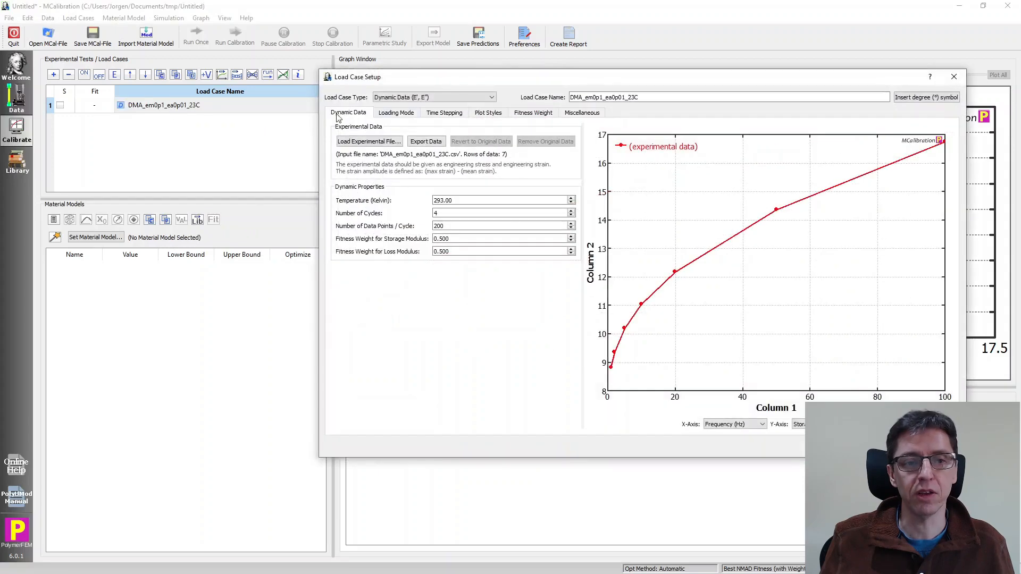
Give the experimental curve circle markers and make the predicted line blue
{"action": "left_click", "coordinate": [487, 112]}
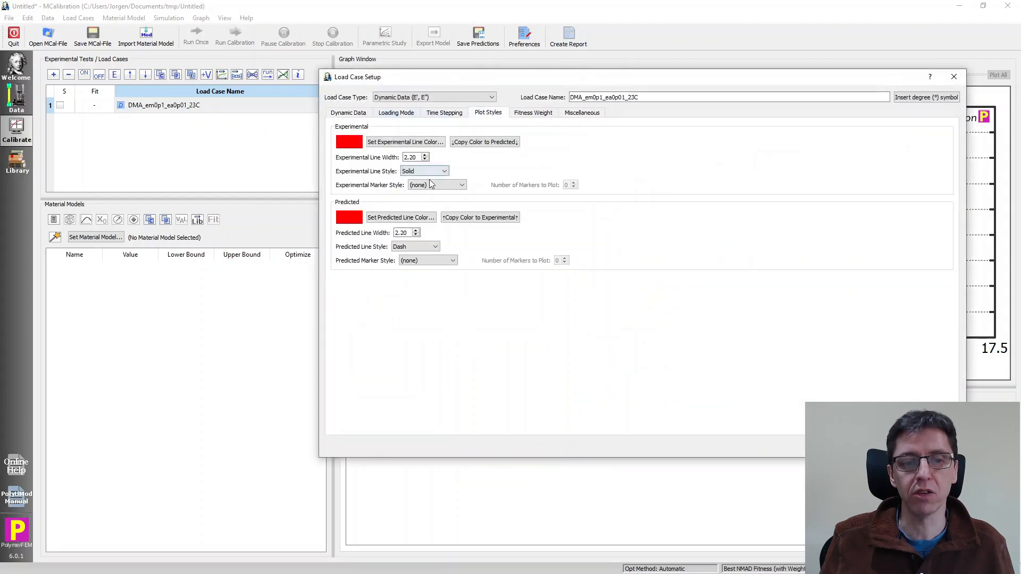
{"action": "left_click", "coordinate": [436, 185]}
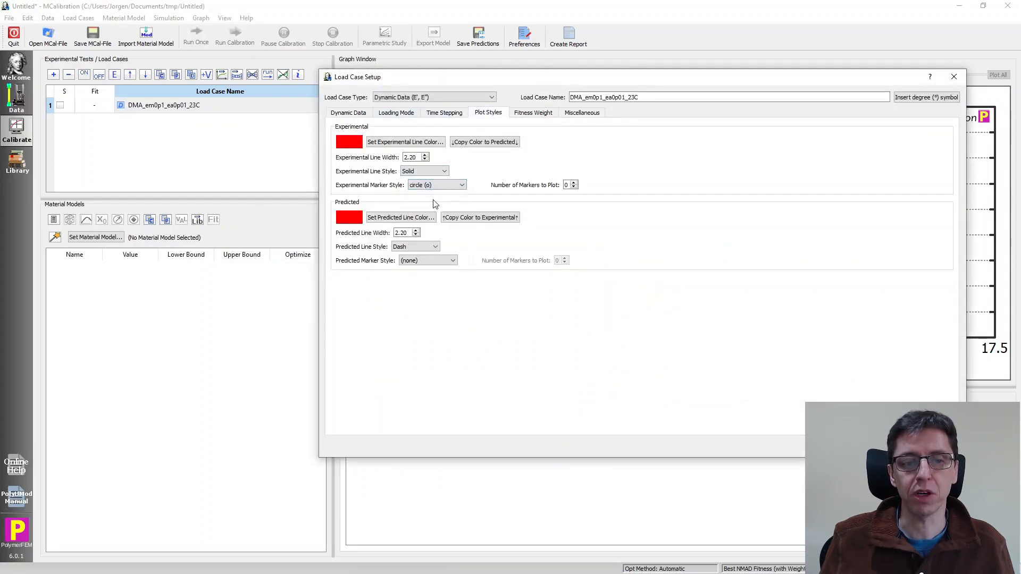
{"action": "left_click", "coordinate": [400, 217]}
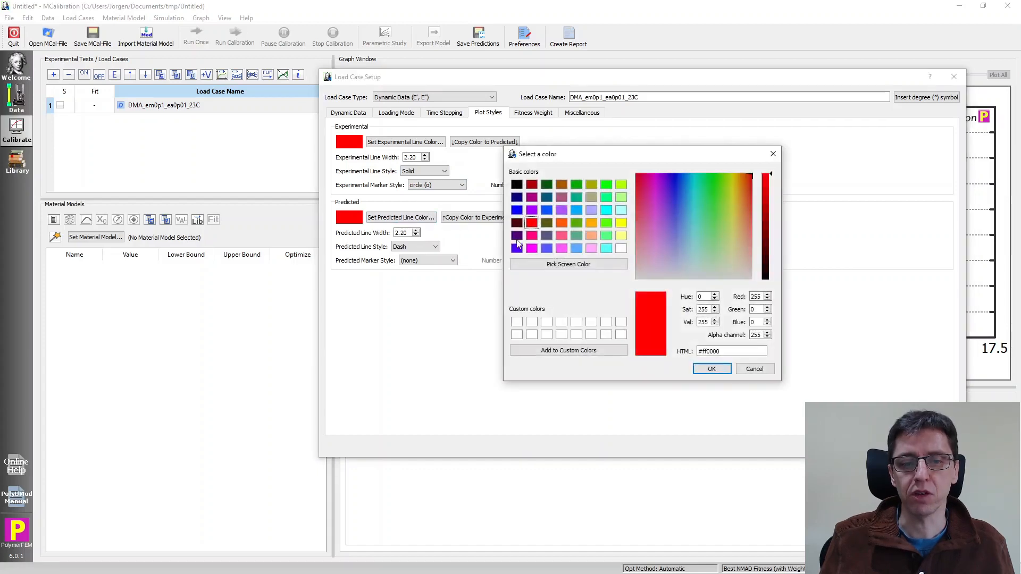
{"action": "left_click", "coordinate": [711, 369]}
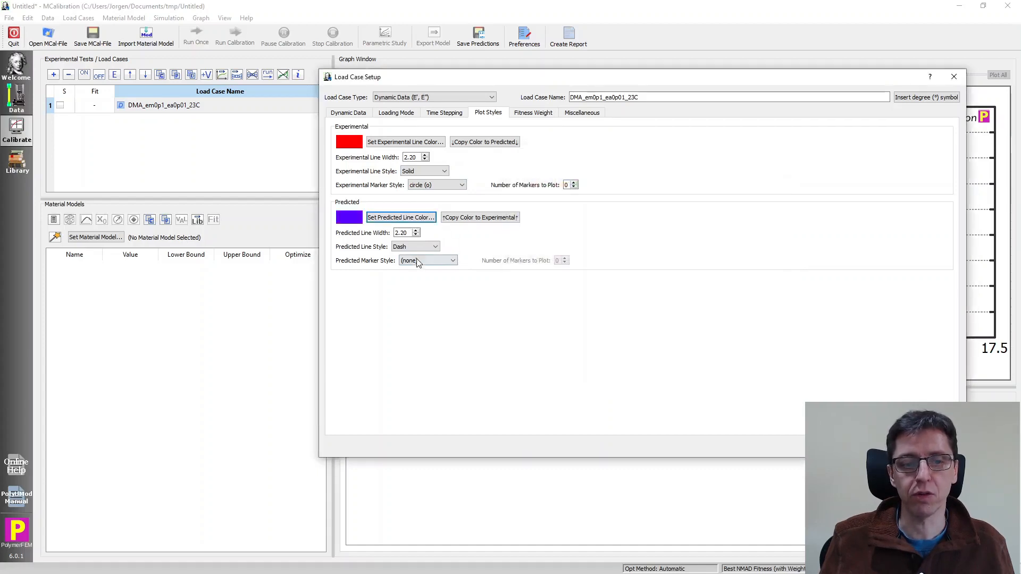
{"action": "left_click", "coordinate": [452, 261]}
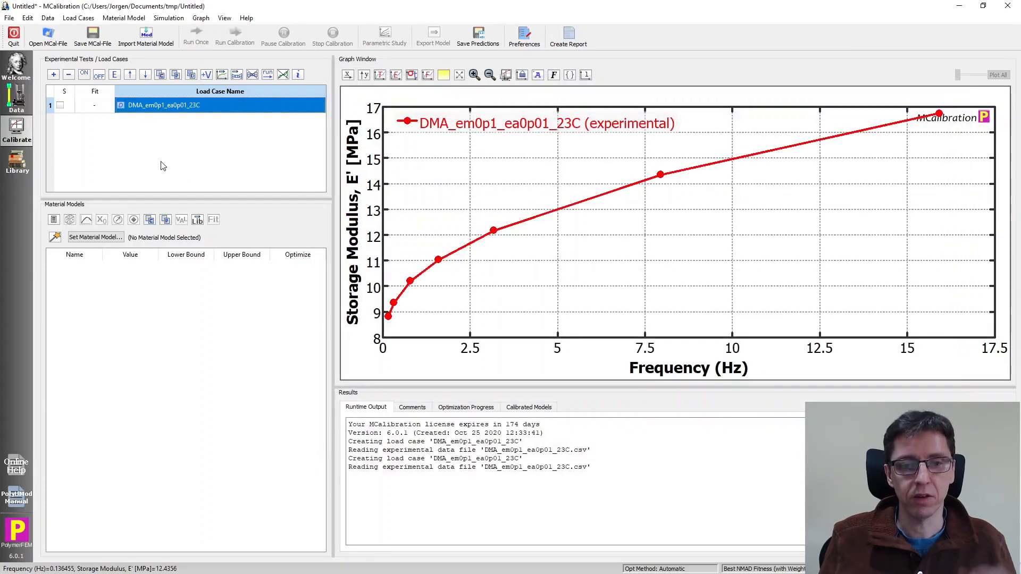
{"action": "mouse_move", "coordinate": [160, 168]}
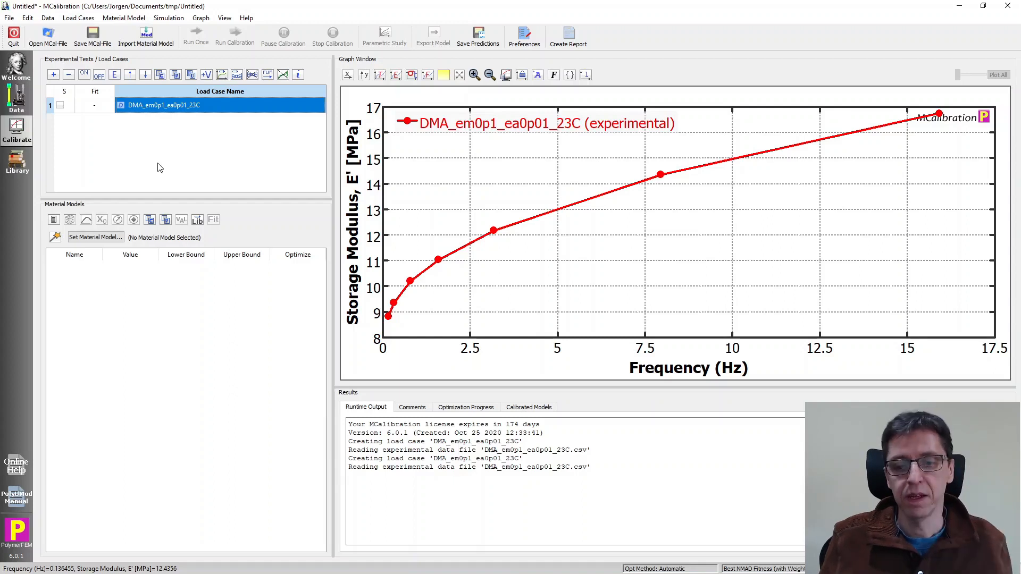
{"action": "mouse_move", "coordinate": [216, 392]}
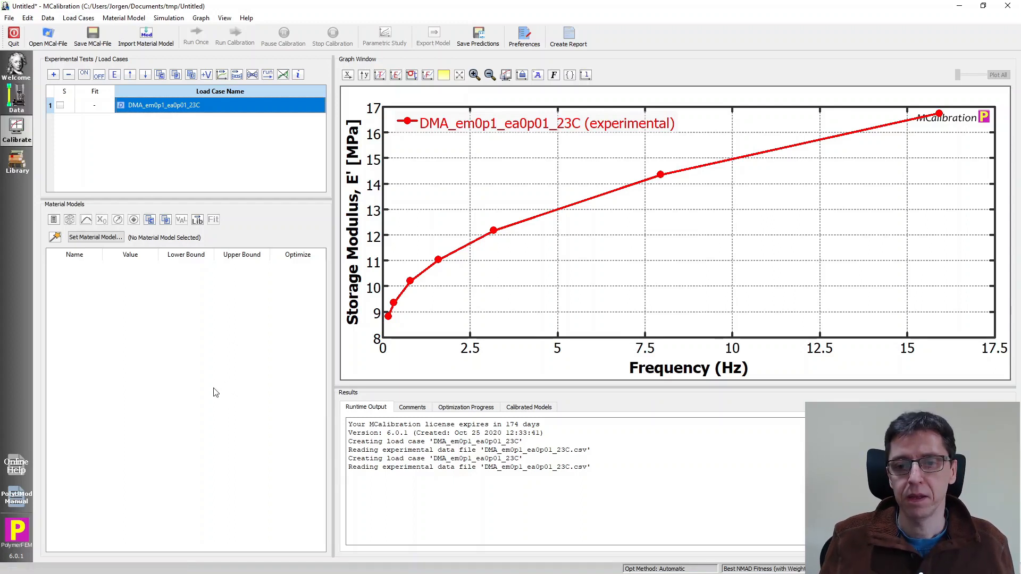
{"action": "mouse_move", "coordinate": [263, 235]}
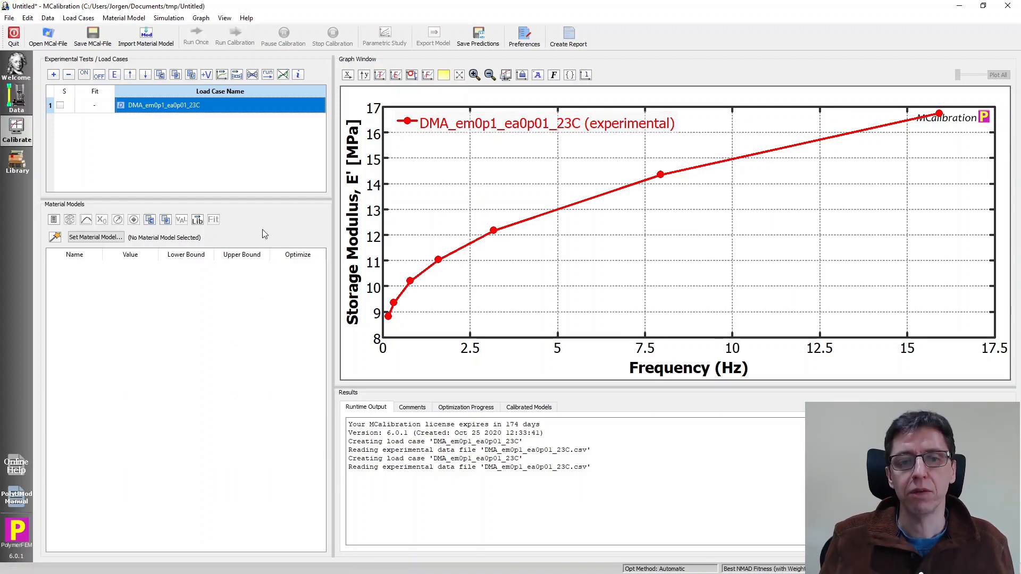
{"action": "mouse_move", "coordinate": [607, 272]}
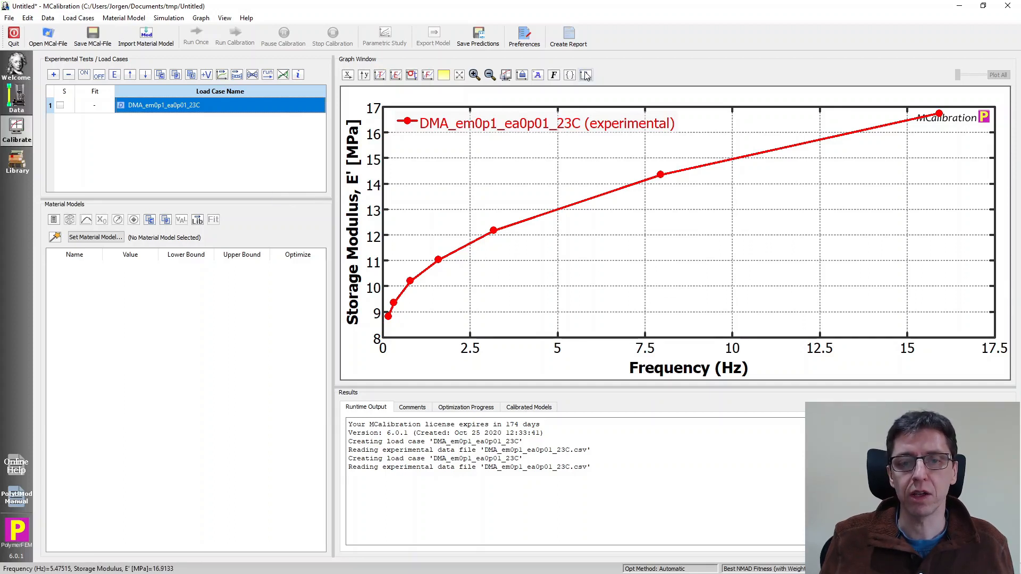
Show two graphs, plotting loss modulus E'' against frequency (Hz) on the second
{"action": "left_click", "coordinate": [586, 75]}
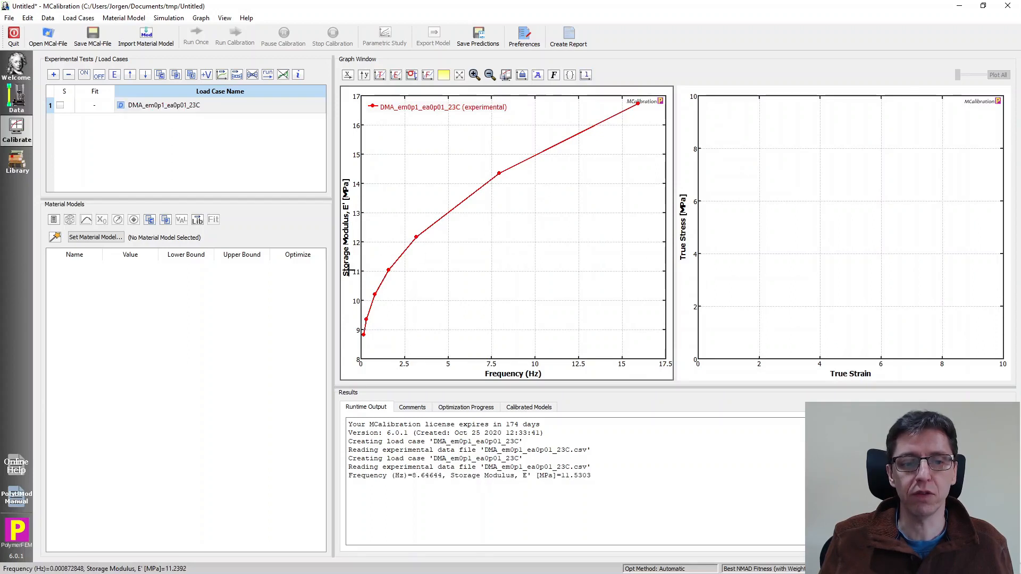
{"action": "mouse_move", "coordinate": [848, 312]}
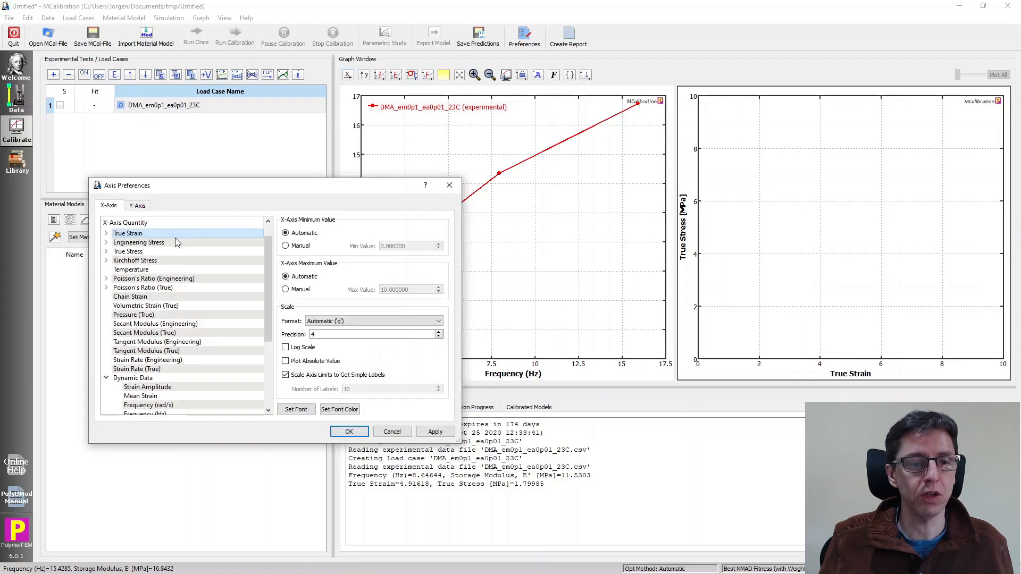
{"action": "scroll", "scroll_direction": "down", "scroll_amount": 3}
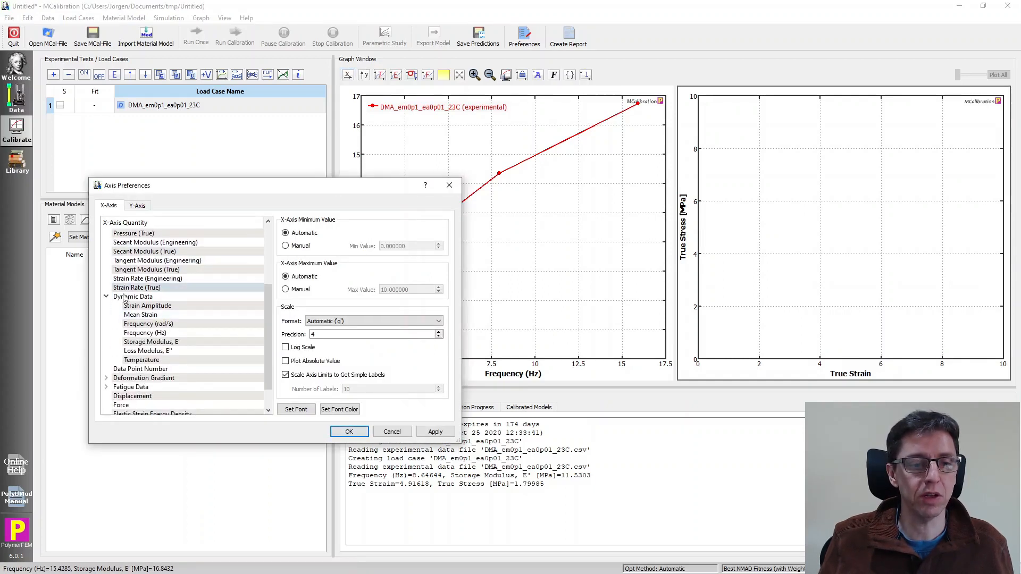
{"action": "left_click", "coordinate": [136, 206]}
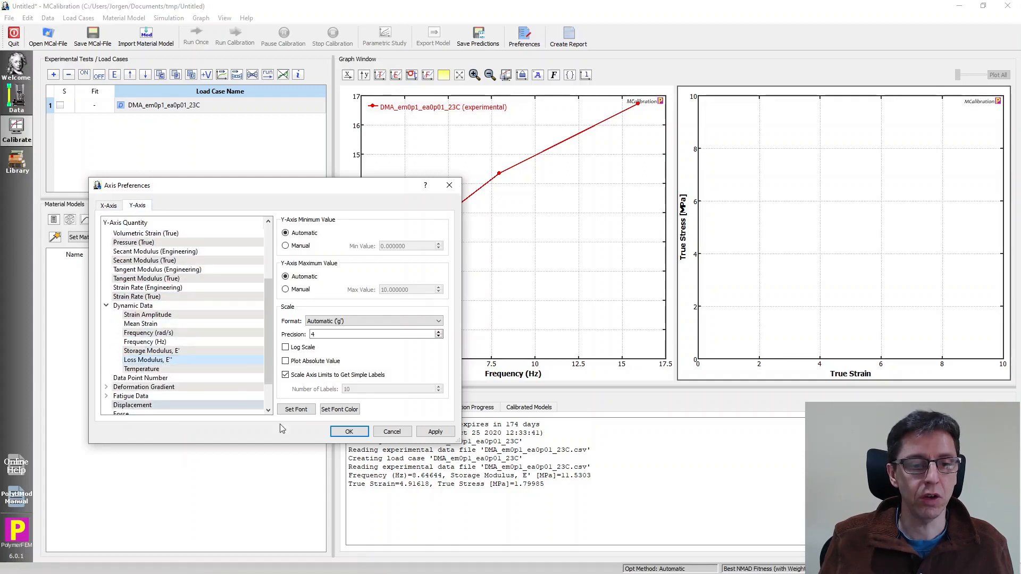
{"action": "left_click", "coordinate": [349, 432]}
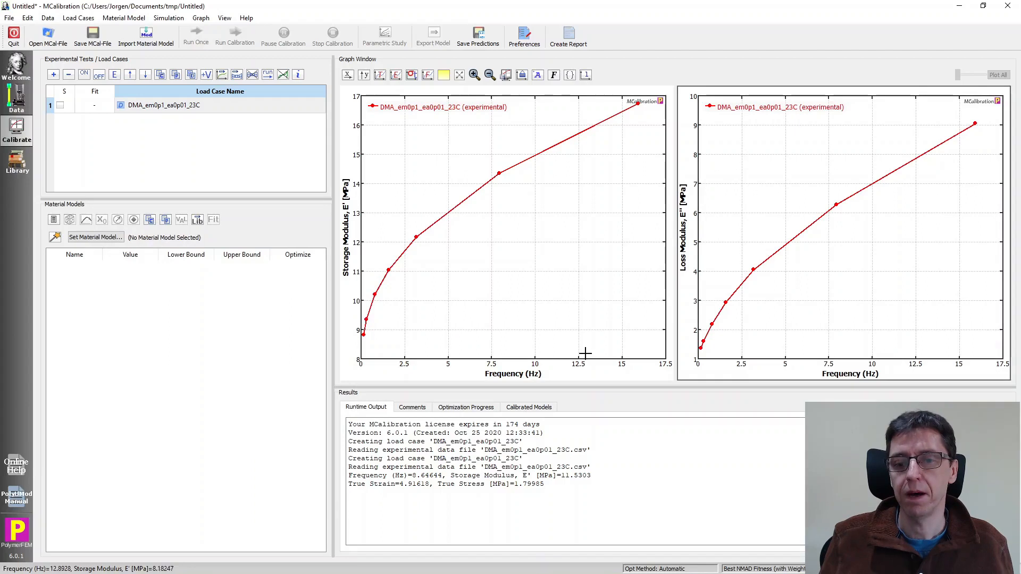
{"action": "mouse_move", "coordinate": [537, 340]}
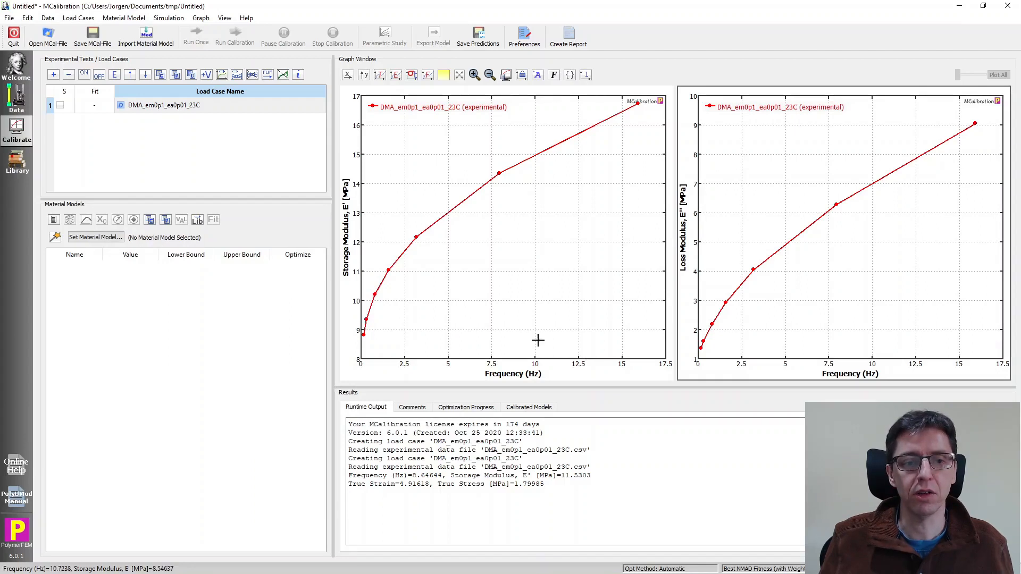
{"action": "mouse_move", "coordinate": [402, 307]}
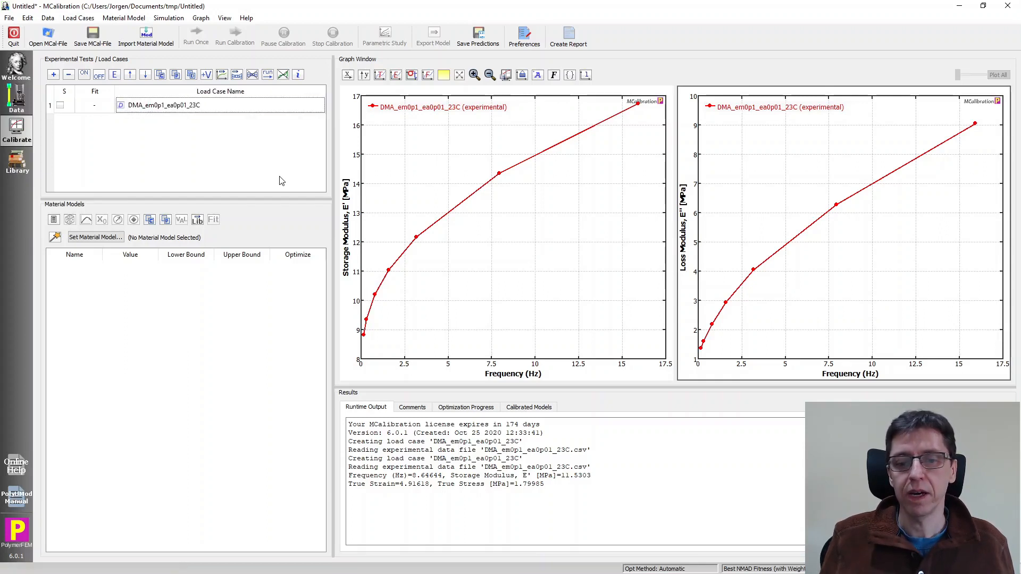
{"action": "mouse_move", "coordinate": [275, 206]}
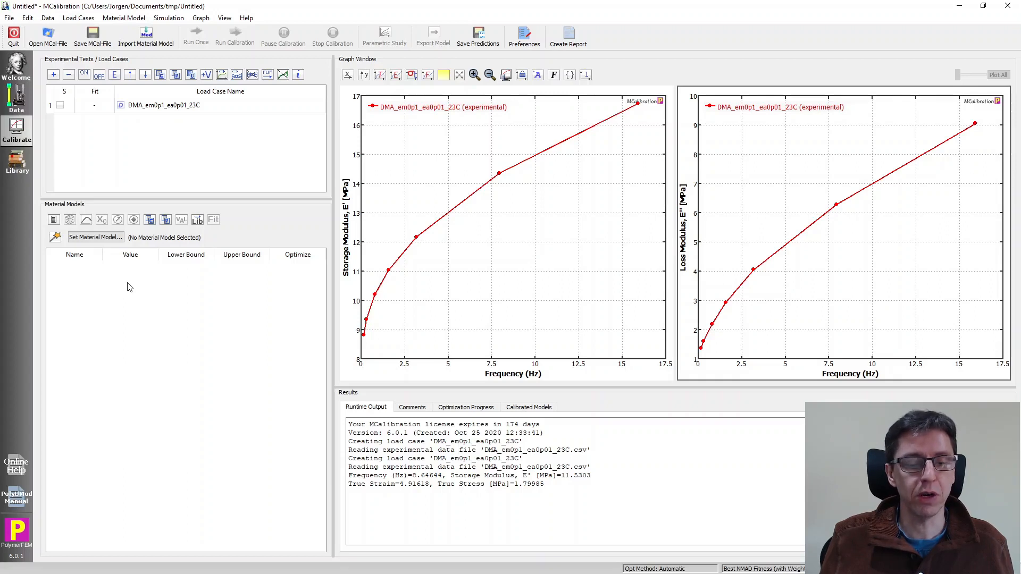
{"action": "mouse_move", "coordinate": [95, 237]}
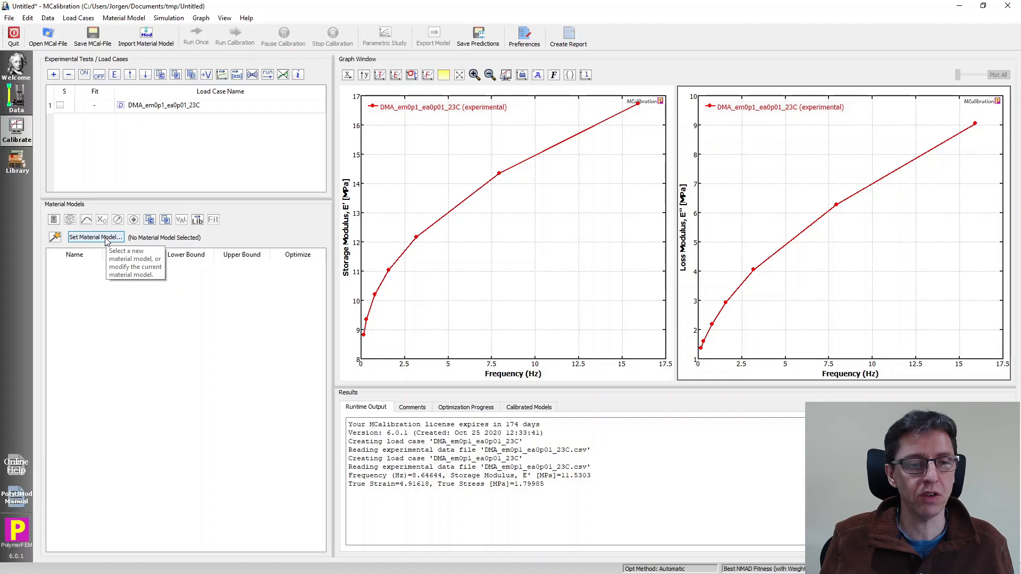
Choose the Abaqus linear viscoelastic model with a Yeoh hyperelastic part and confirm
{"action": "left_click", "coordinate": [95, 238]}
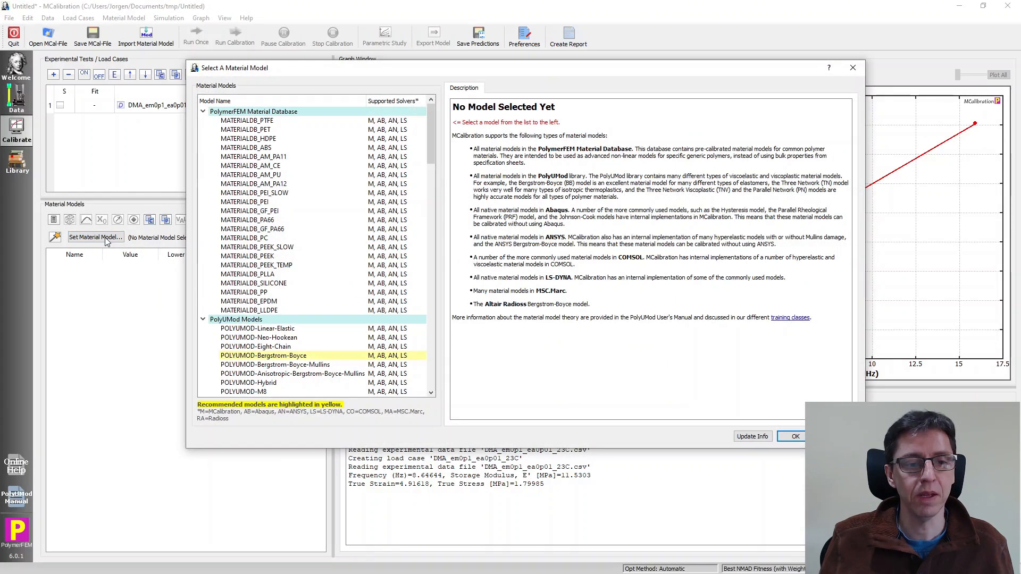
{"action": "scroll", "scroll_direction": "down", "scroll_amount": 3}
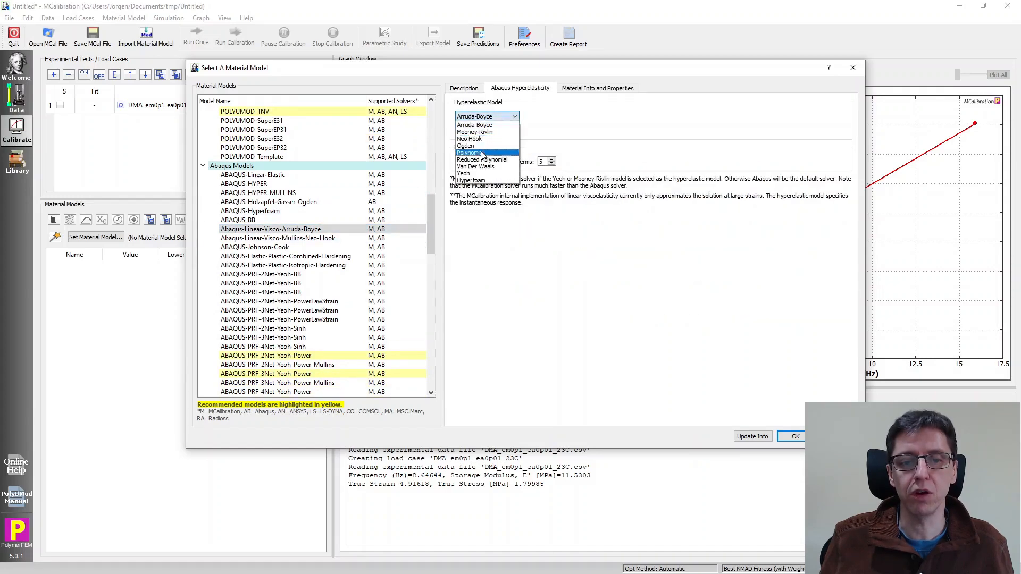
{"action": "left_click", "coordinate": [464, 174]}
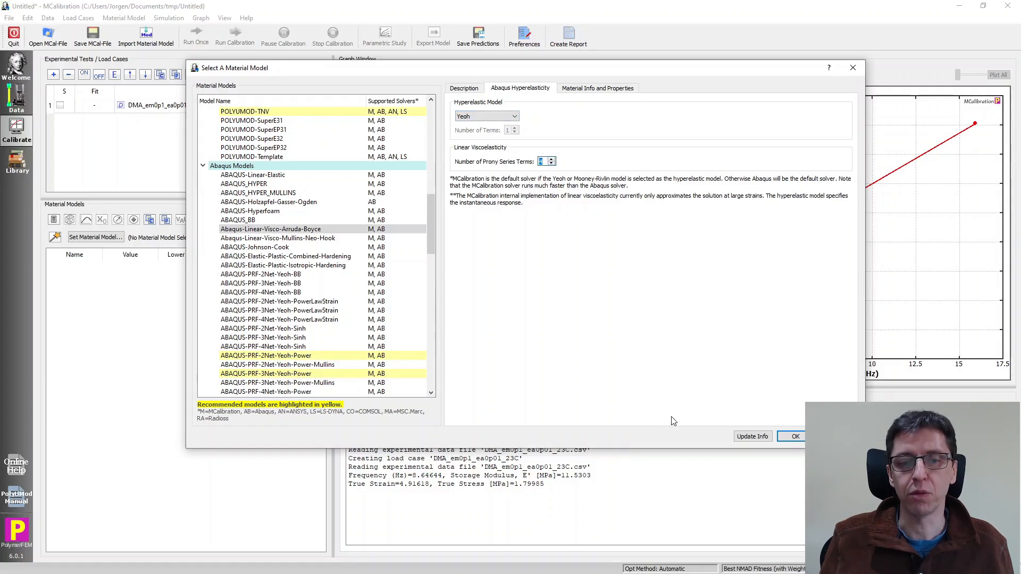
{"action": "left_click", "coordinate": [792, 437]}
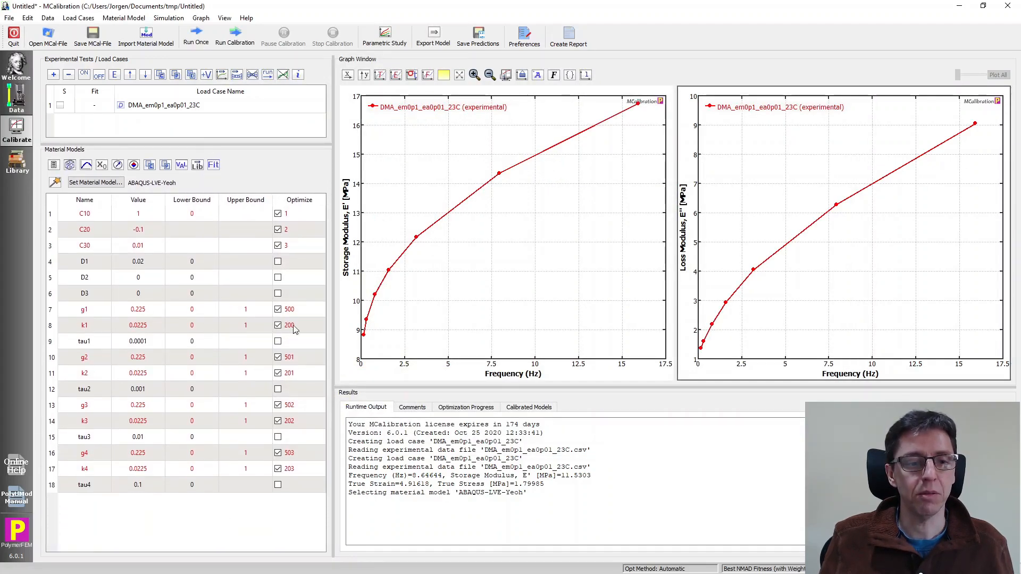
{"action": "mouse_move", "coordinate": [365, 363]}
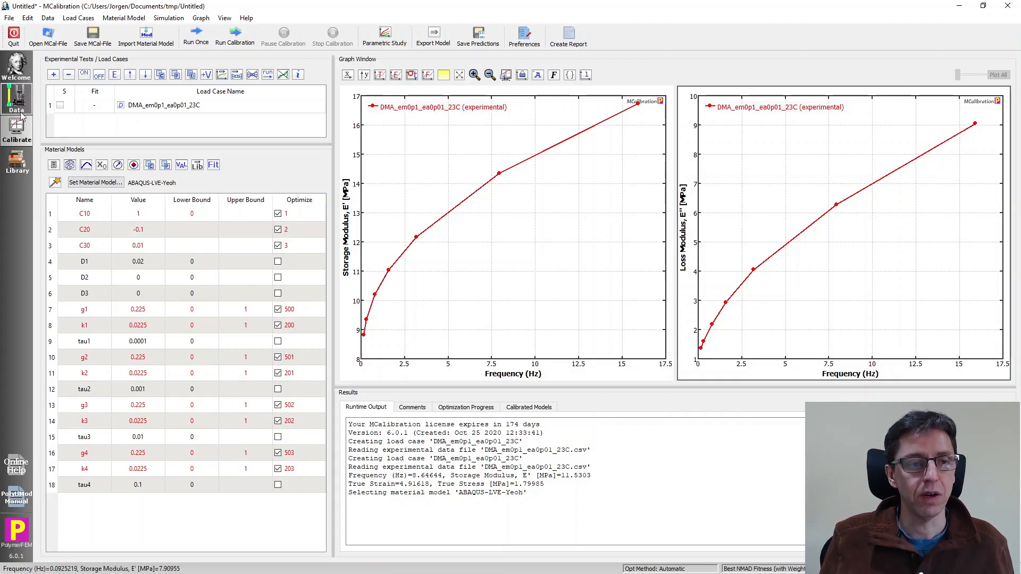
{"action": "mouse_move", "coordinate": [163, 104]}
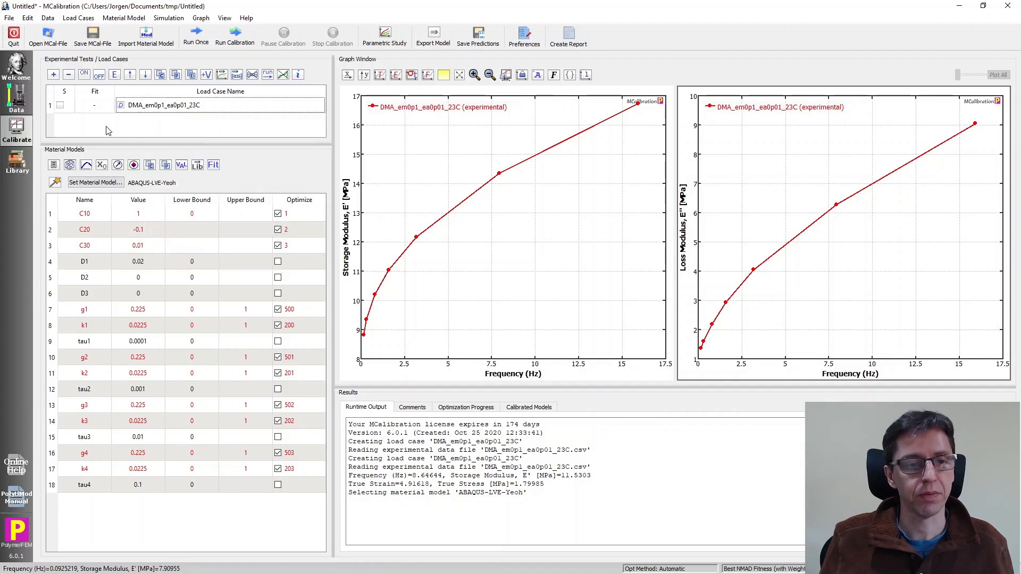
Zero C20, C30 and k1–k4 and untick their Optimize boxes, keeping C10 and g1–g4 optimized
{"action": "left_click", "coordinate": [277, 229]}
{"action": "type", "text": "0"}
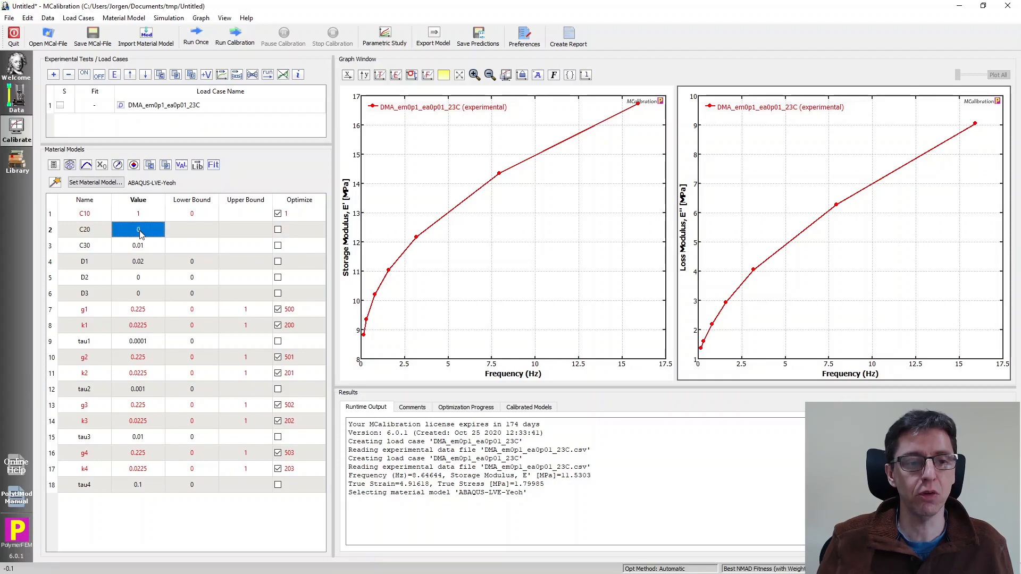
{"action": "left_click", "coordinate": [138, 246]}
{"action": "type", "text": "0"}
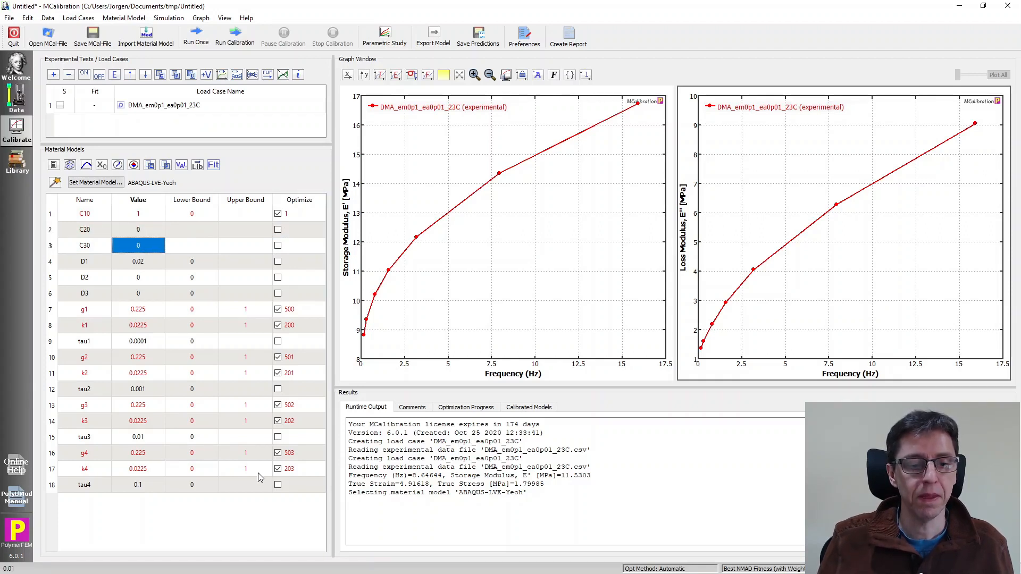
{"action": "mouse_move", "coordinate": [148, 318]}
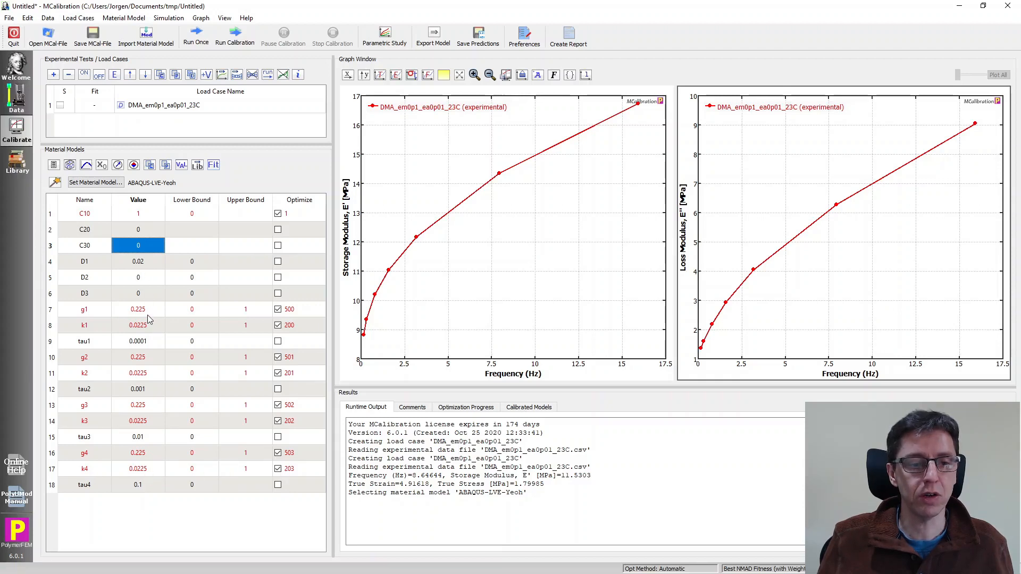
{"action": "left_click", "coordinate": [137, 325]}
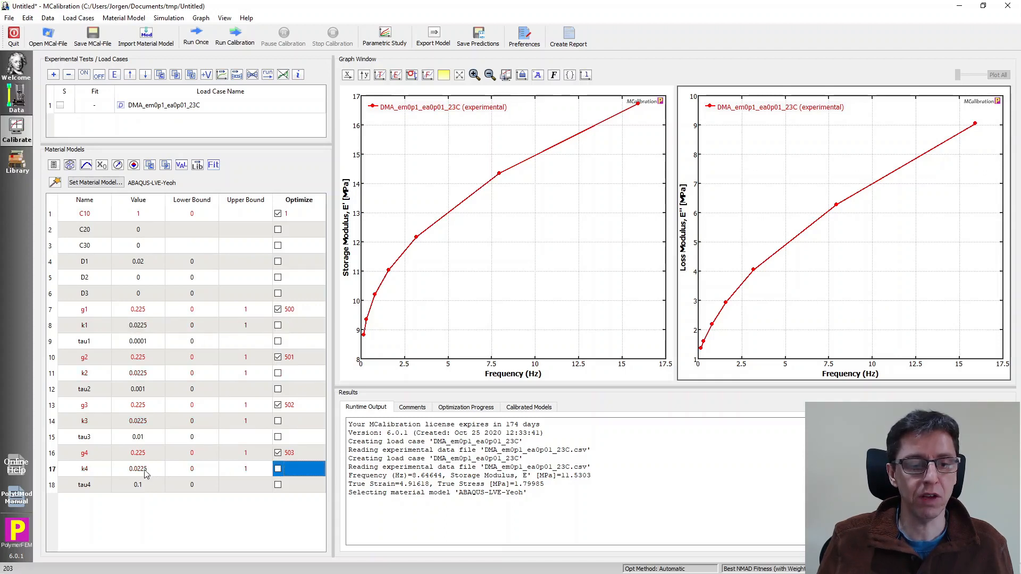
{"action": "double_click", "coordinate": [137, 469]}
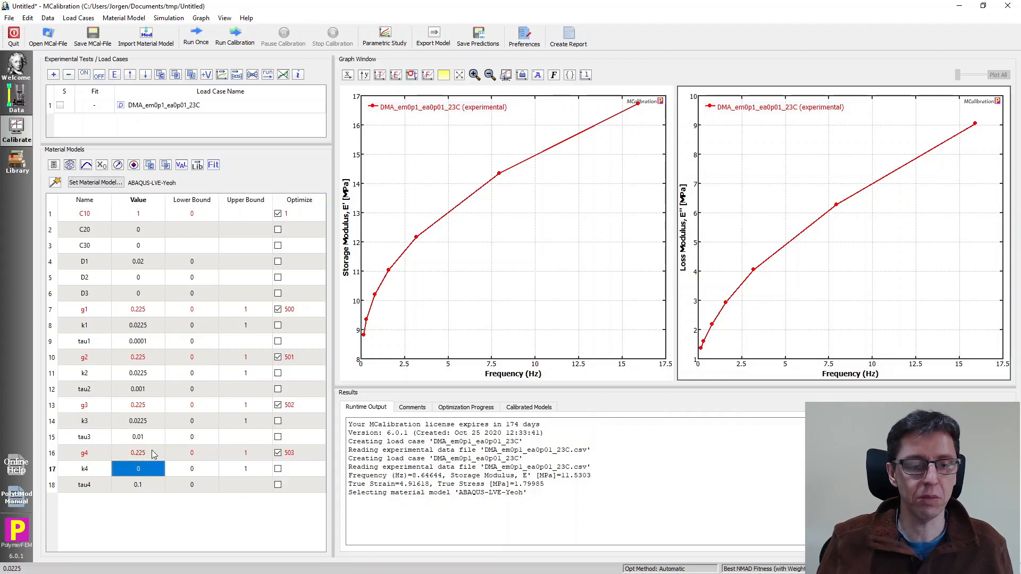
{"action": "left_click", "coordinate": [137, 372]}
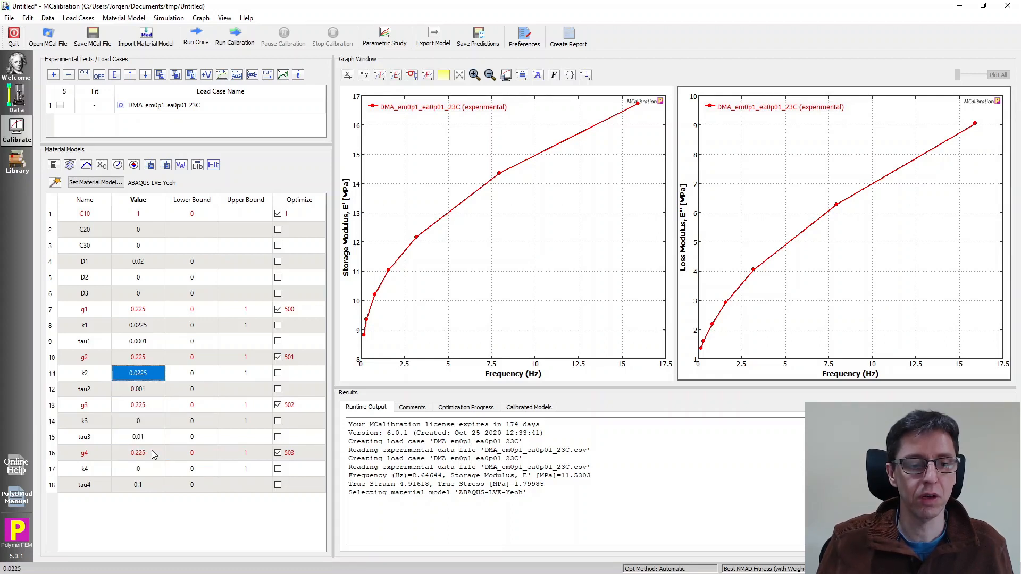
{"action": "left_click", "coordinate": [137, 325]}
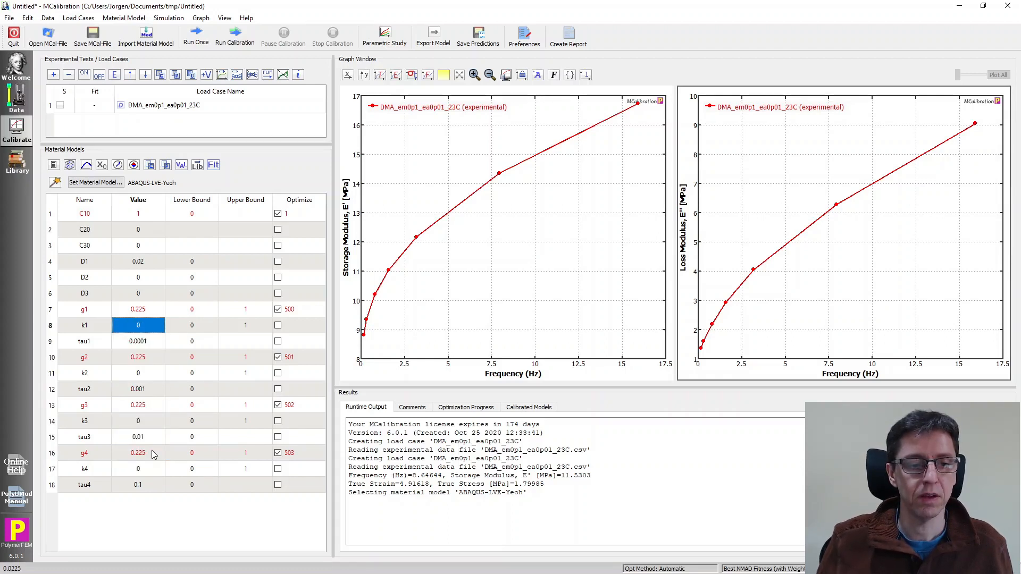
{"action": "left_click", "coordinate": [137, 341]}
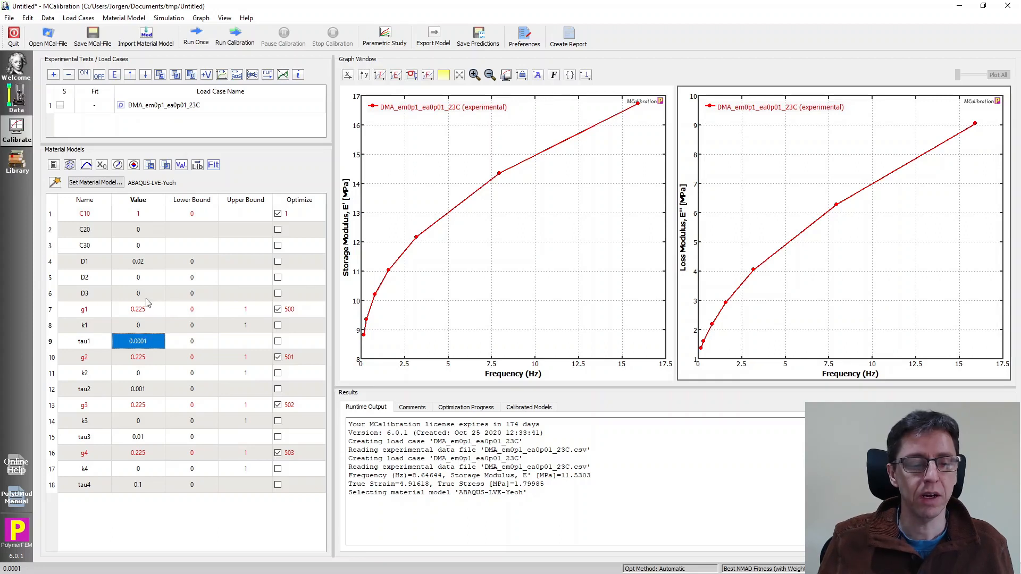
{"action": "mouse_move", "coordinate": [145, 520]}
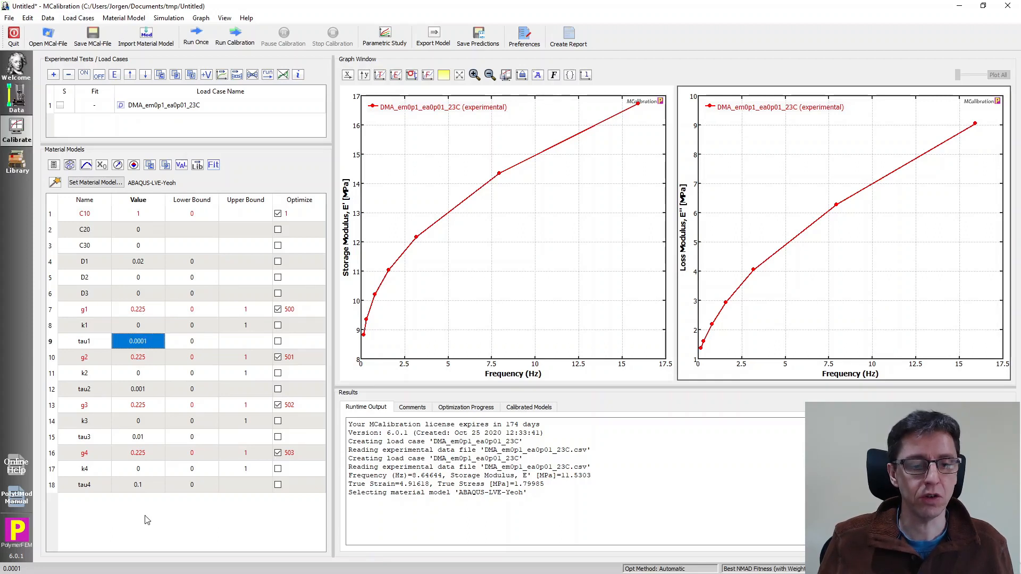
{"action": "mouse_move", "coordinate": [151, 492]}
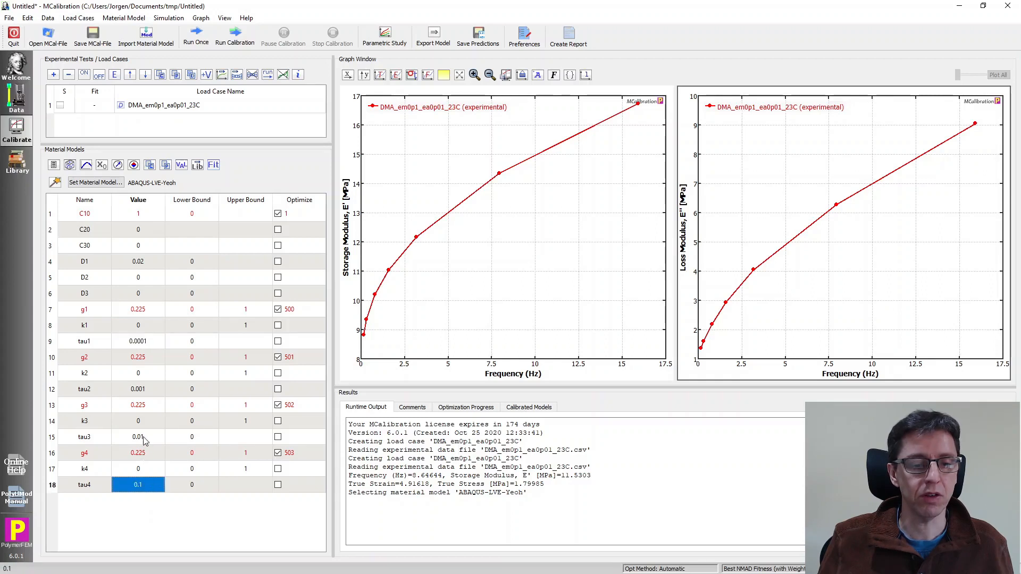
{"action": "left_click", "coordinate": [137, 341]}
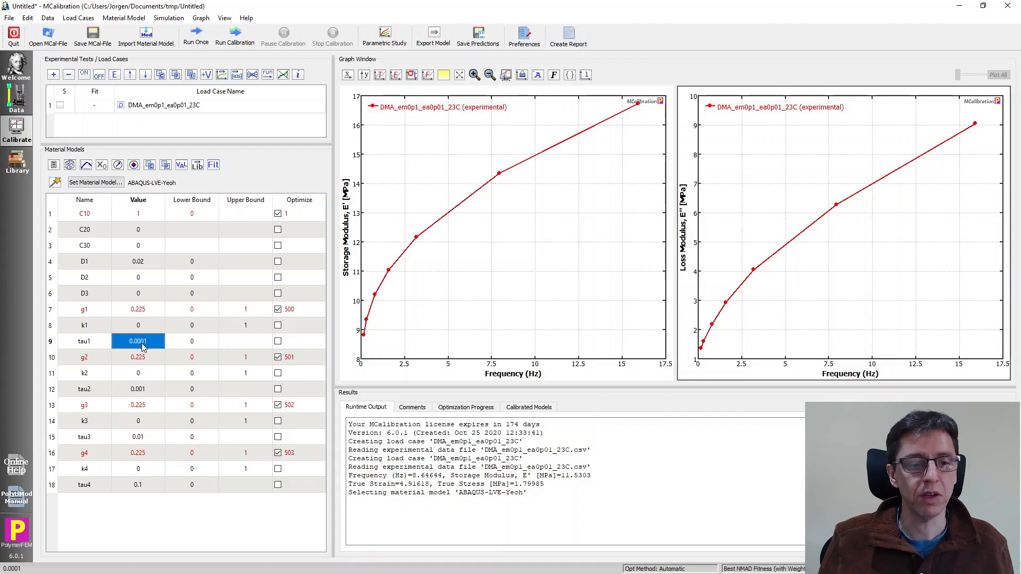
{"action": "mouse_move", "coordinate": [394, 363]}
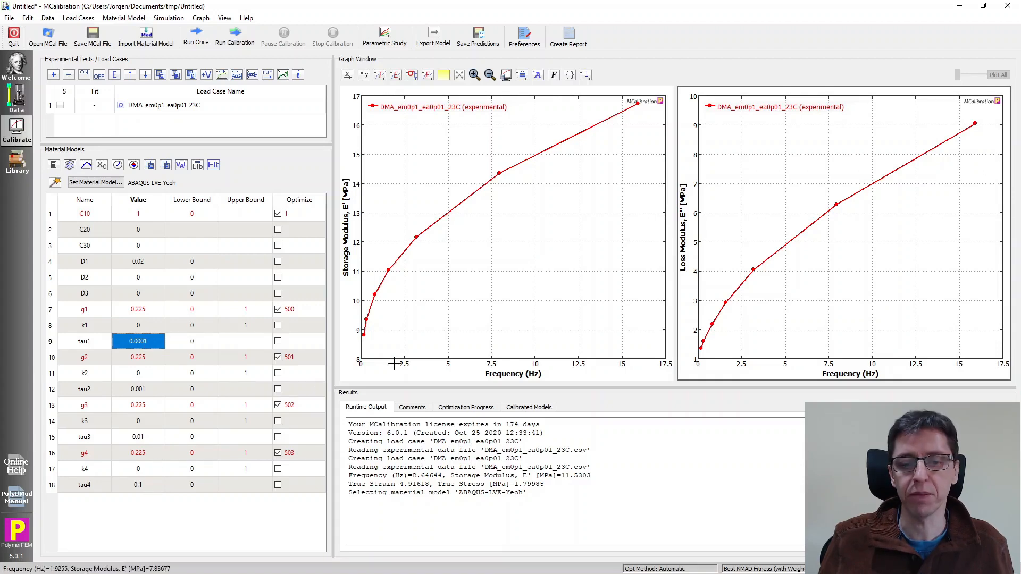
{"action": "mouse_move", "coordinate": [368, 360]}
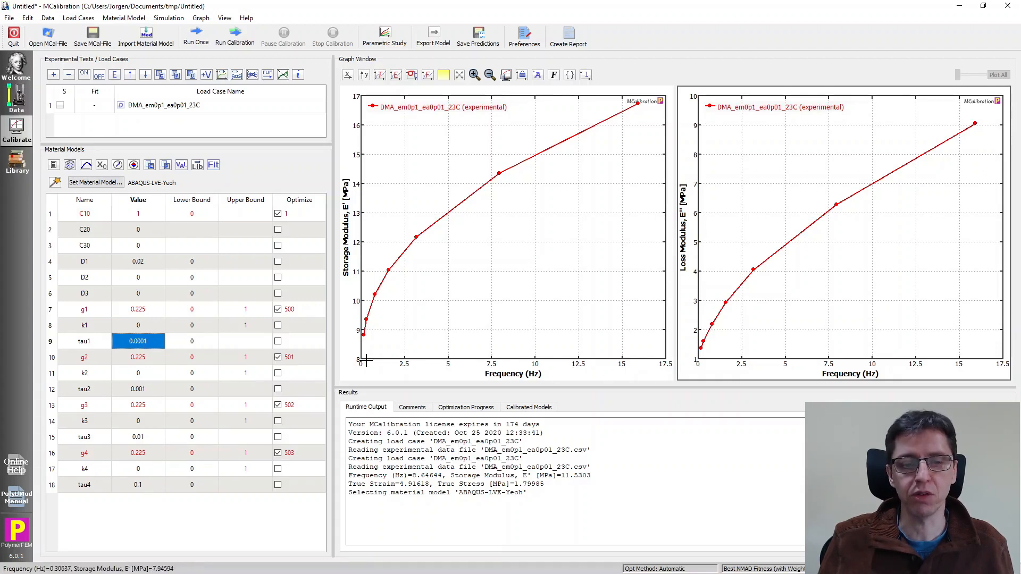
{"action": "mouse_move", "coordinate": [246, 411]}
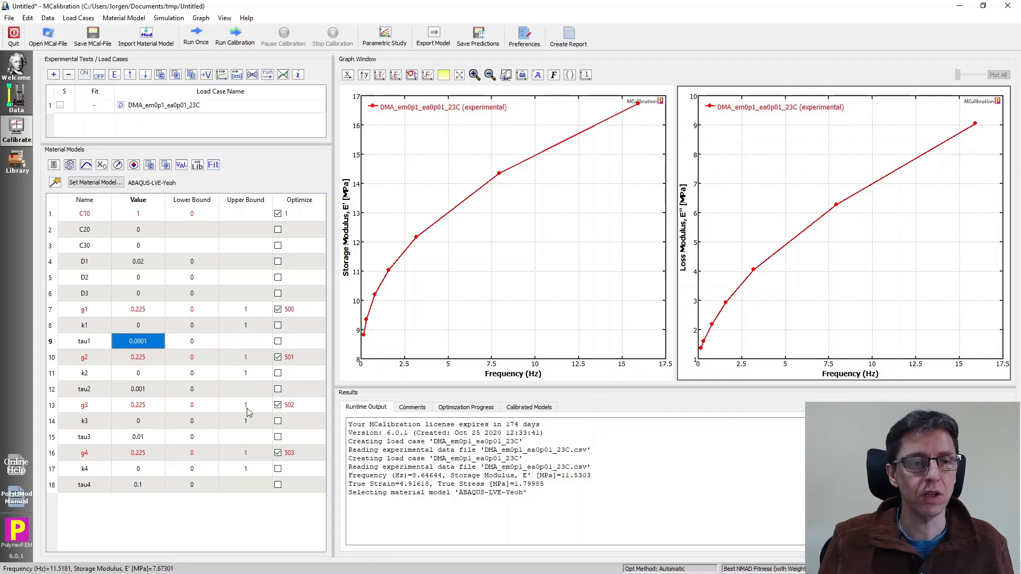
{"action": "mouse_move", "coordinate": [98, 54]}
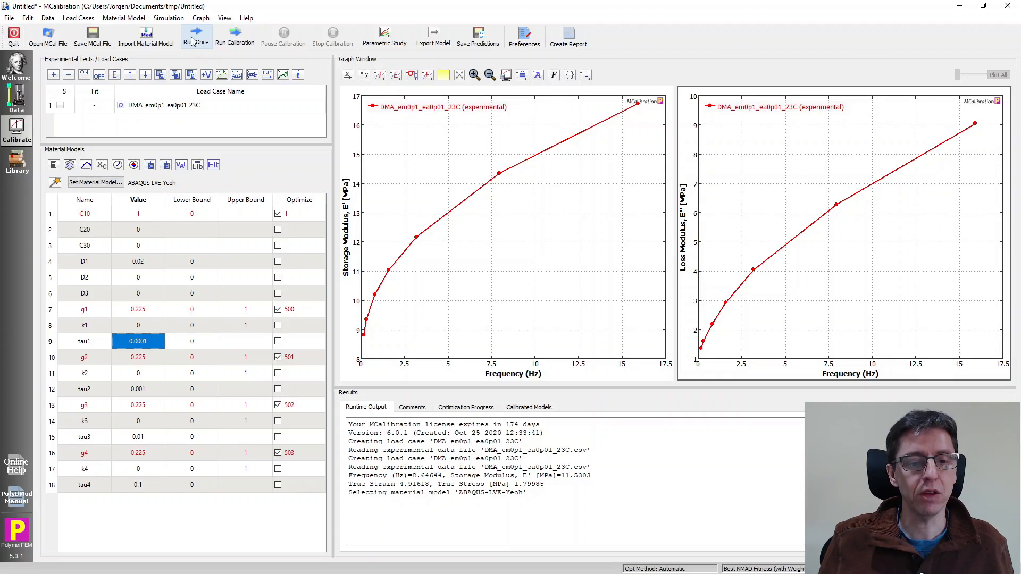
Run a single prediction (NMAD 128.69), then bring up the DMA_em0p1_ea0p01_23C load case's options menu
{"action": "left_click", "coordinate": [196, 34]}
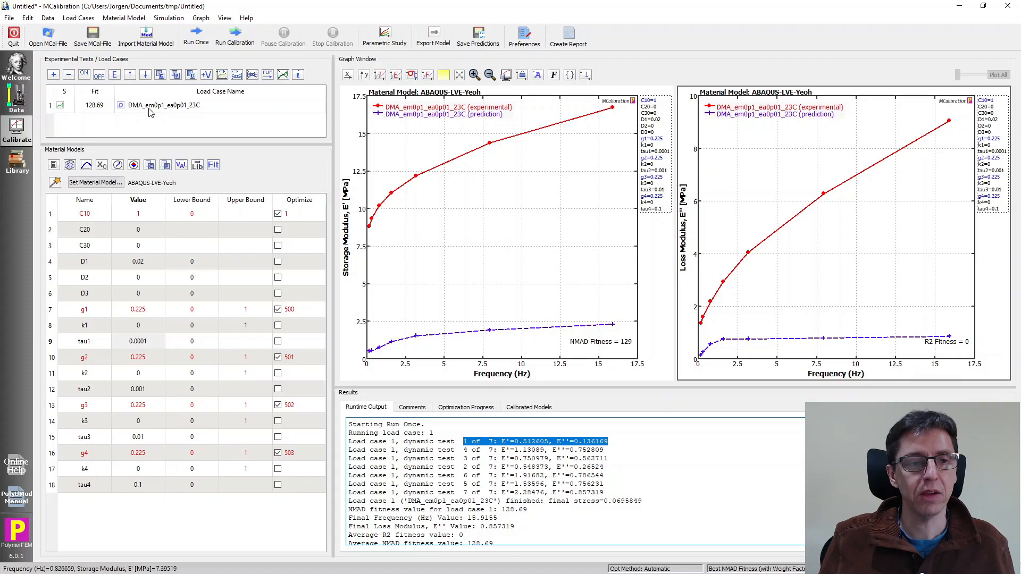
{"action": "right_click", "coordinate": [163, 105]}
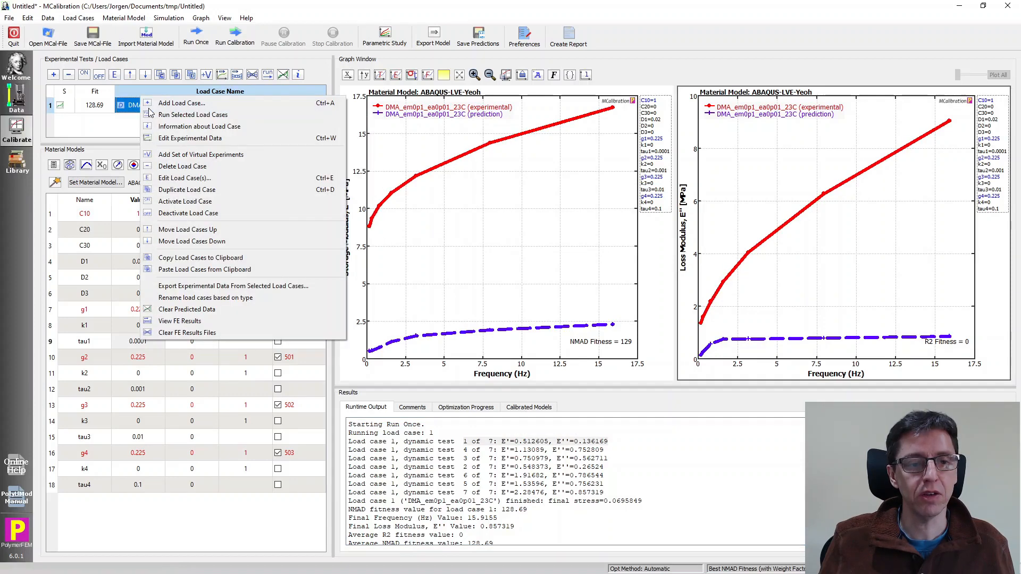
{"action": "mouse_move", "coordinate": [202, 286]}
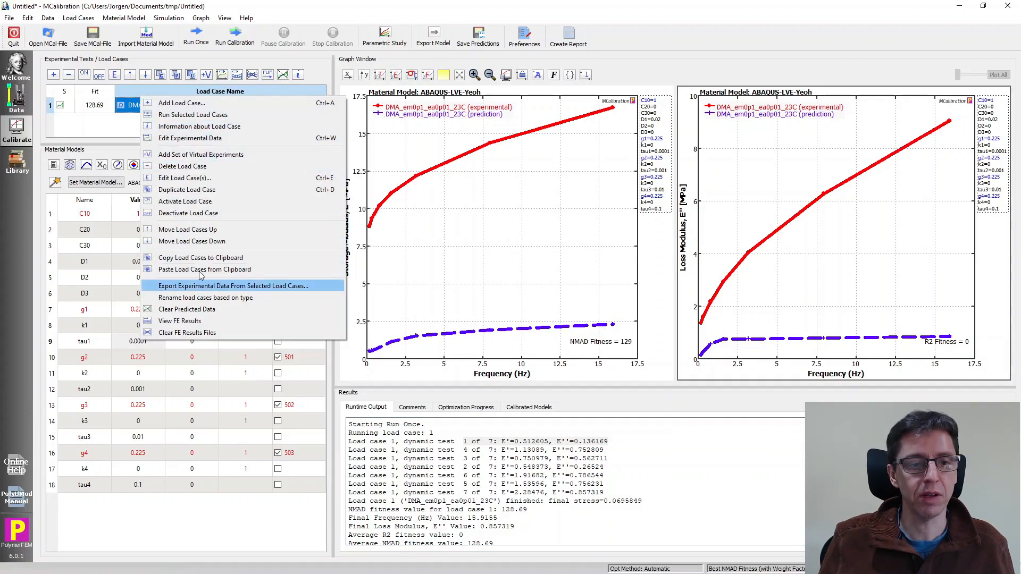
{"action": "mouse_move", "coordinate": [202, 178]}
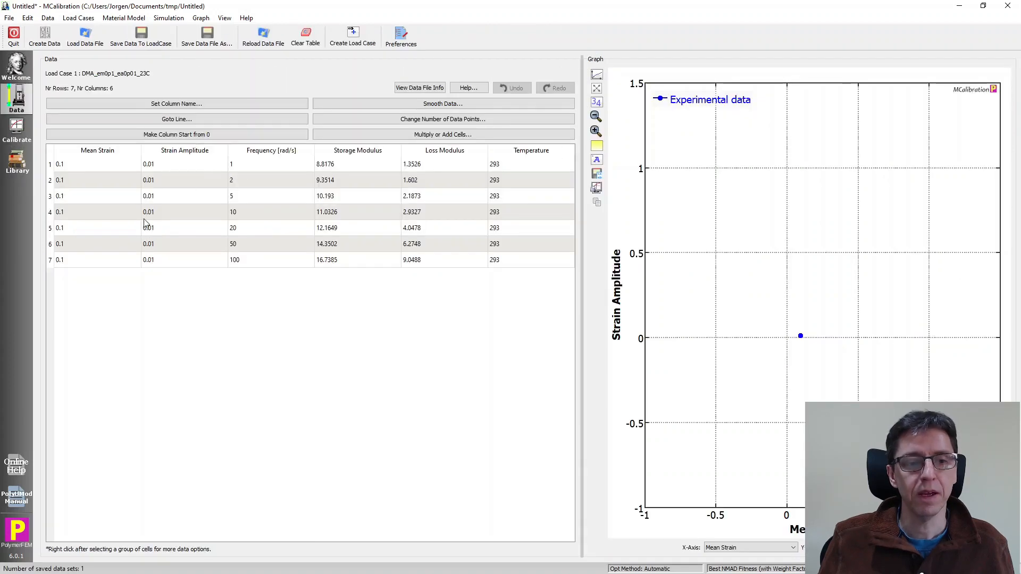
{"action": "mouse_move", "coordinate": [151, 272]}
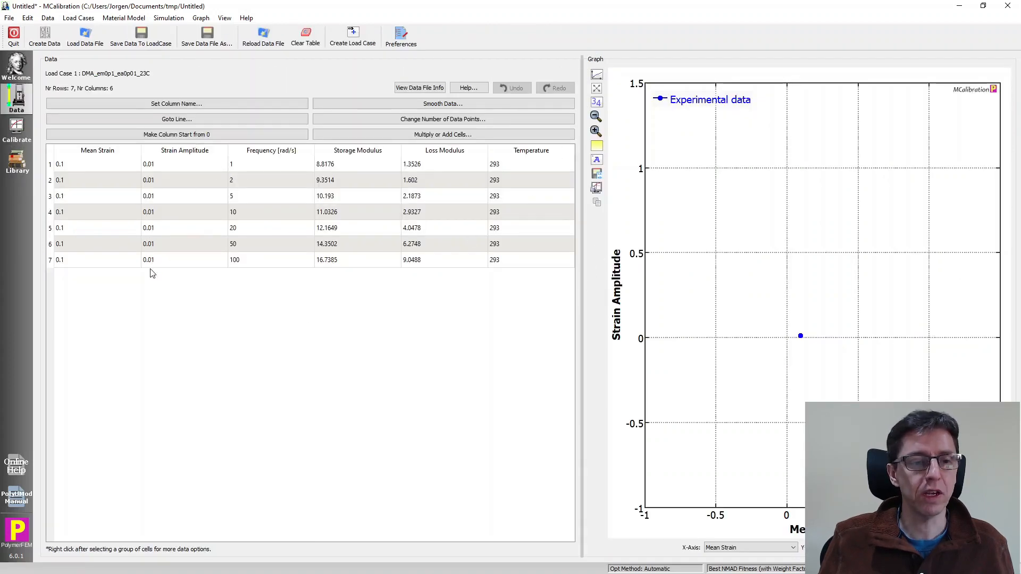
{"action": "mouse_move", "coordinate": [121, 232]}
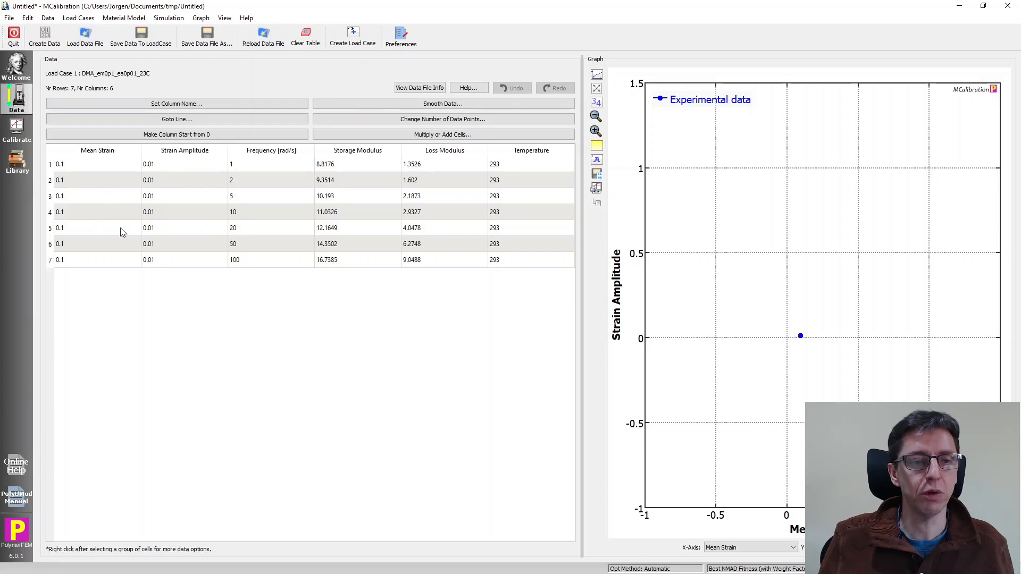
Review the seven DMA data rows, including 20 rad/s, then return to the Calibrate view
{"action": "left_click", "coordinate": [49, 259]}
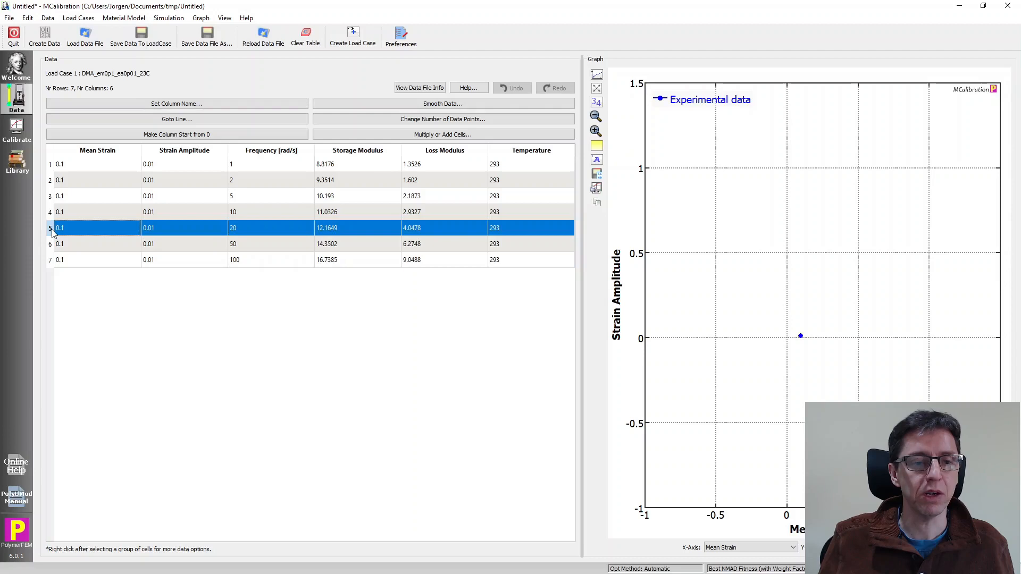
{"action": "mouse_move", "coordinate": [171, 232]}
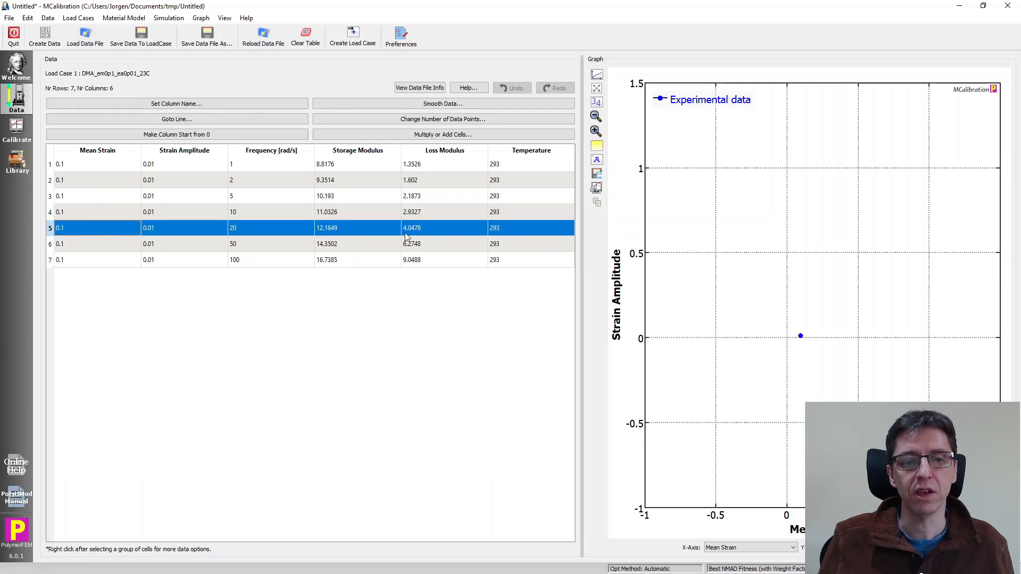
{"action": "left_click", "coordinate": [16, 128]}
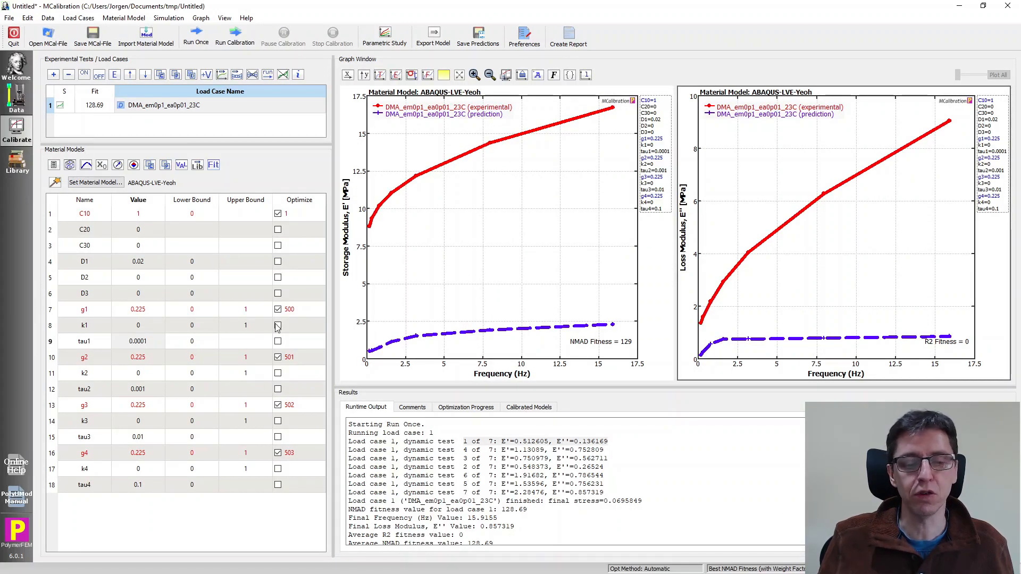
{"action": "left_click", "coordinate": [277, 325]}
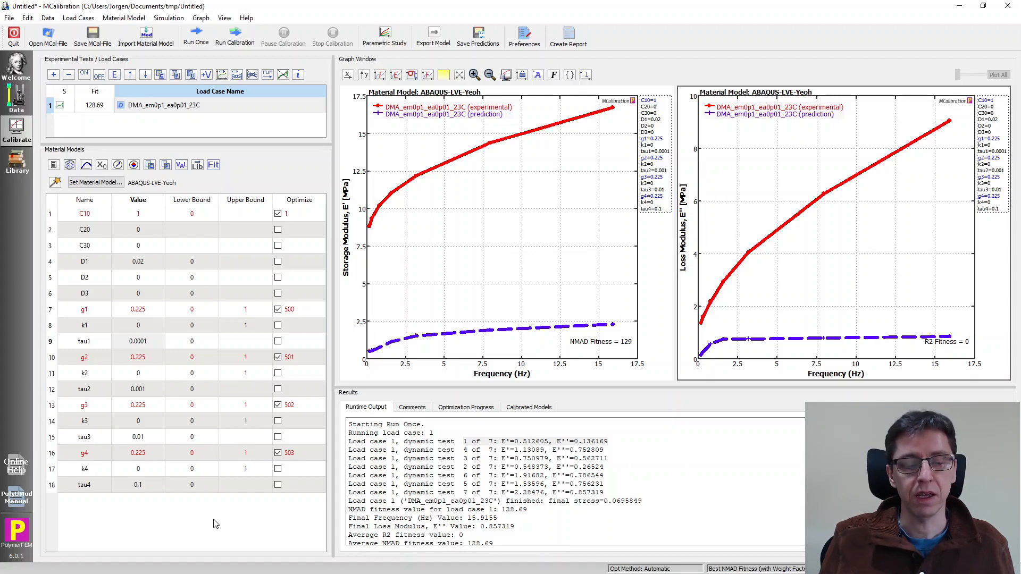
{"action": "mouse_move", "coordinate": [192, 392]}
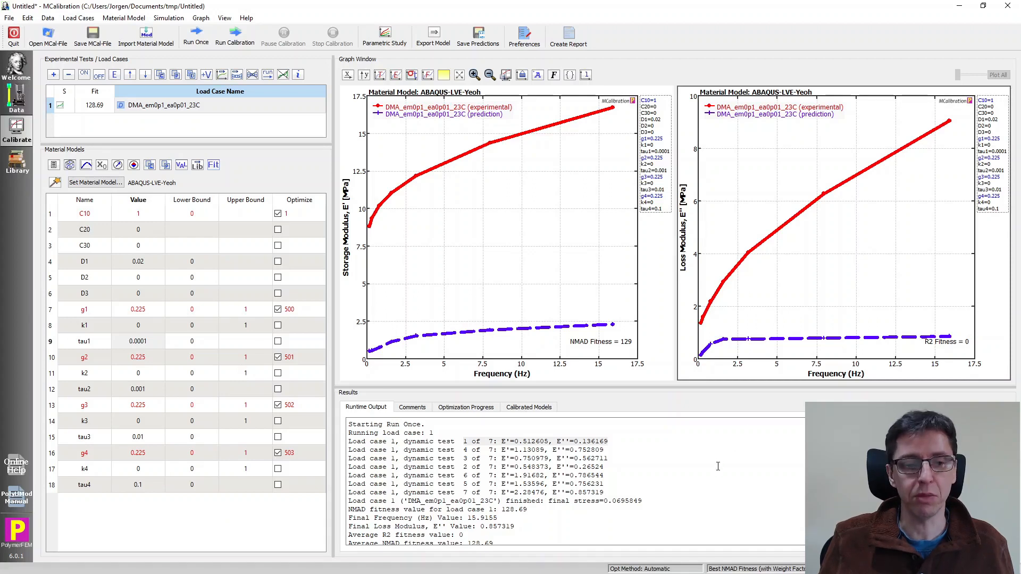
{"action": "mouse_move", "coordinate": [827, 258]}
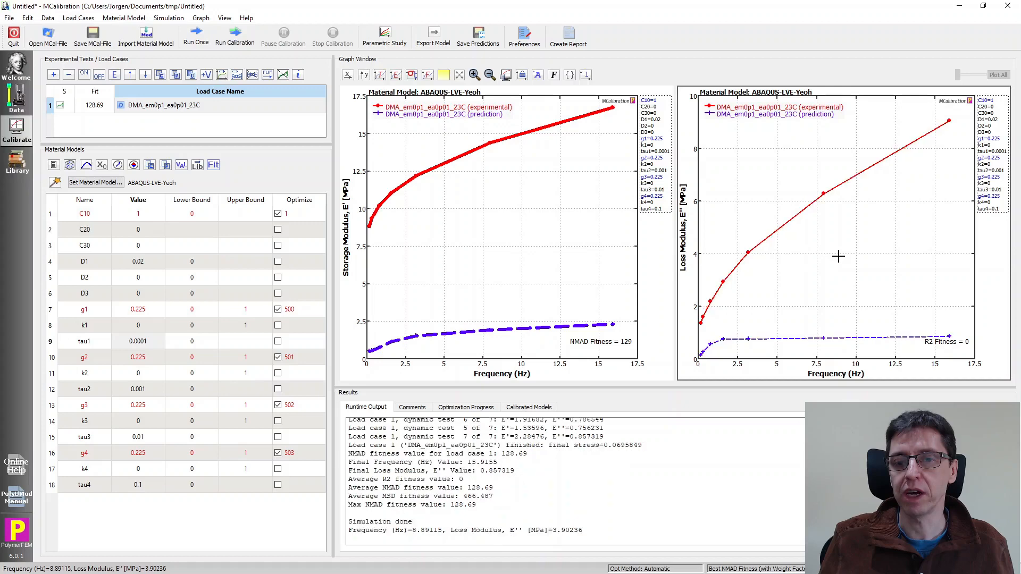
{"action": "mouse_move", "coordinate": [964, 365]}
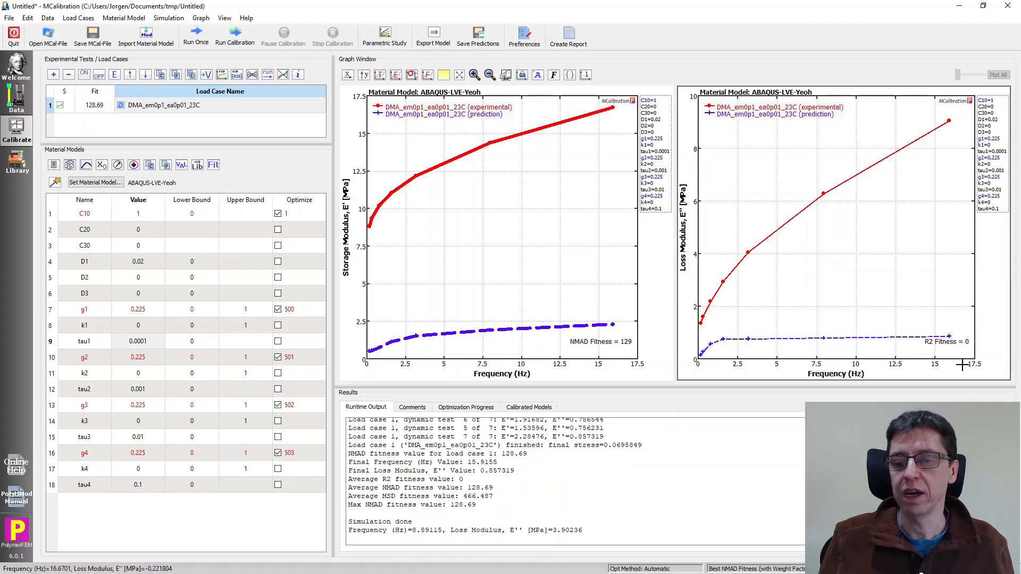
{"action": "mouse_move", "coordinate": [709, 113]}
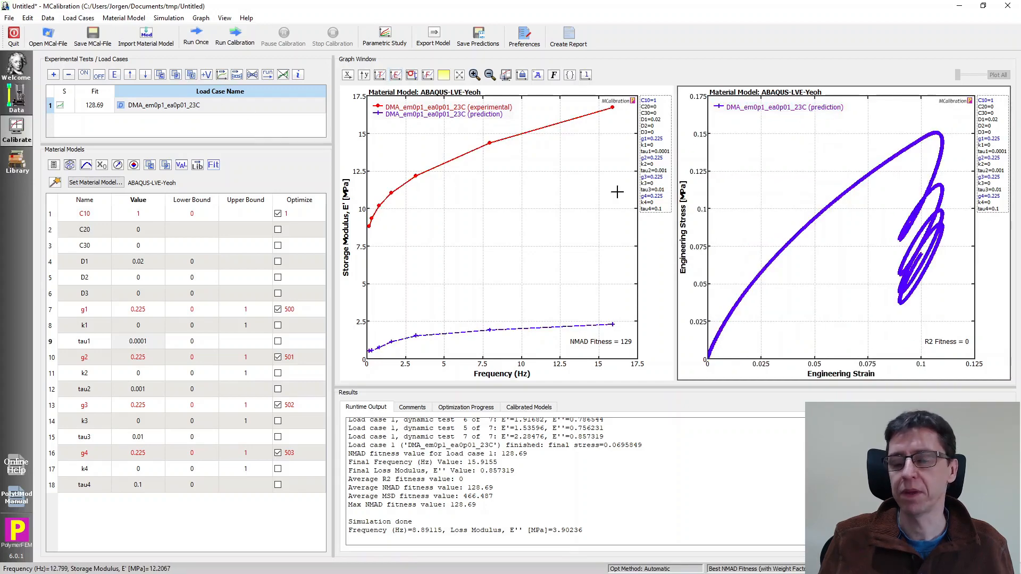
{"action": "mouse_move", "coordinate": [768, 267]}
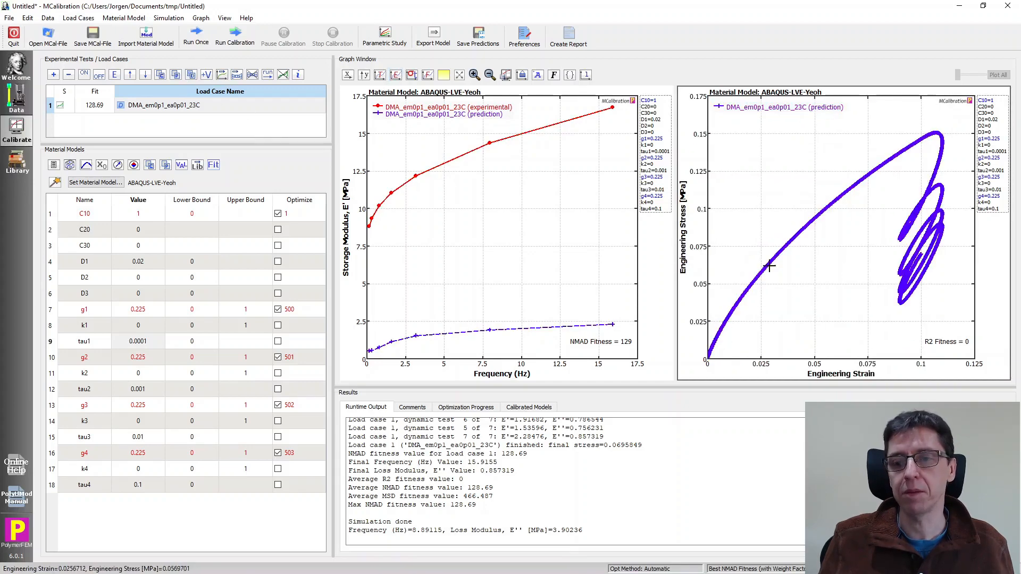
{"action": "mouse_move", "coordinate": [918, 252]}
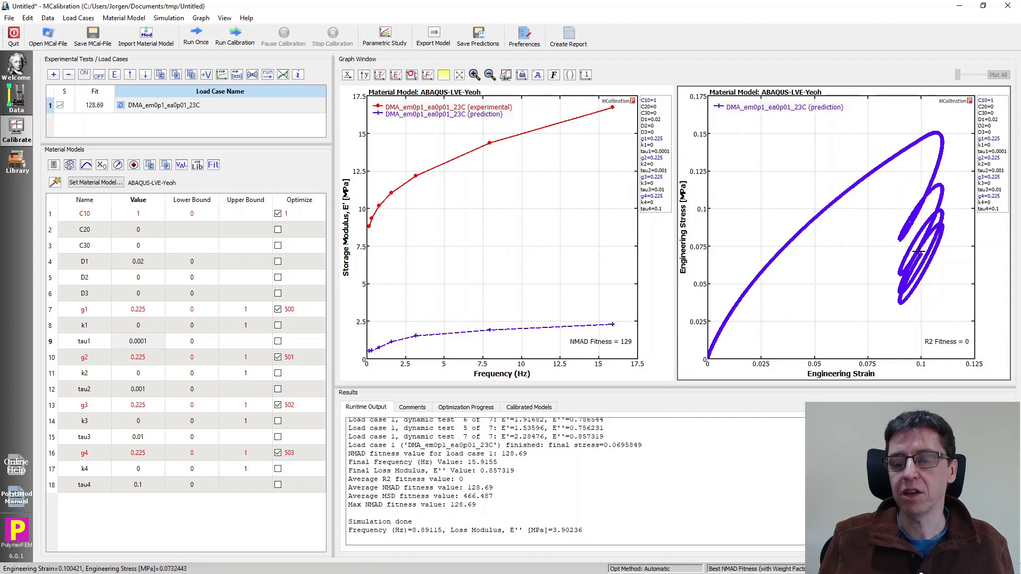
{"action": "mouse_move", "coordinate": [917, 299]}
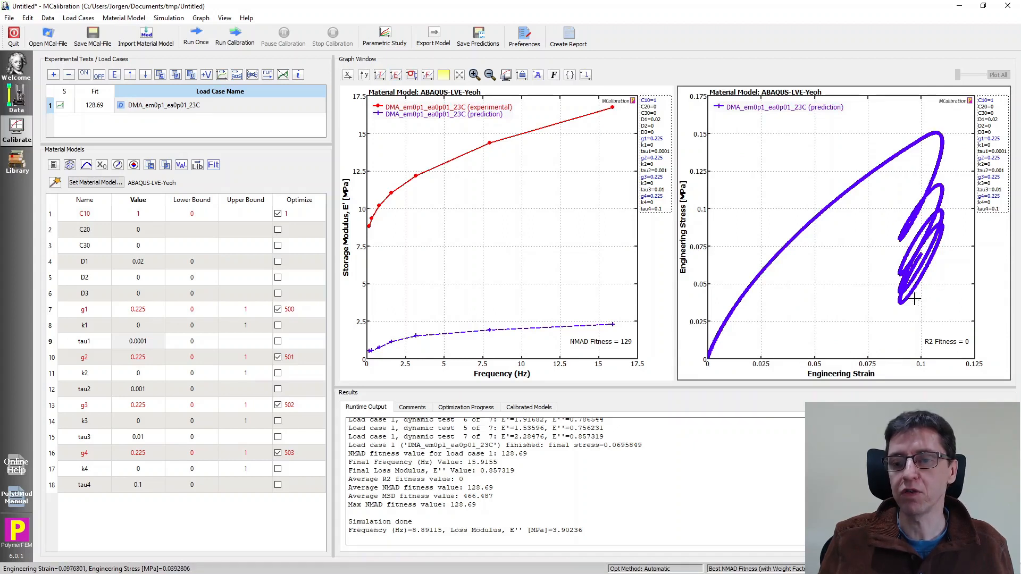
{"action": "mouse_move", "coordinate": [243, 137]}
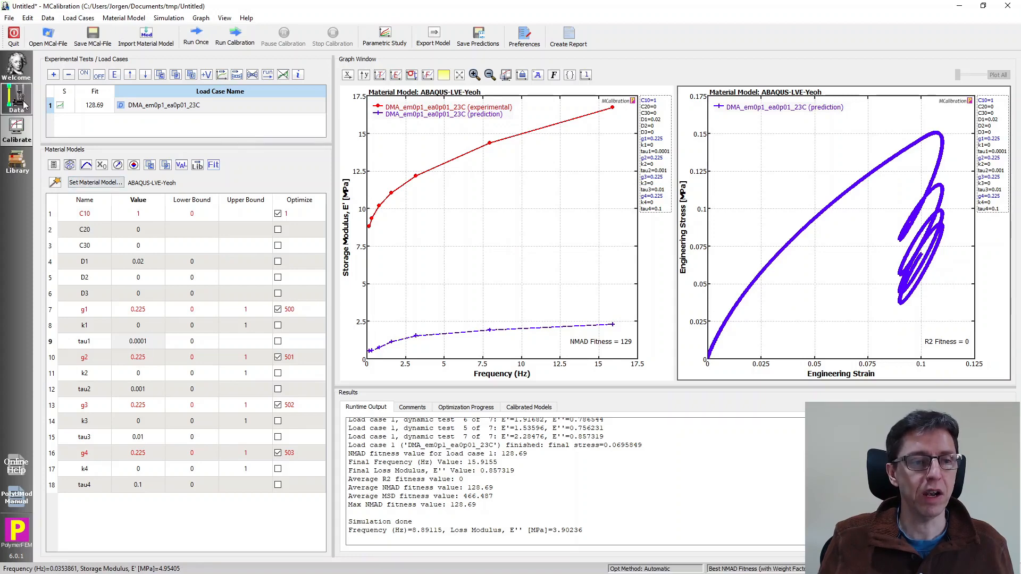
Plot the prediction's Engineering Stress vs Engineering Strain in the right-hand graph
{"action": "left_click", "coordinate": [17, 99]}
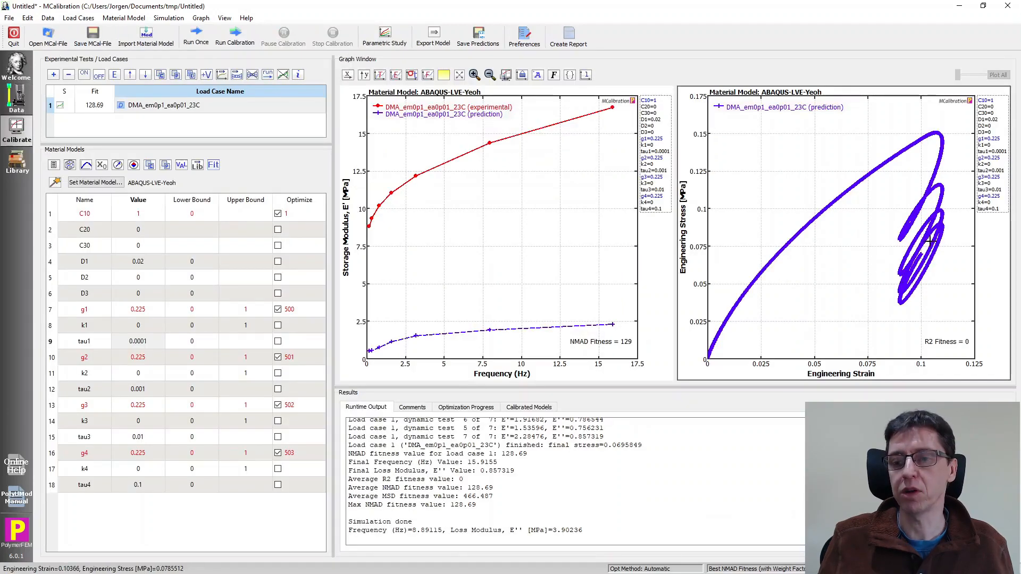
{"action": "mouse_move", "coordinate": [681, 296]}
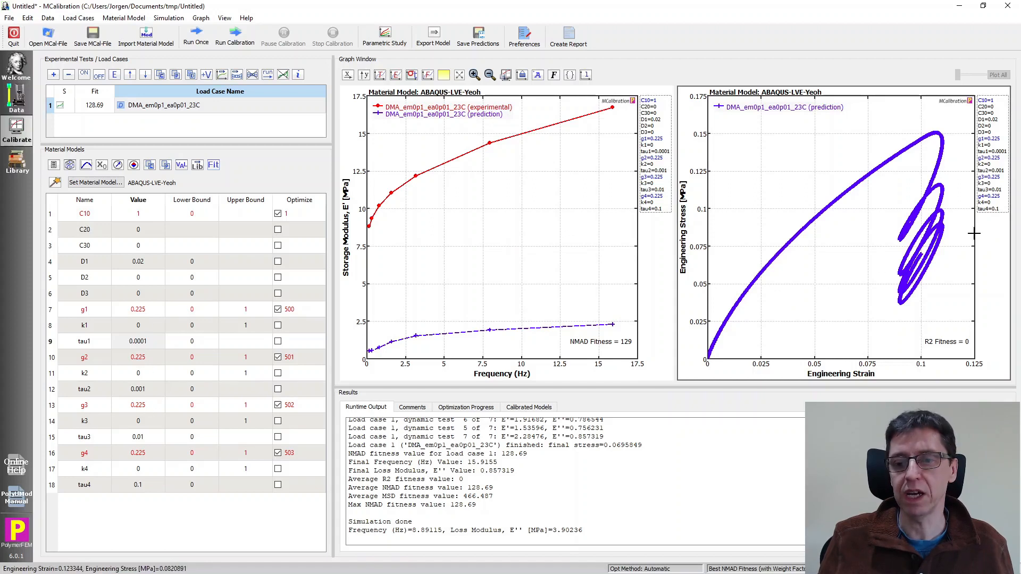
{"action": "mouse_move", "coordinate": [905, 214]}
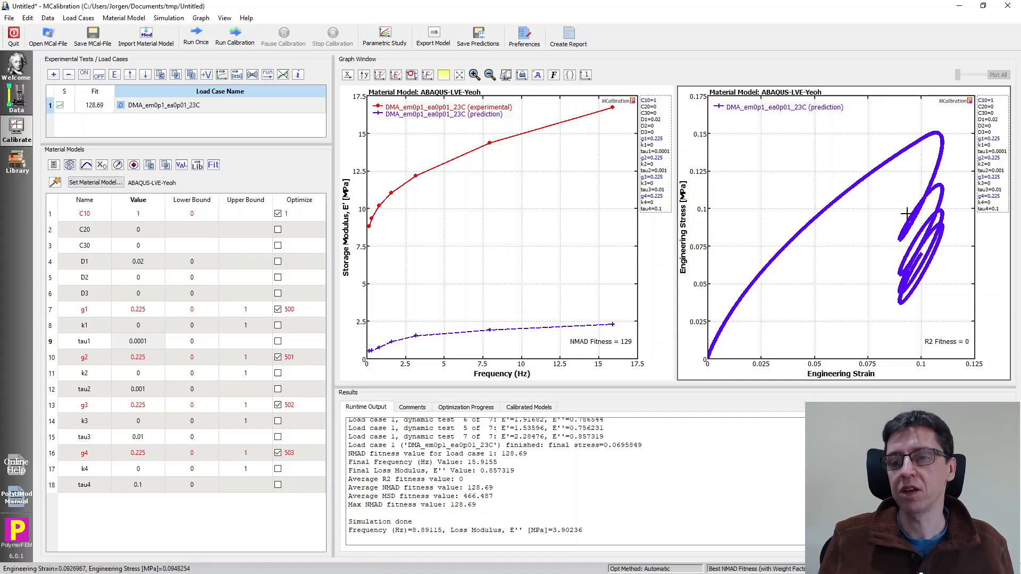
{"action": "mouse_move", "coordinate": [912, 252]}
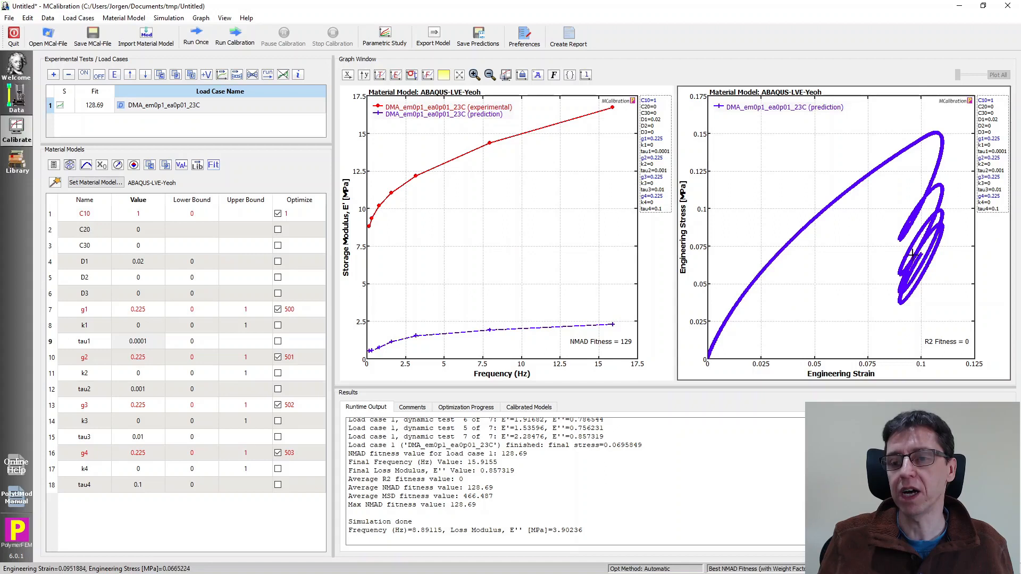
{"action": "mouse_move", "coordinate": [941, 241]}
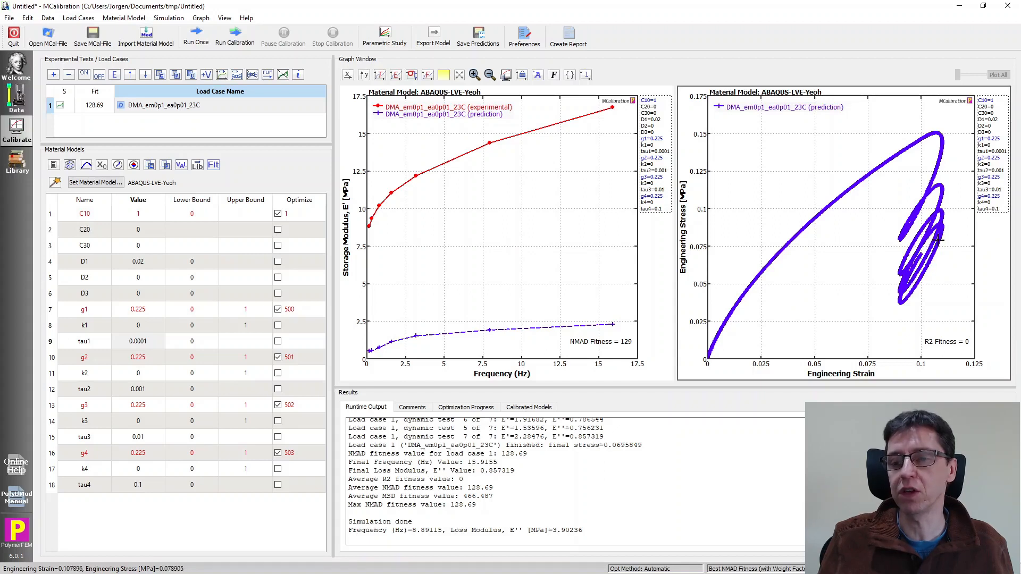
{"action": "mouse_move", "coordinate": [940, 241]}
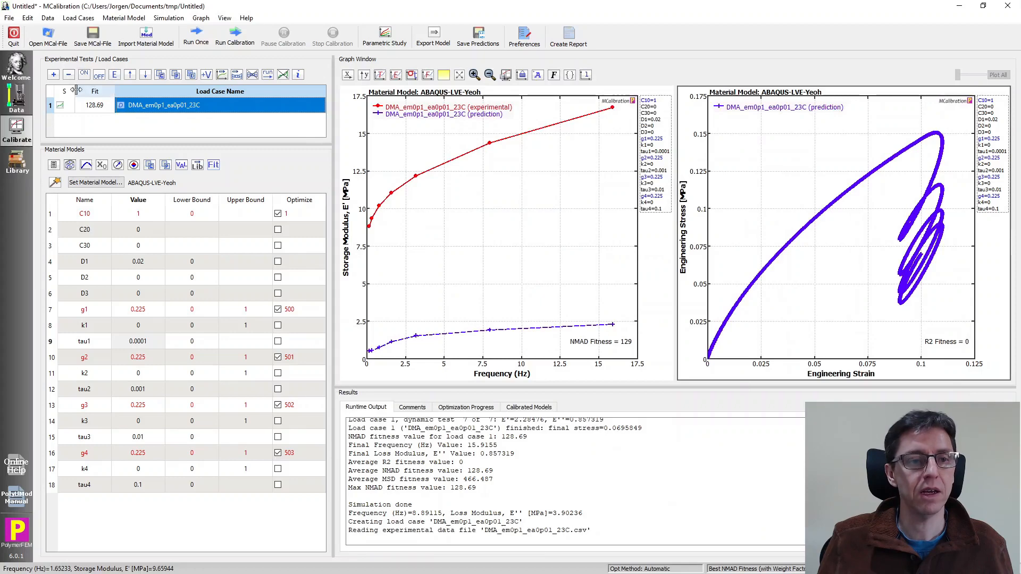
{"action": "left_click", "coordinate": [195, 34]}
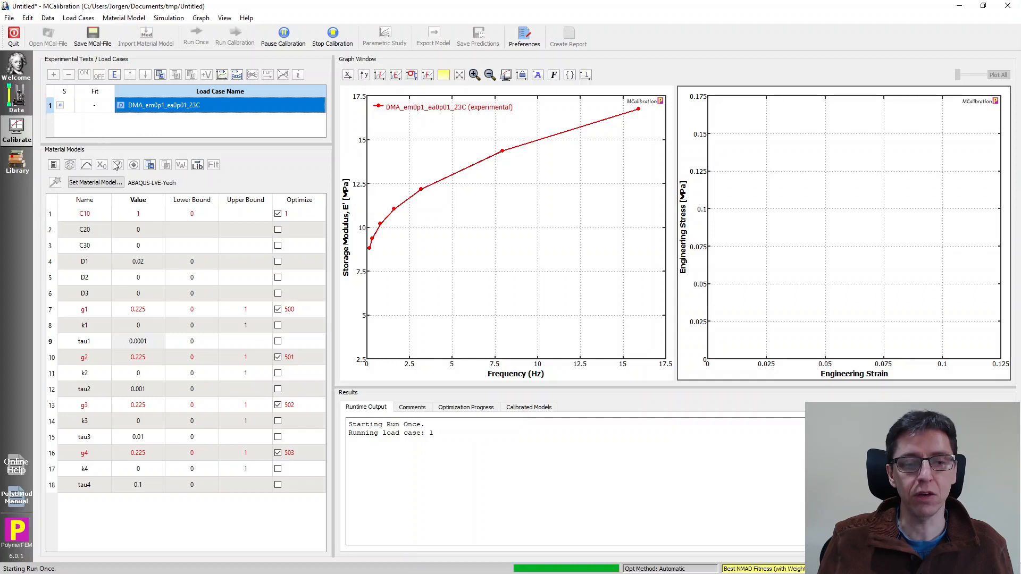
{"action": "mouse_move", "coordinate": [156, 229]}
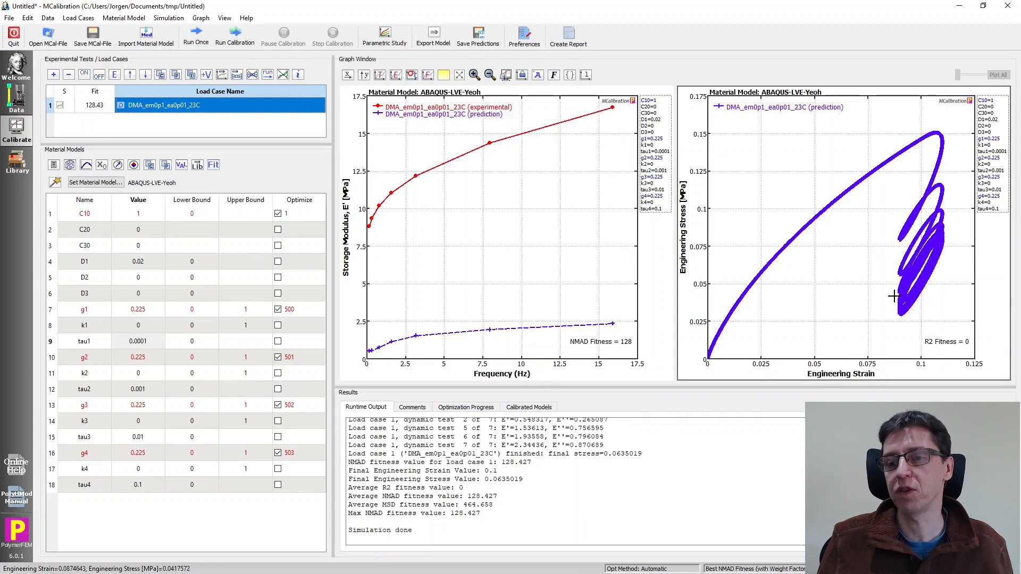
{"action": "mouse_move", "coordinate": [945, 220]}
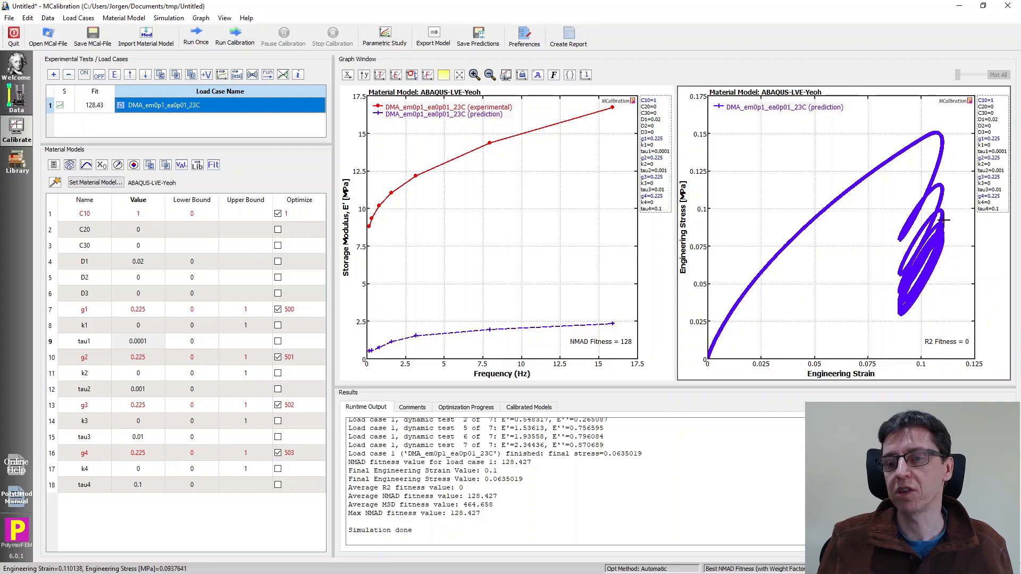
{"action": "mouse_move", "coordinate": [917, 305]}
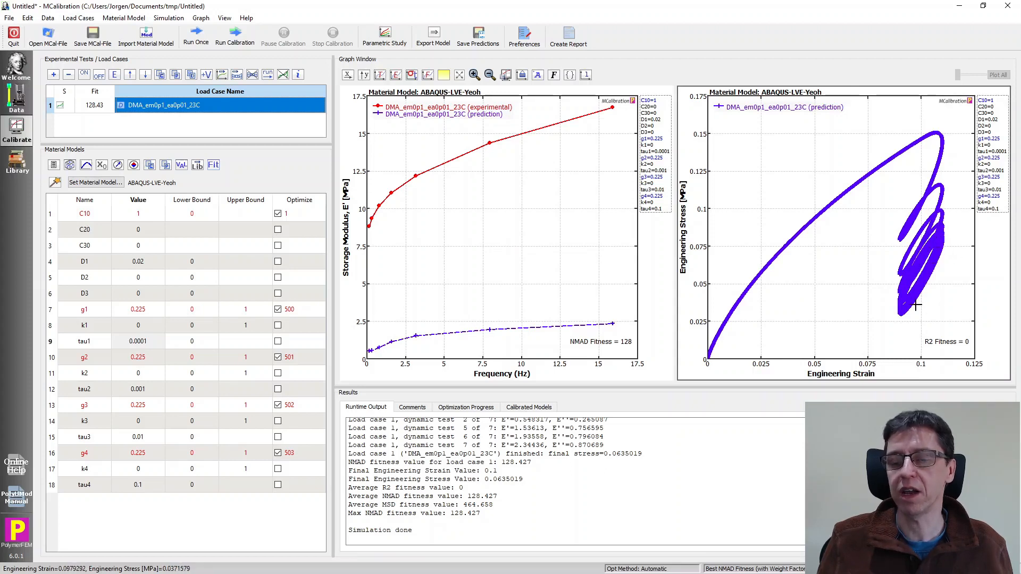
{"action": "mouse_move", "coordinate": [752, 283]}
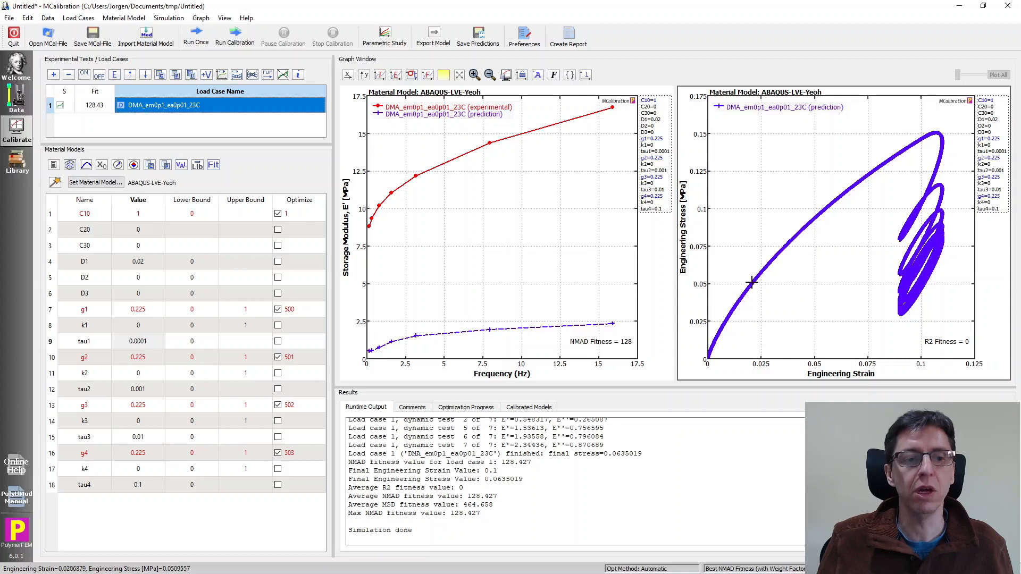
{"action": "mouse_move", "coordinate": [621, 278]}
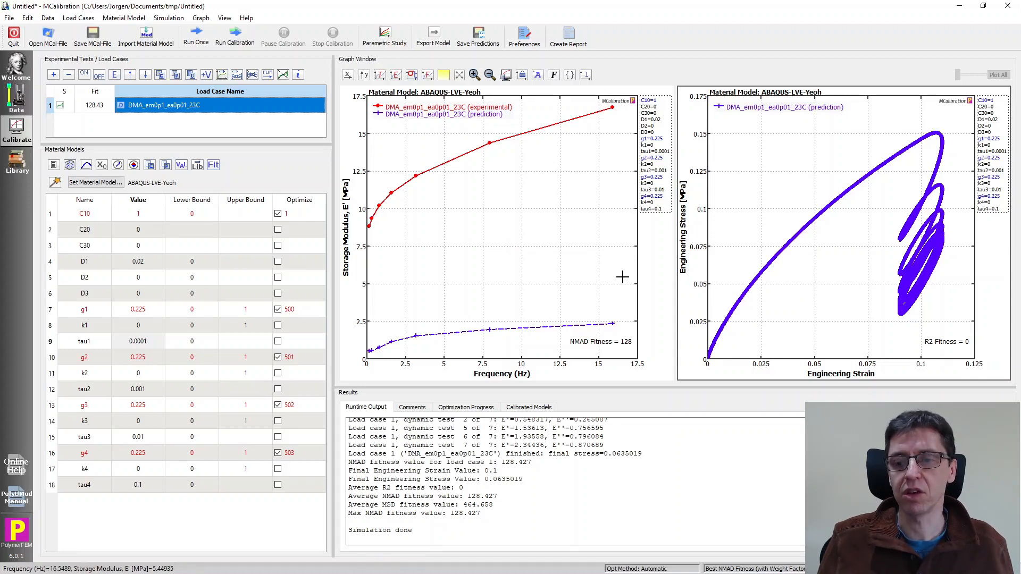
{"action": "mouse_move", "coordinate": [407, 339]}
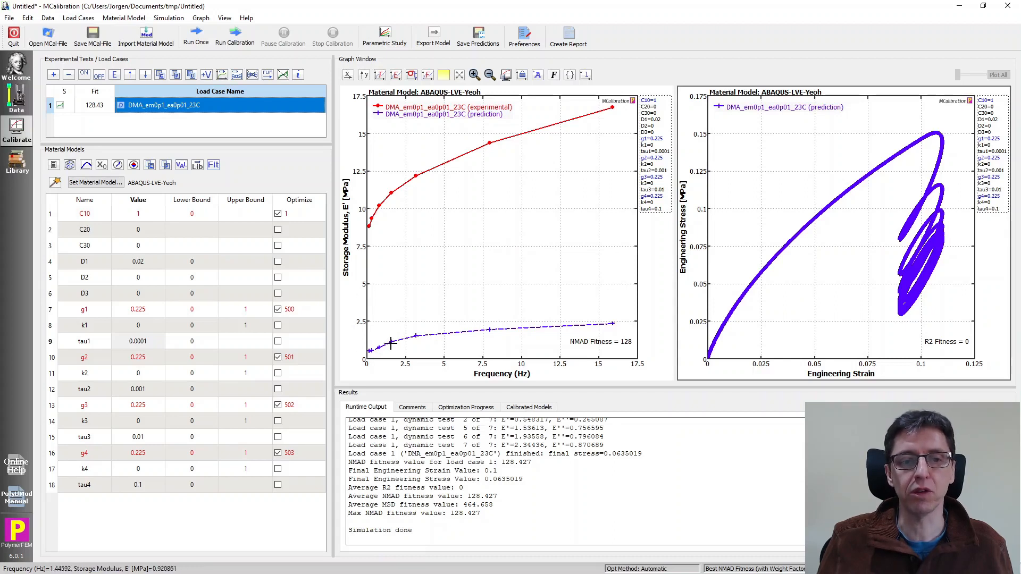
{"action": "mouse_move", "coordinate": [596, 321]}
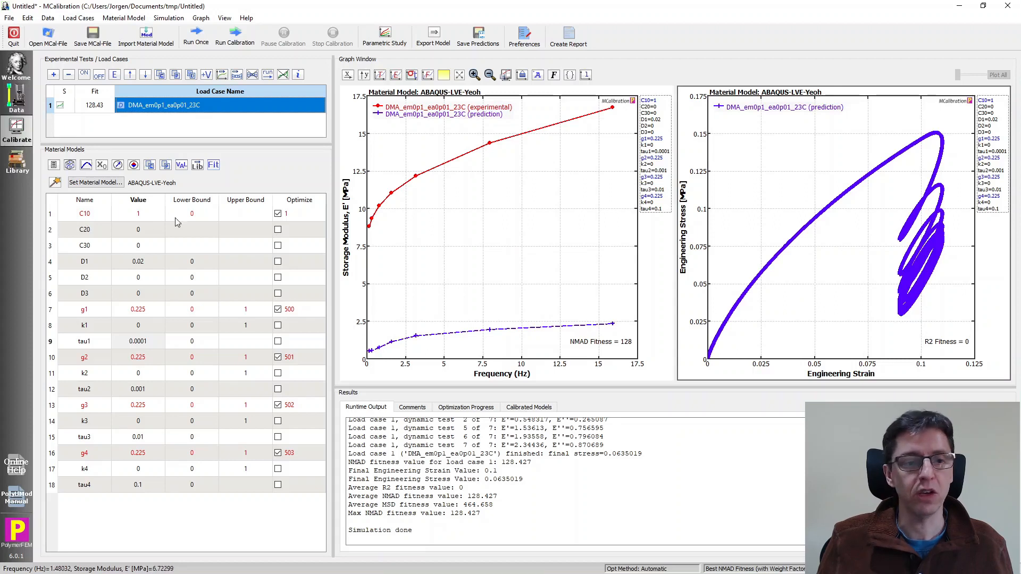
{"action": "left_click", "coordinate": [138, 214]}
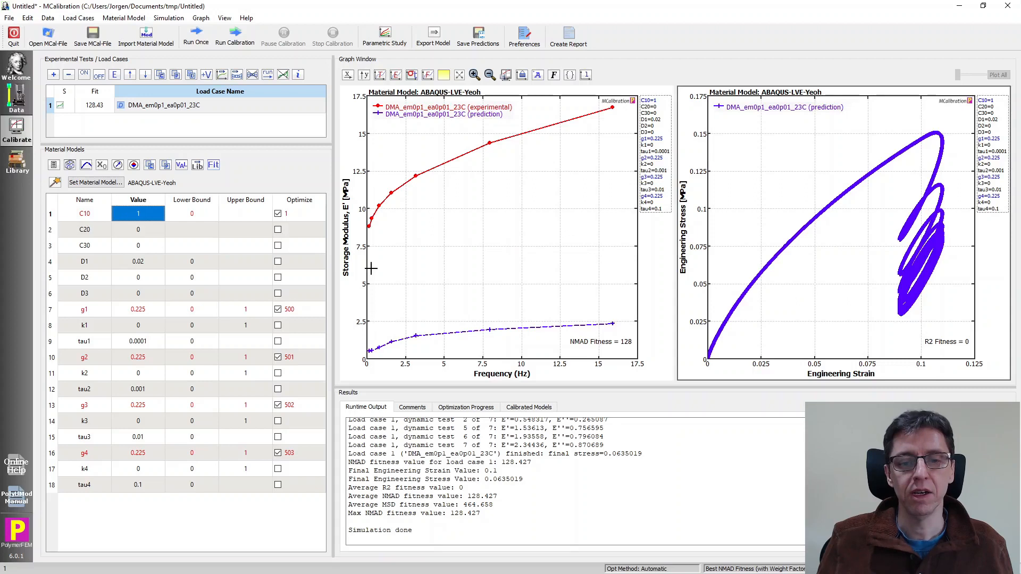
{"action": "mouse_move", "coordinate": [612, 324]}
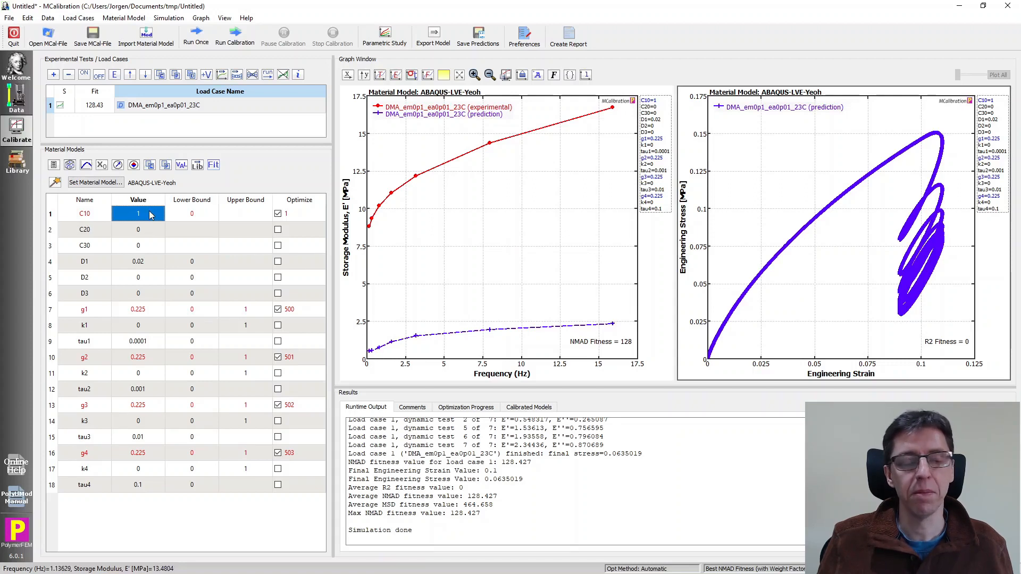
{"action": "mouse_move", "coordinate": [168, 334]}
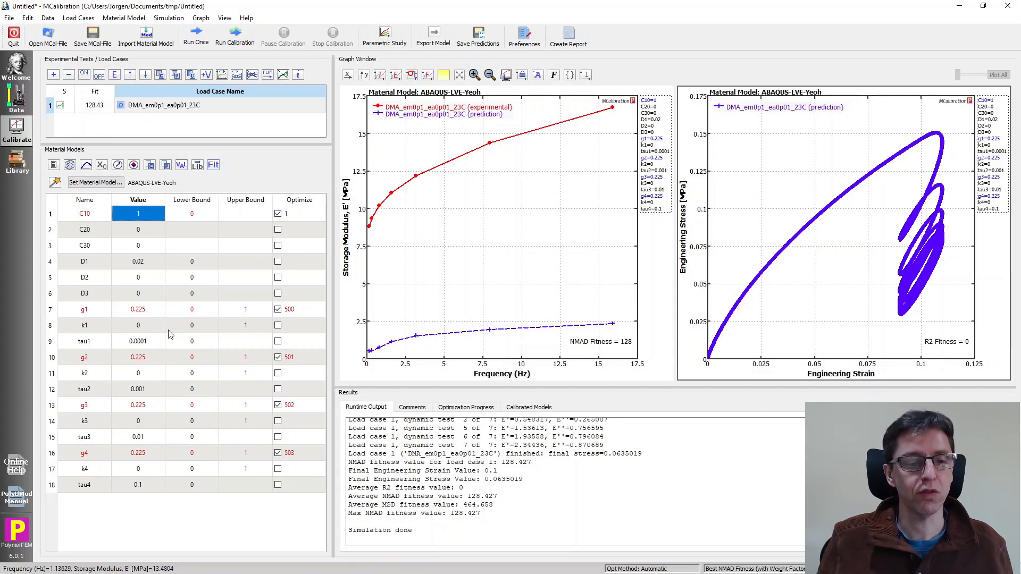
{"action": "mouse_move", "coordinate": [183, 436]}
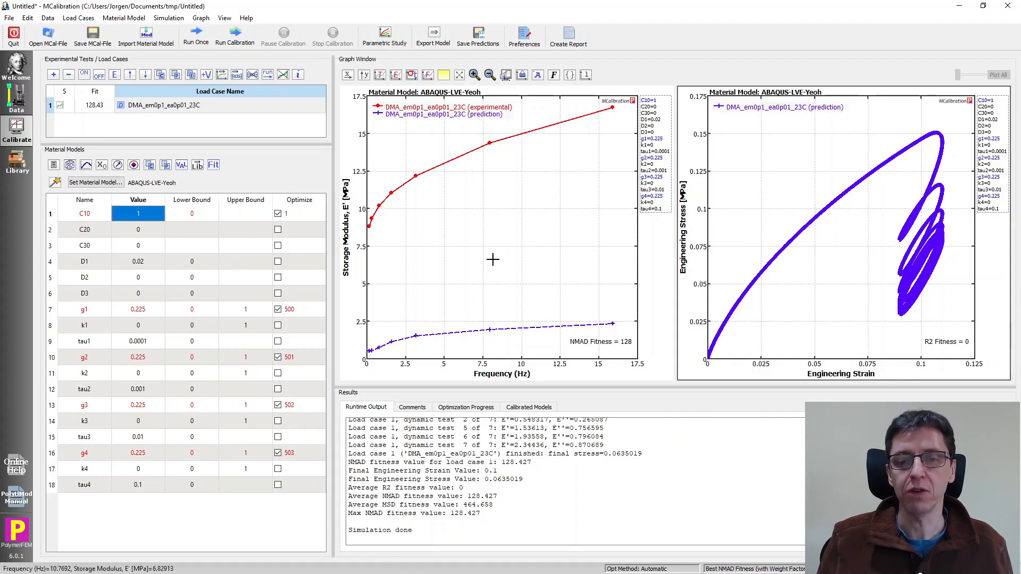
{"action": "mouse_move", "coordinate": [557, 239]}
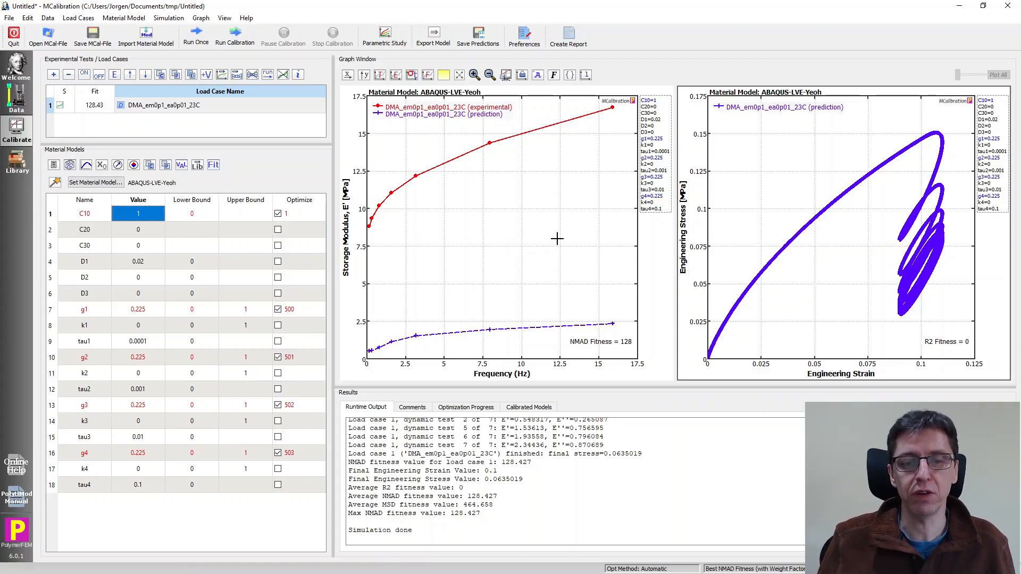
{"action": "mouse_move", "coordinate": [104, 313]}
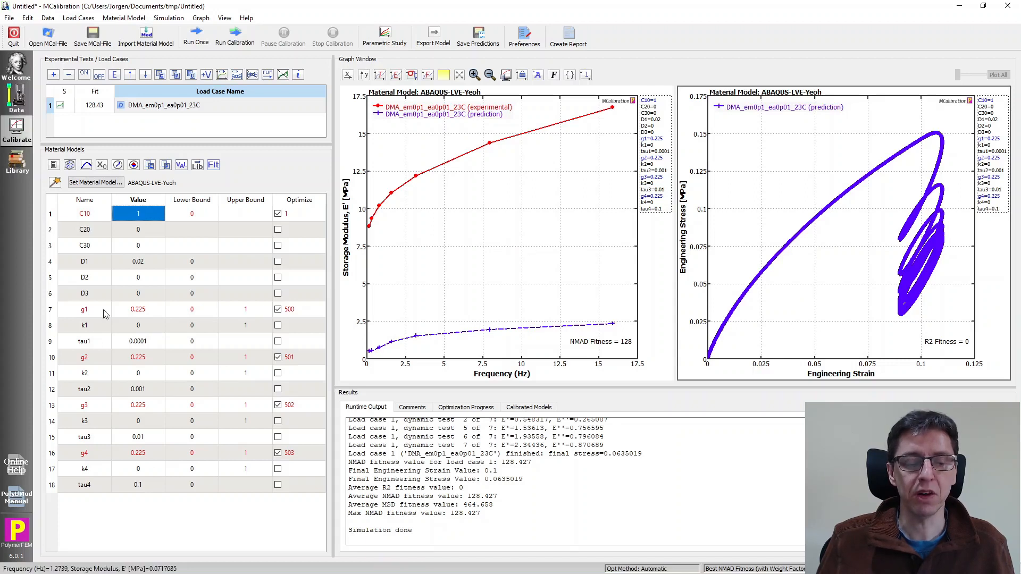
{"action": "mouse_move", "coordinate": [319, 336]}
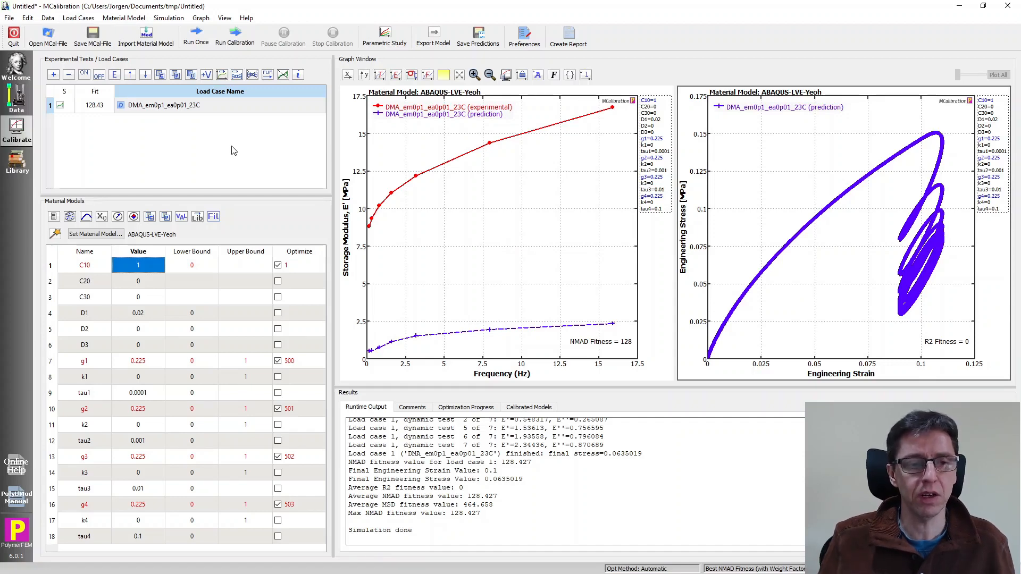
{"action": "mouse_move", "coordinate": [166, 107]}
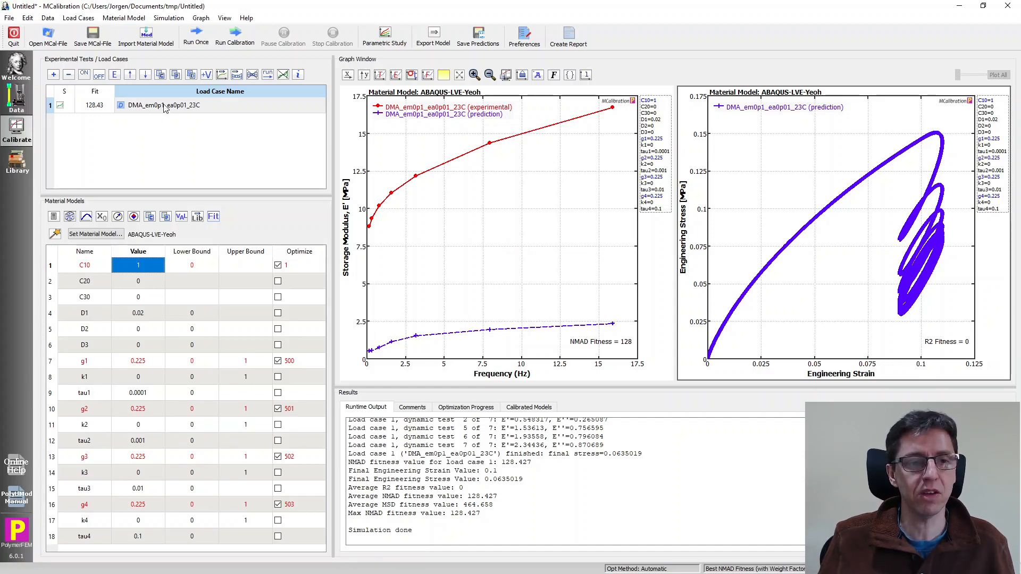
{"action": "left_click", "coordinate": [220, 105]}
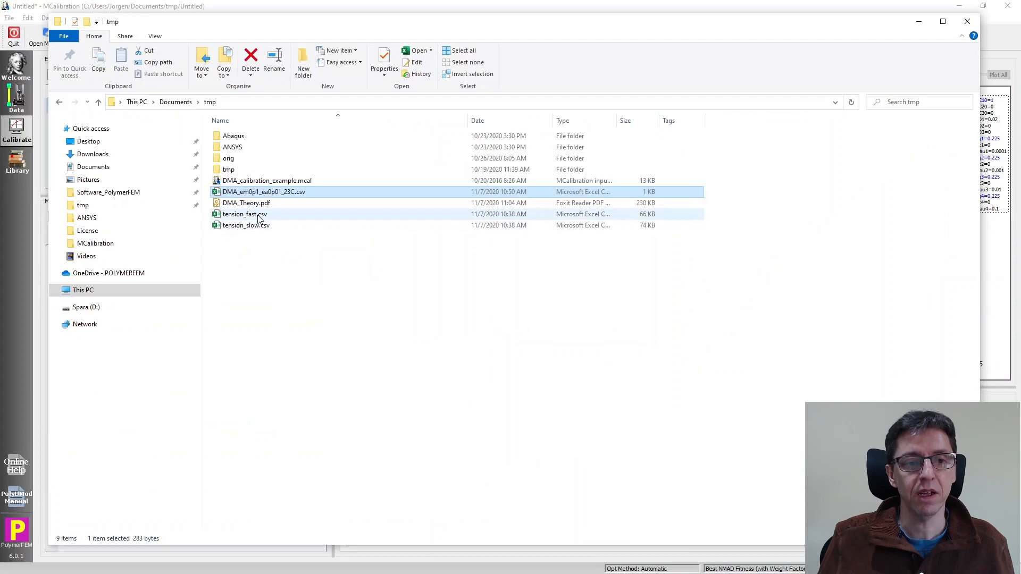
{"action": "left_click", "coordinate": [245, 214]}
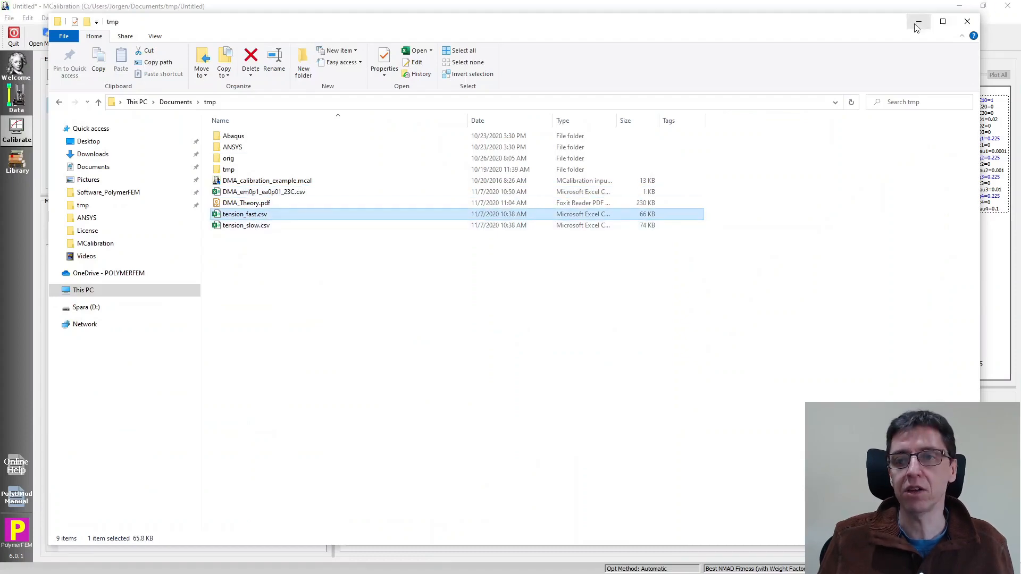
{"action": "left_click", "coordinate": [917, 22]}
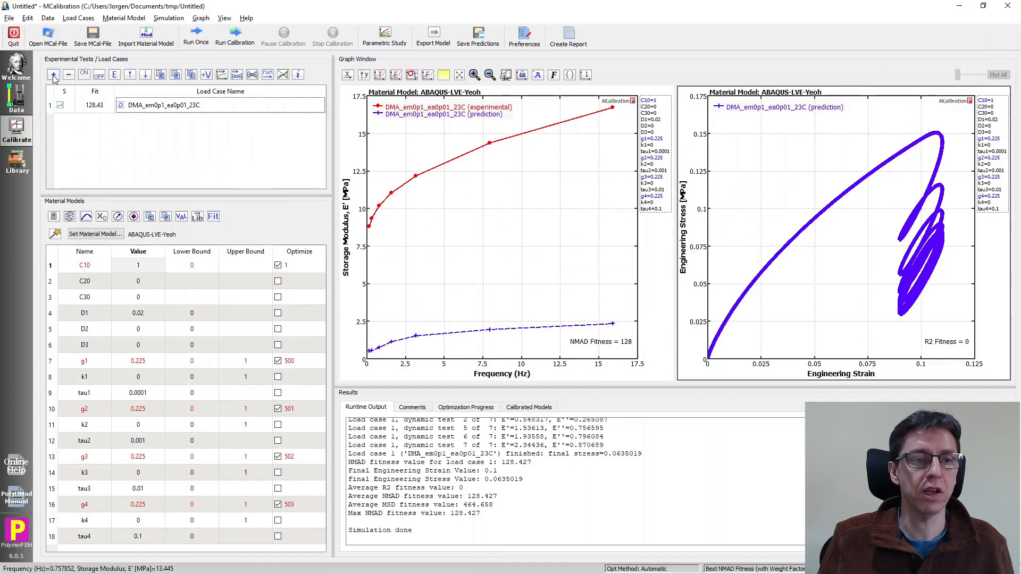
Add load case tension_fast loaded from tension_fast.csv and open its settings
{"action": "left_click", "coordinate": [53, 74]}
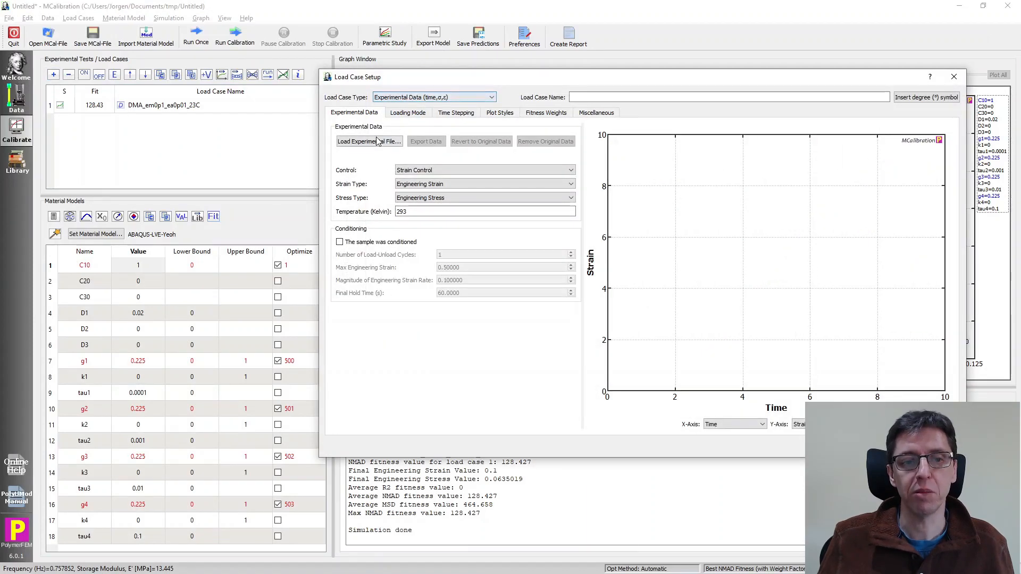
{"action": "left_click", "coordinate": [368, 142]}
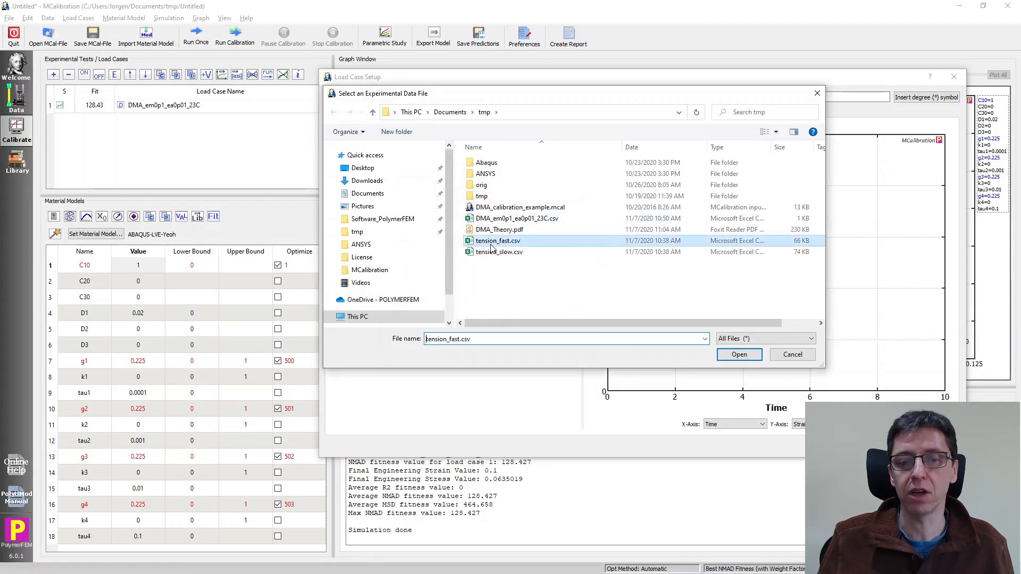
{"action": "left_click", "coordinate": [738, 354]}
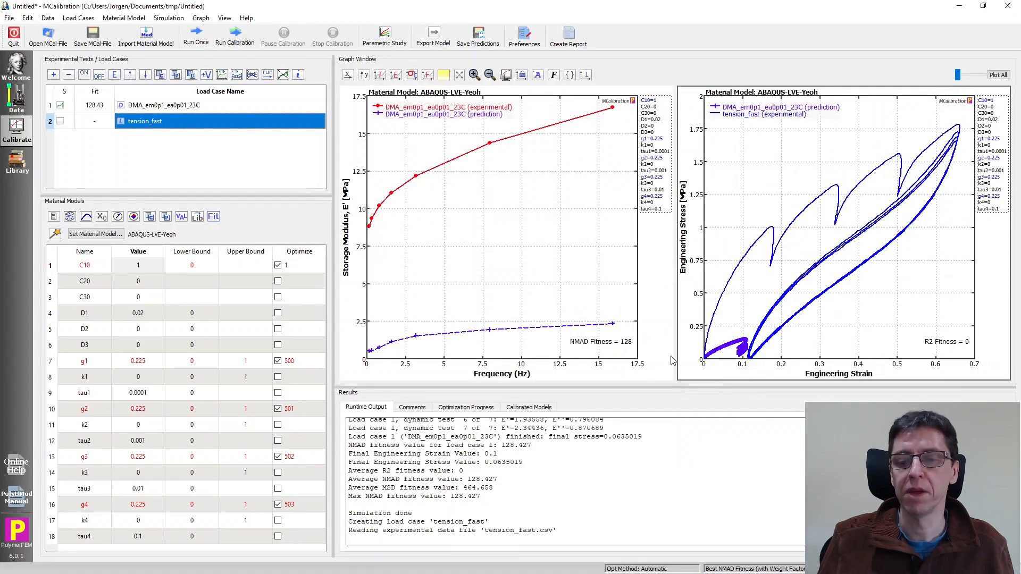
{"action": "mouse_move", "coordinate": [135, 145]}
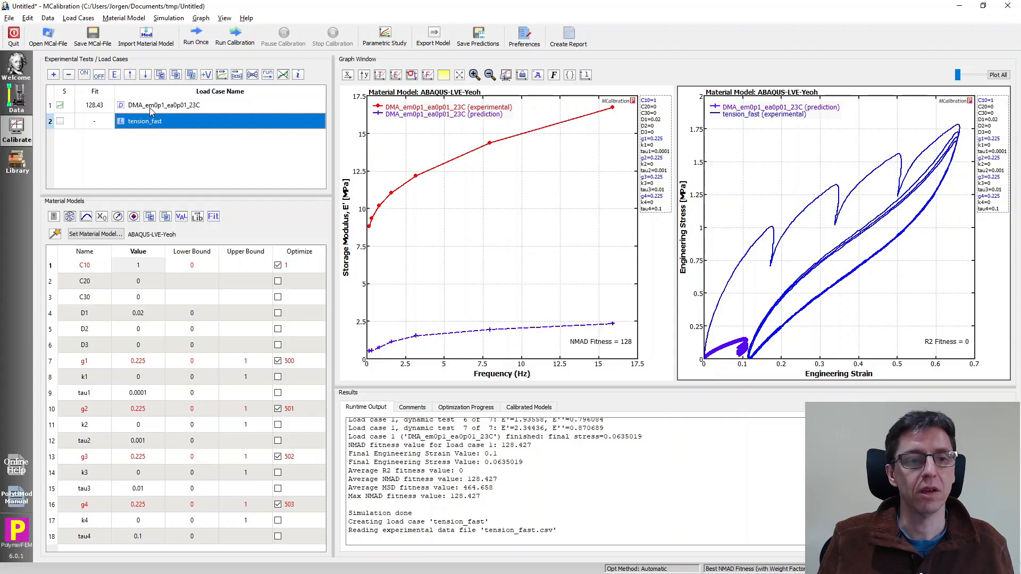
{"action": "double_click", "coordinate": [144, 121]}
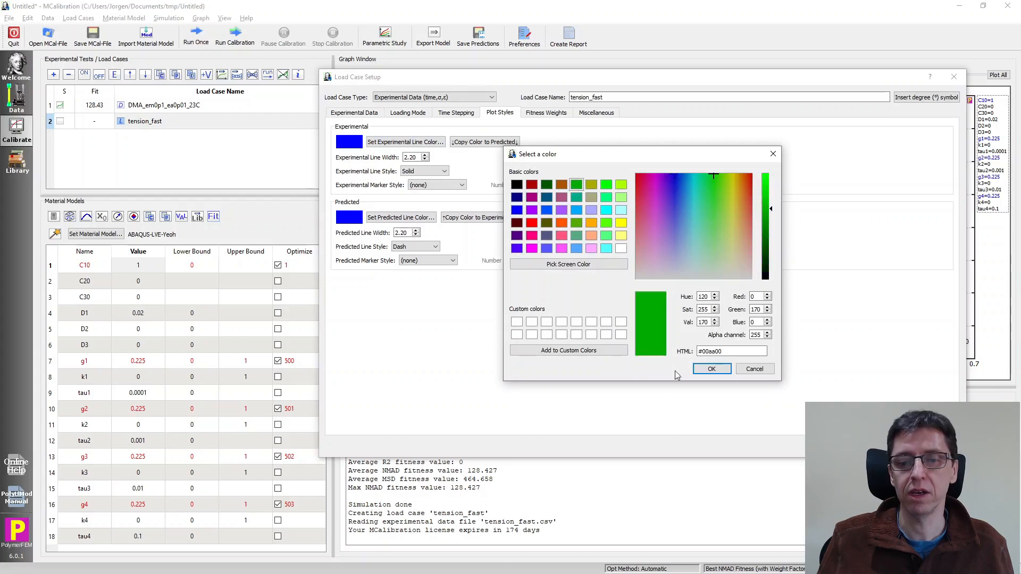
Set the tension_fast experimental line colour to green (#00aa00)
{"action": "left_click", "coordinate": [711, 369]}
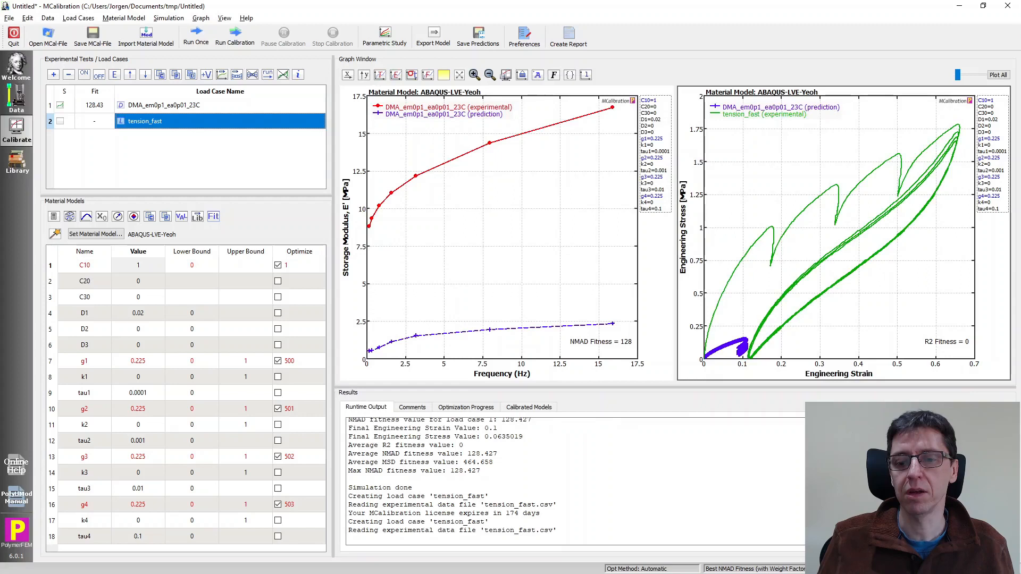
{"action": "mouse_move", "coordinate": [569, 157]}
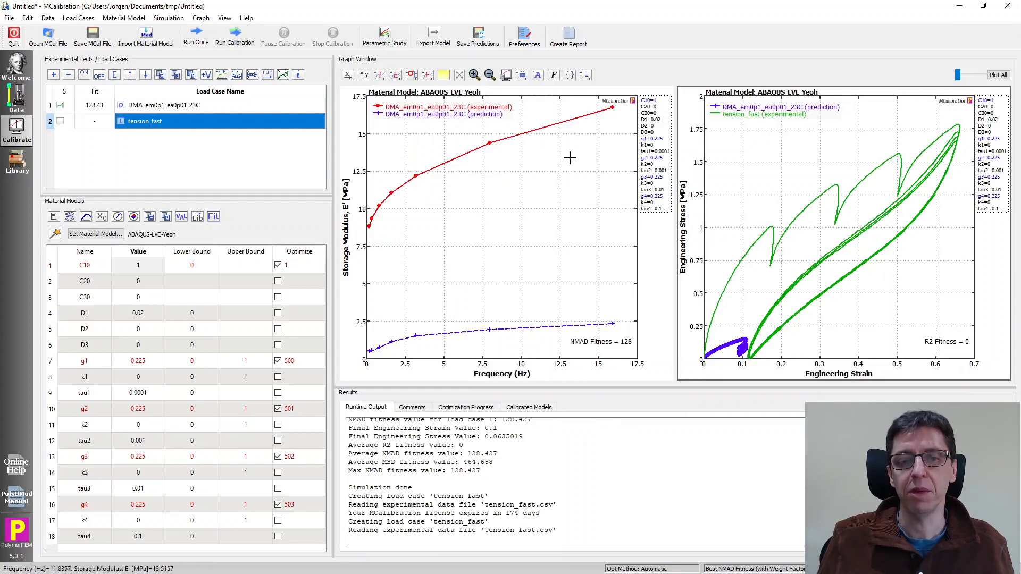
{"action": "mouse_move", "coordinate": [791, 373]}
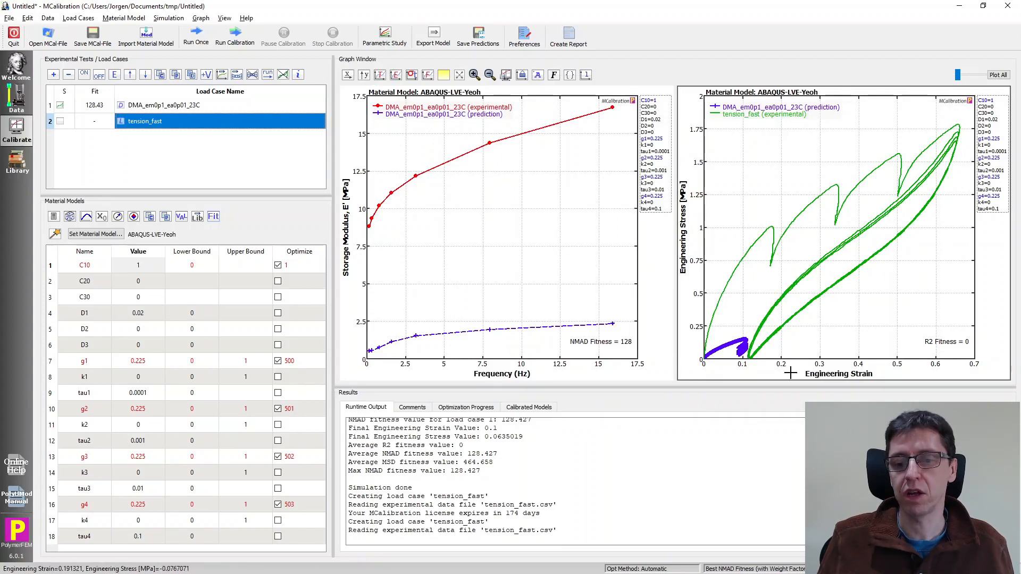
{"action": "mouse_move", "coordinate": [182, 161]}
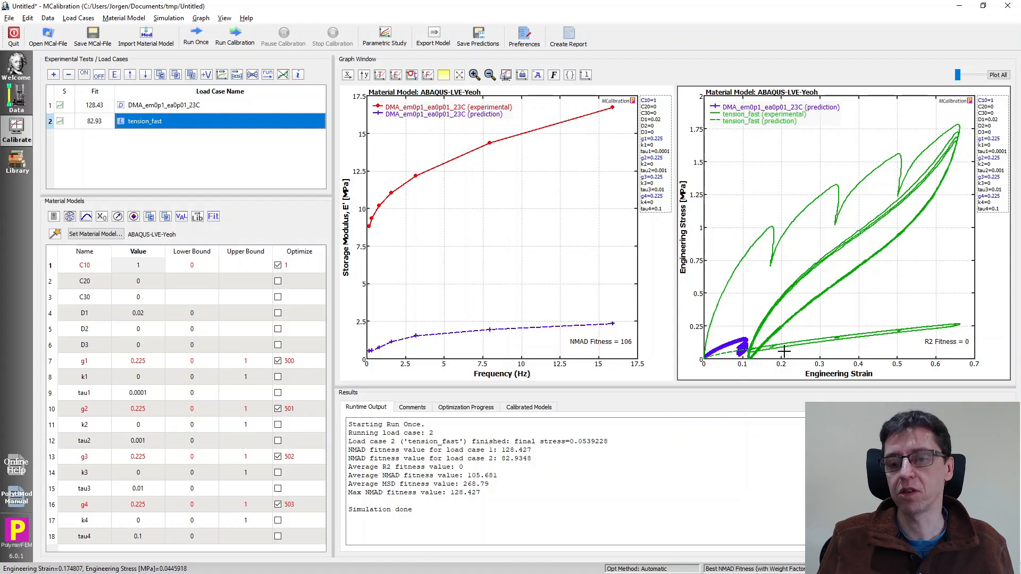
{"action": "mouse_move", "coordinate": [837, 343]}
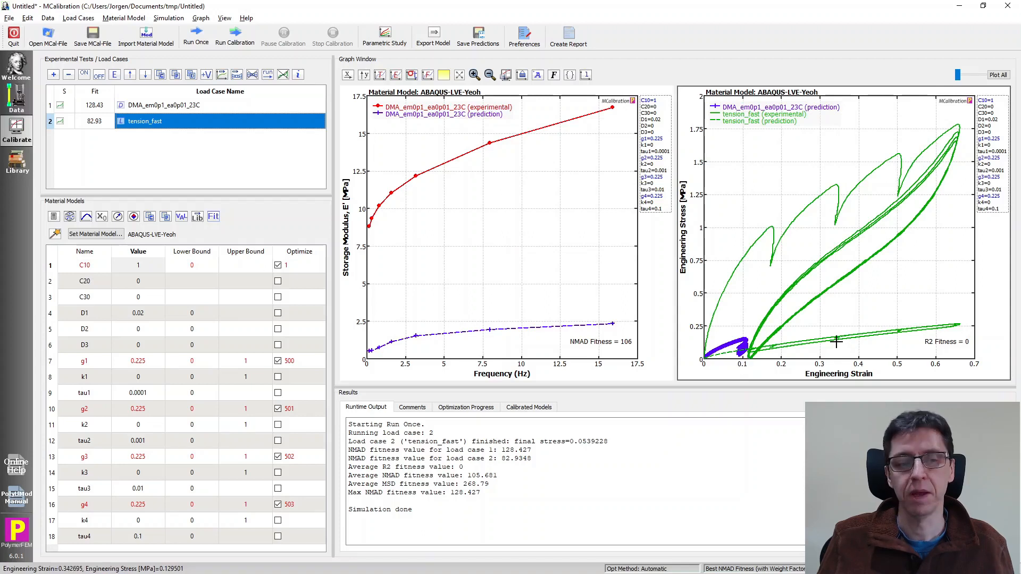
{"action": "mouse_move", "coordinate": [842, 243]}
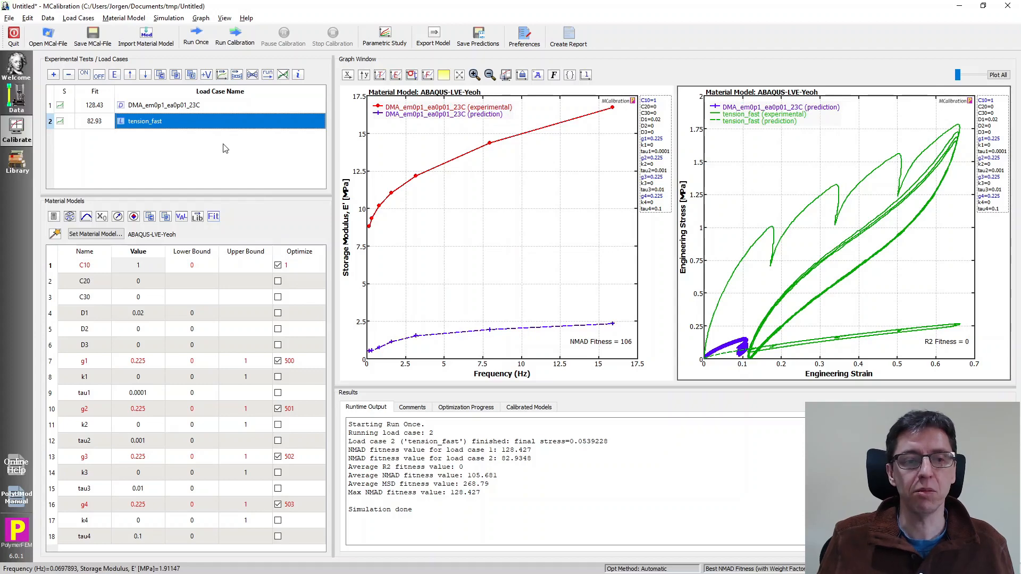
{"action": "mouse_move", "coordinate": [159, 110]}
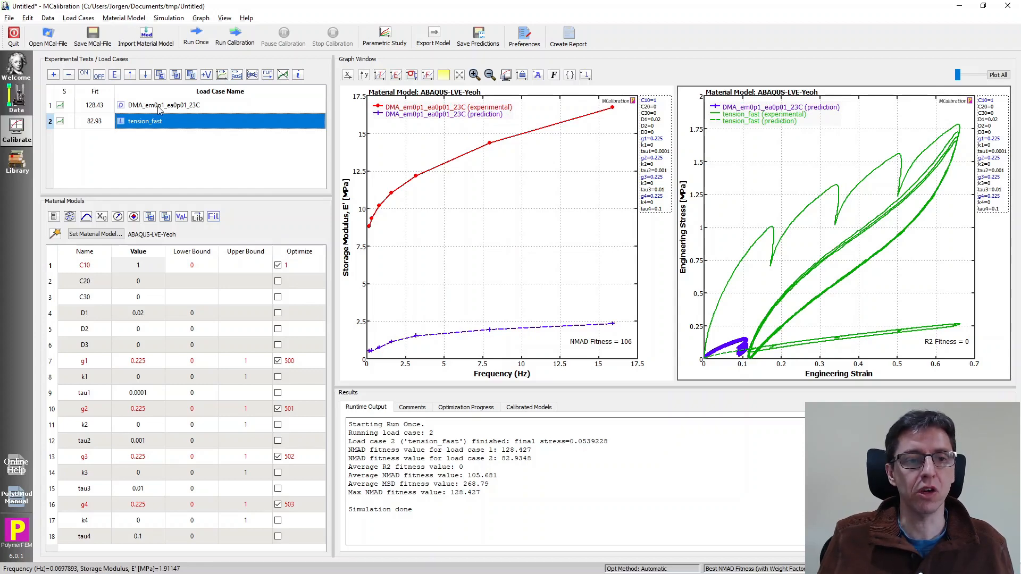